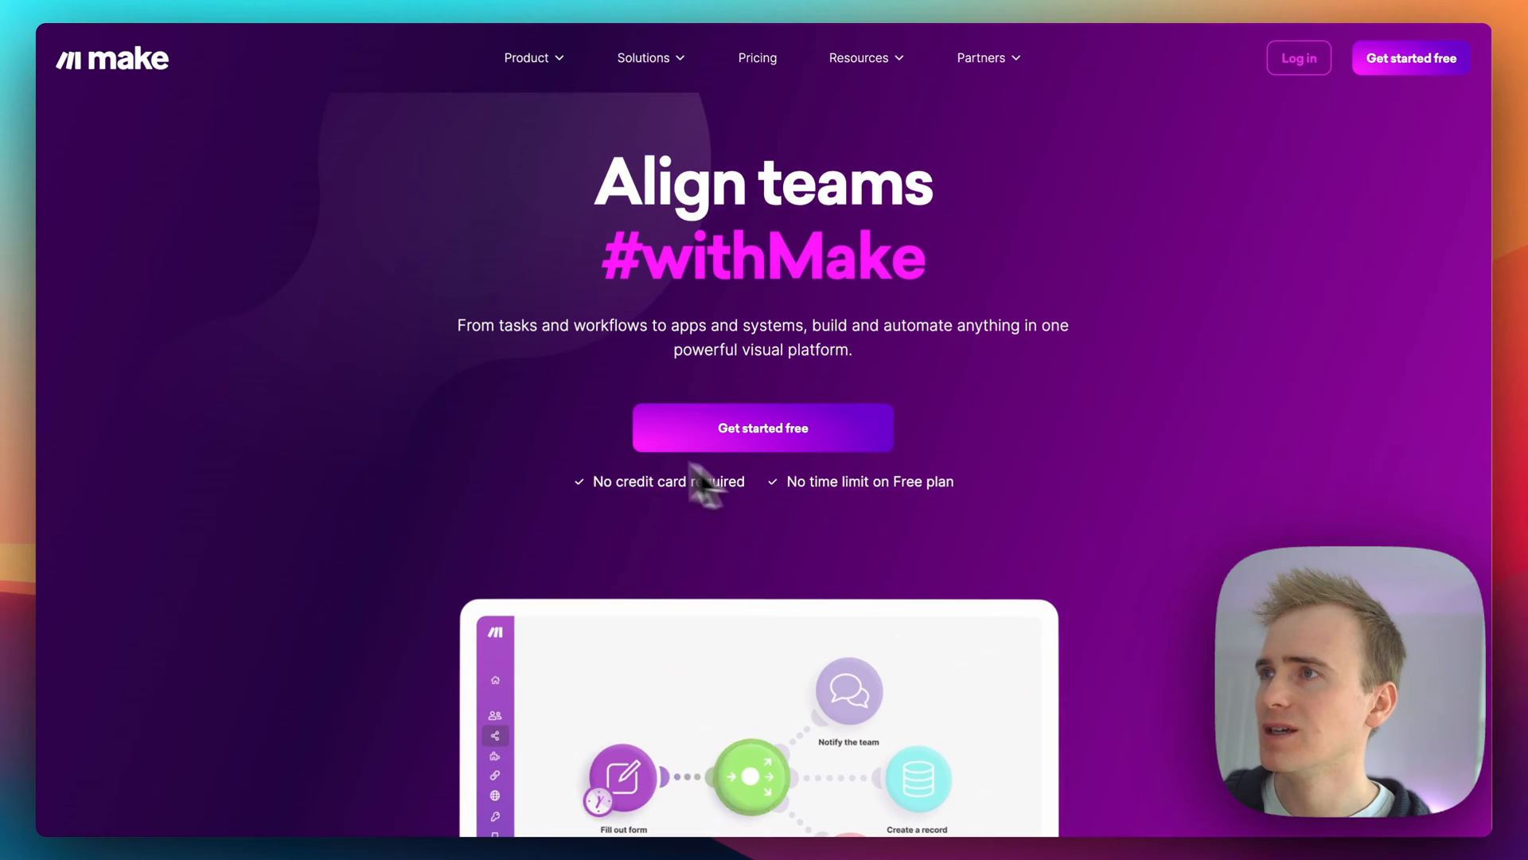
# Create a new, empty automation scenario in Make
pyautogui.click(762, 426)
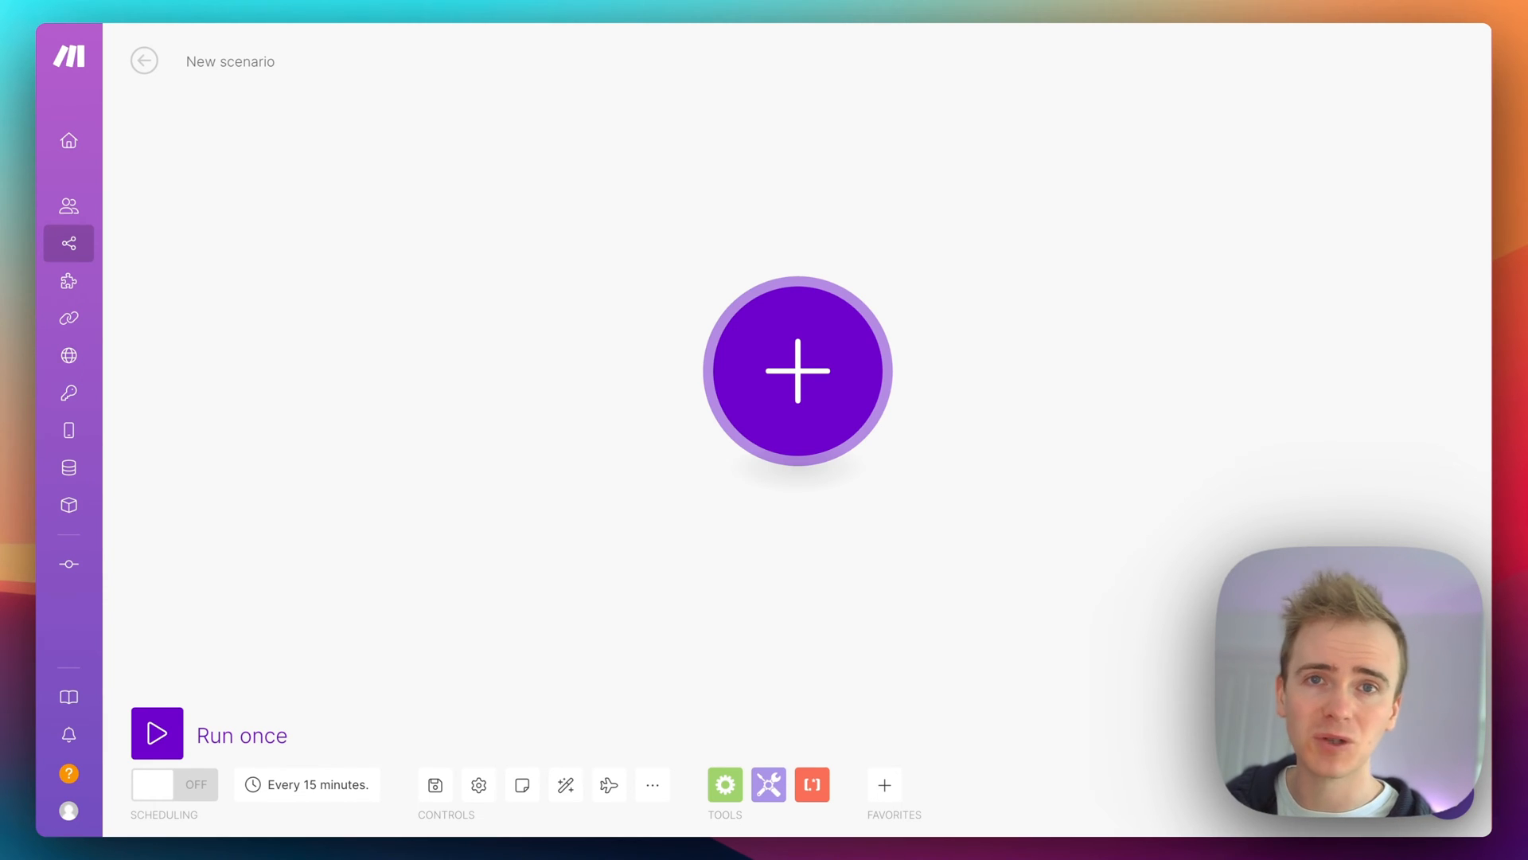
pyautogui.moveTo(838, 405)
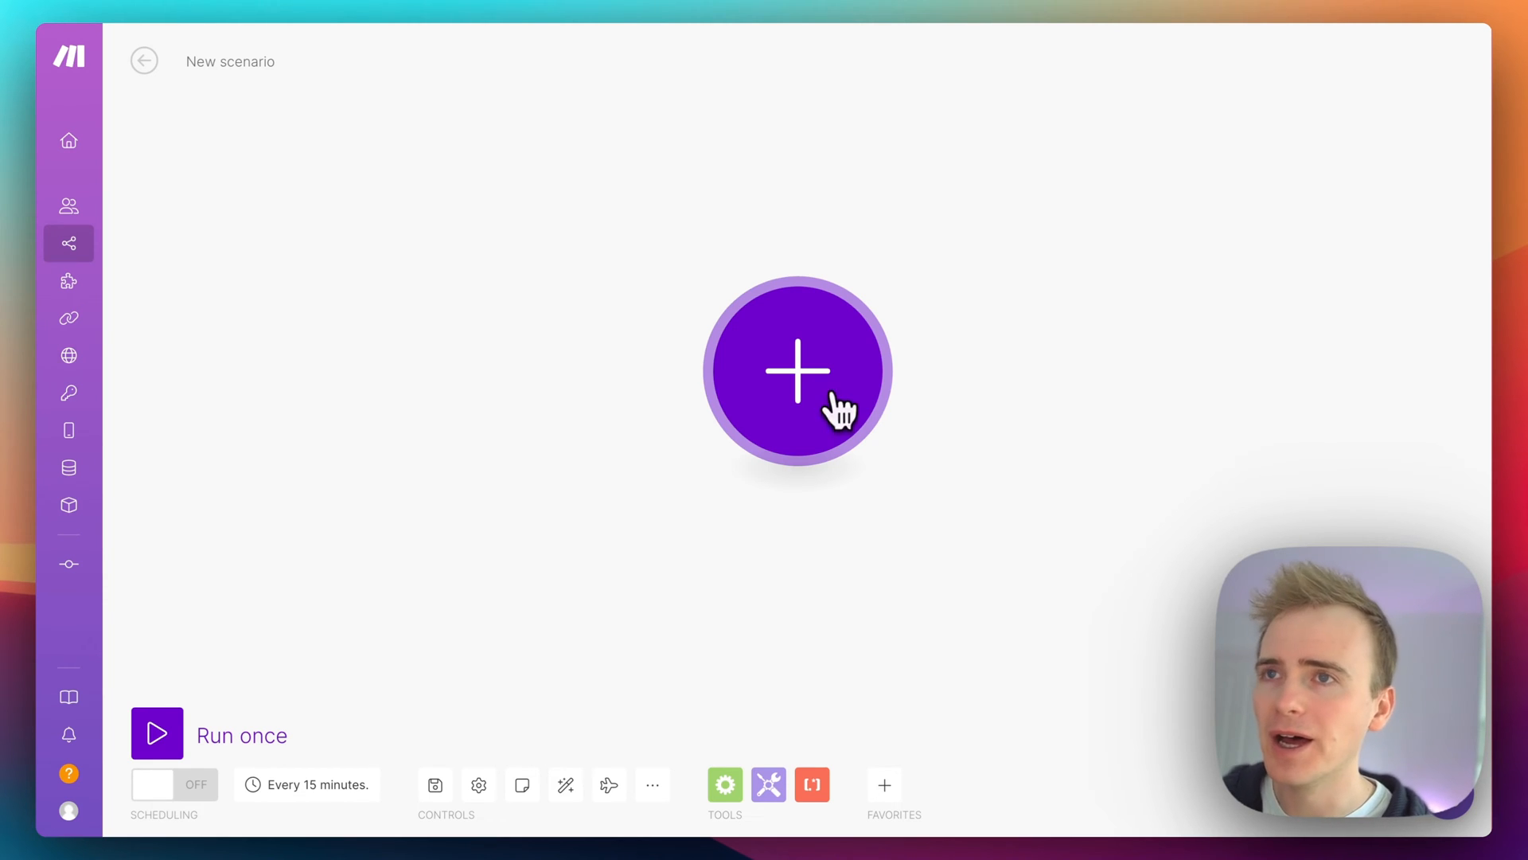
# Add an HTTP 'Make a request' module as the scenario's first module
pyautogui.click(796, 371)
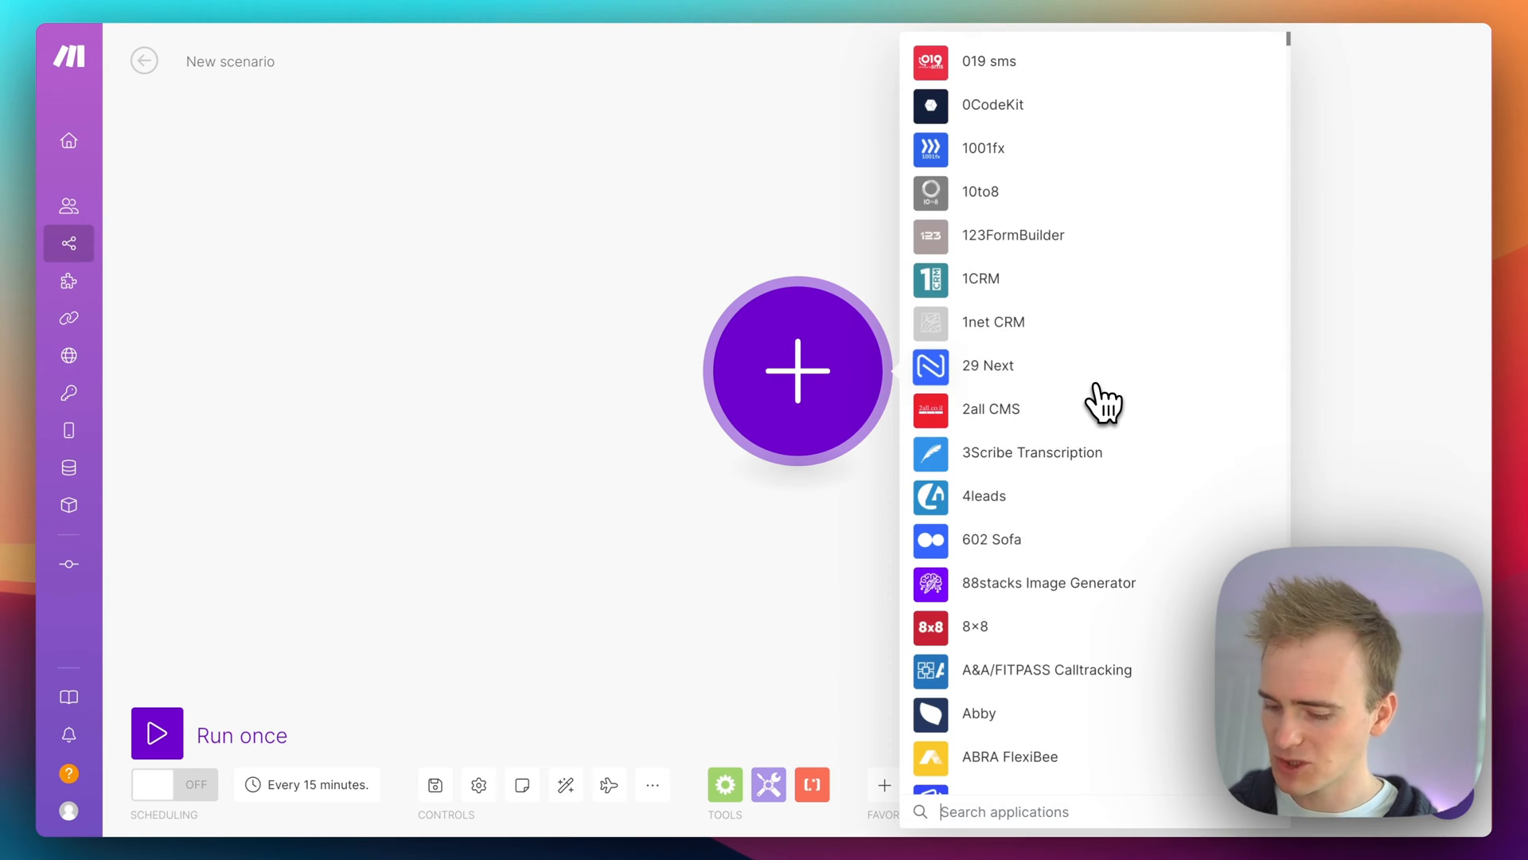
pyautogui.write('htt')
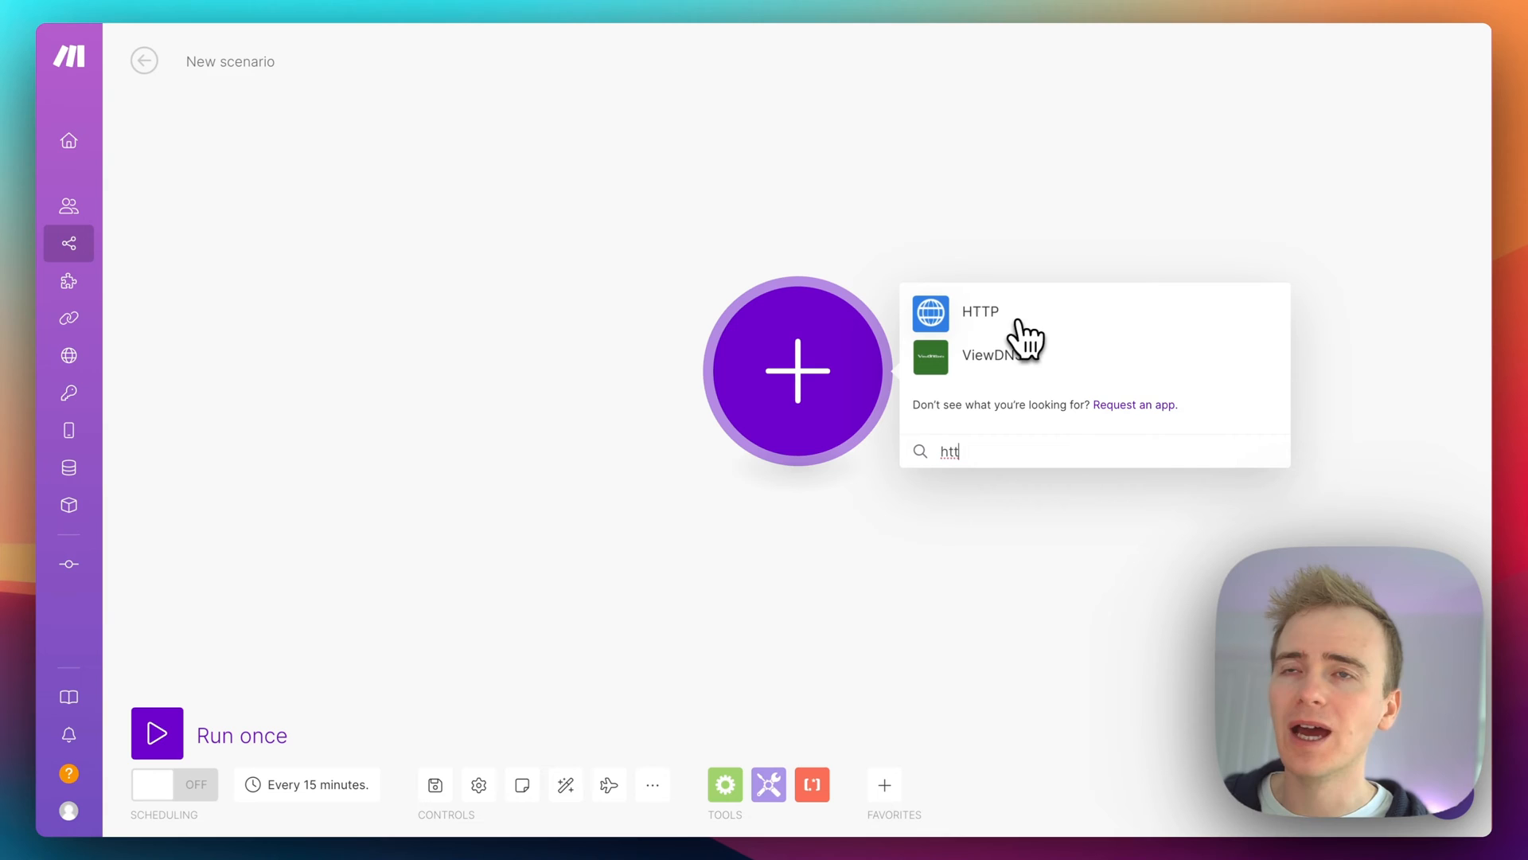
pyautogui.click(978, 312)
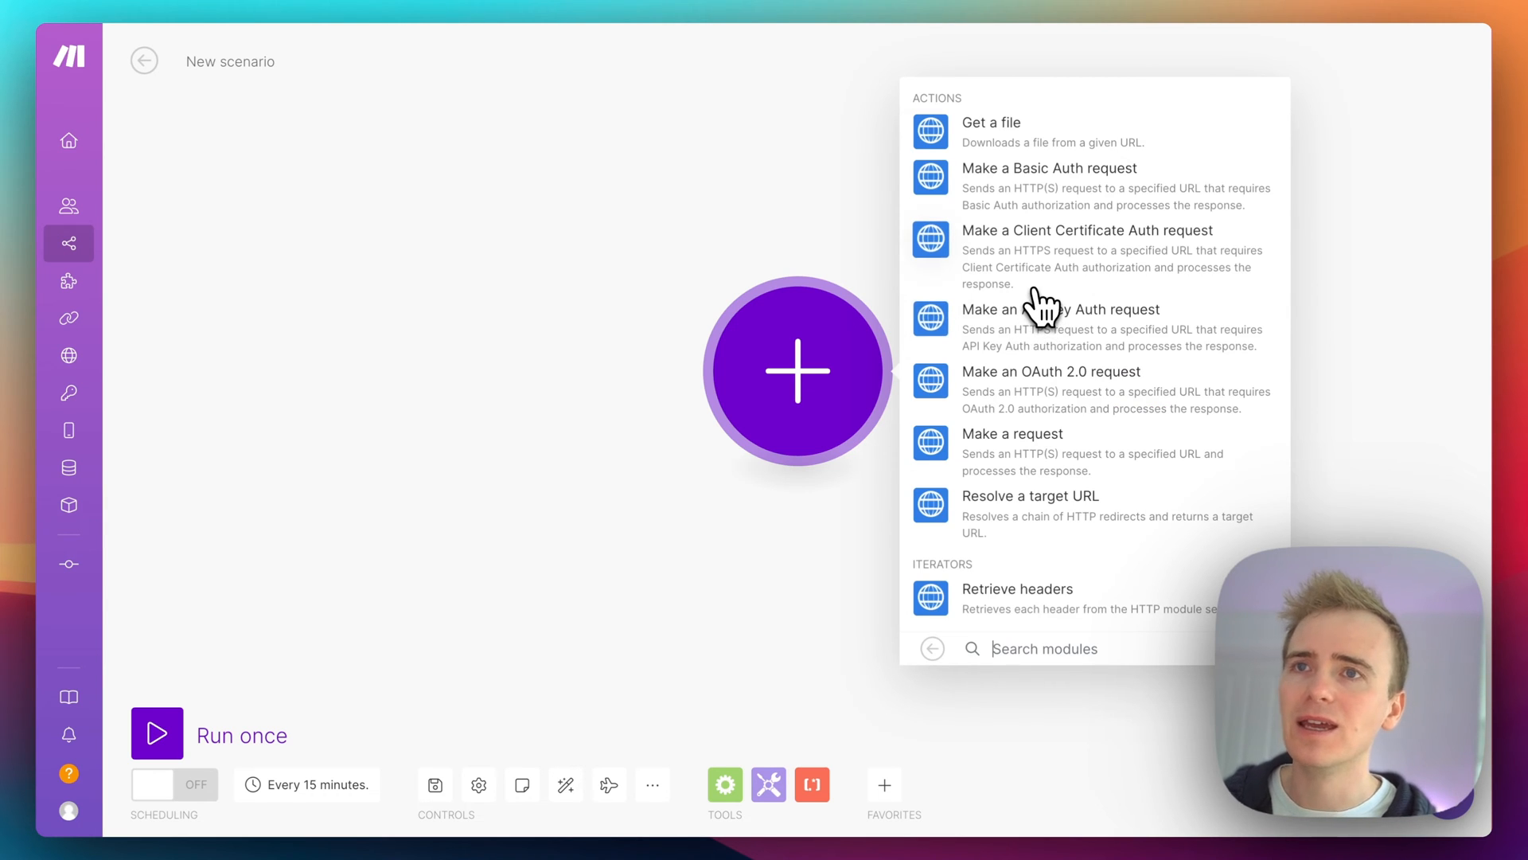
pyautogui.moveTo(1097, 380)
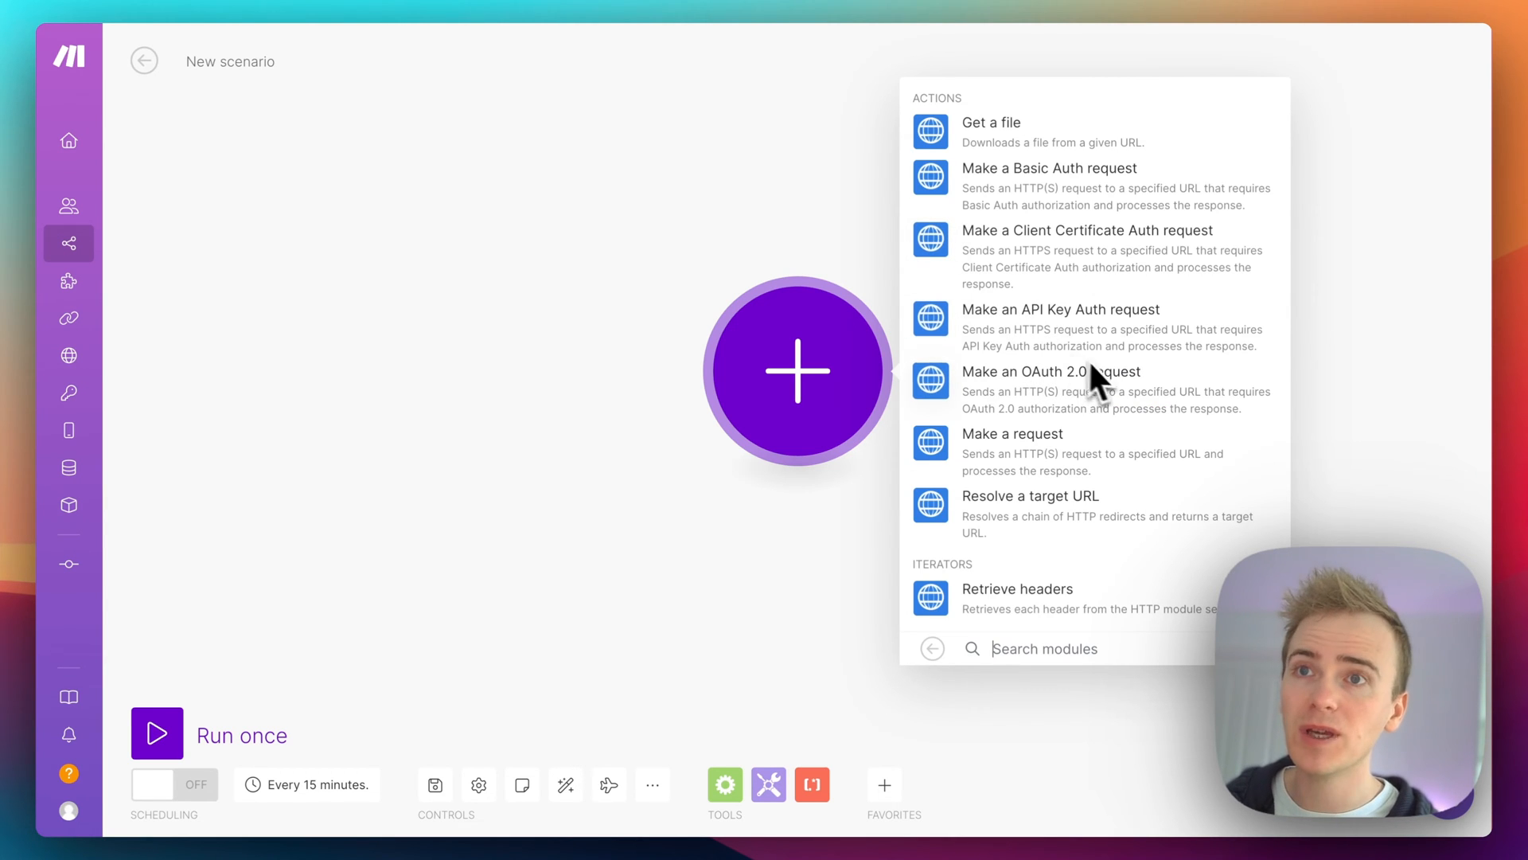
pyautogui.moveTo(1185, 209)
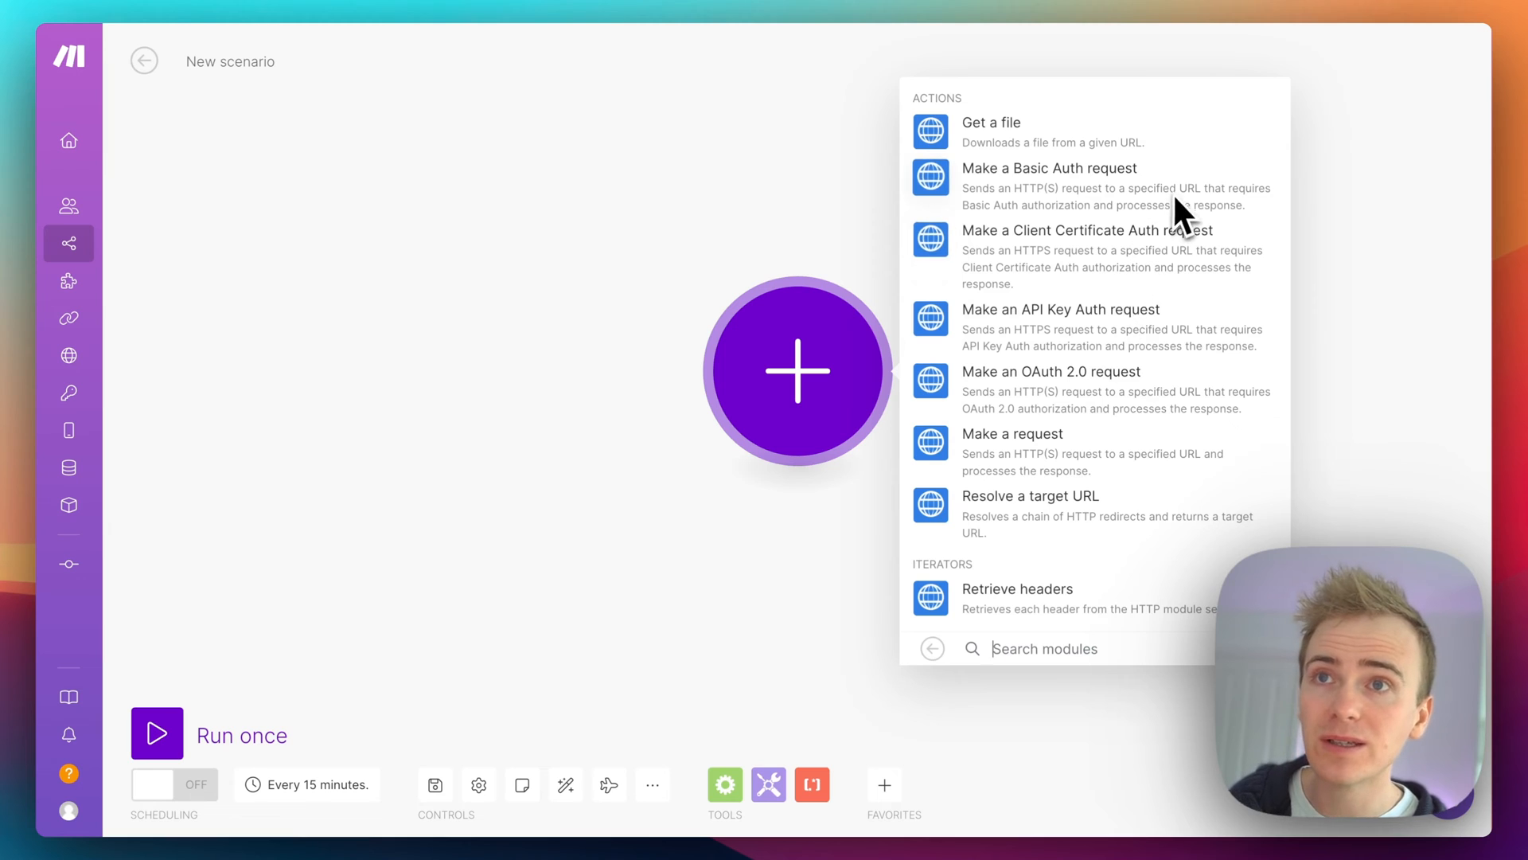
pyautogui.moveTo(1185, 213)
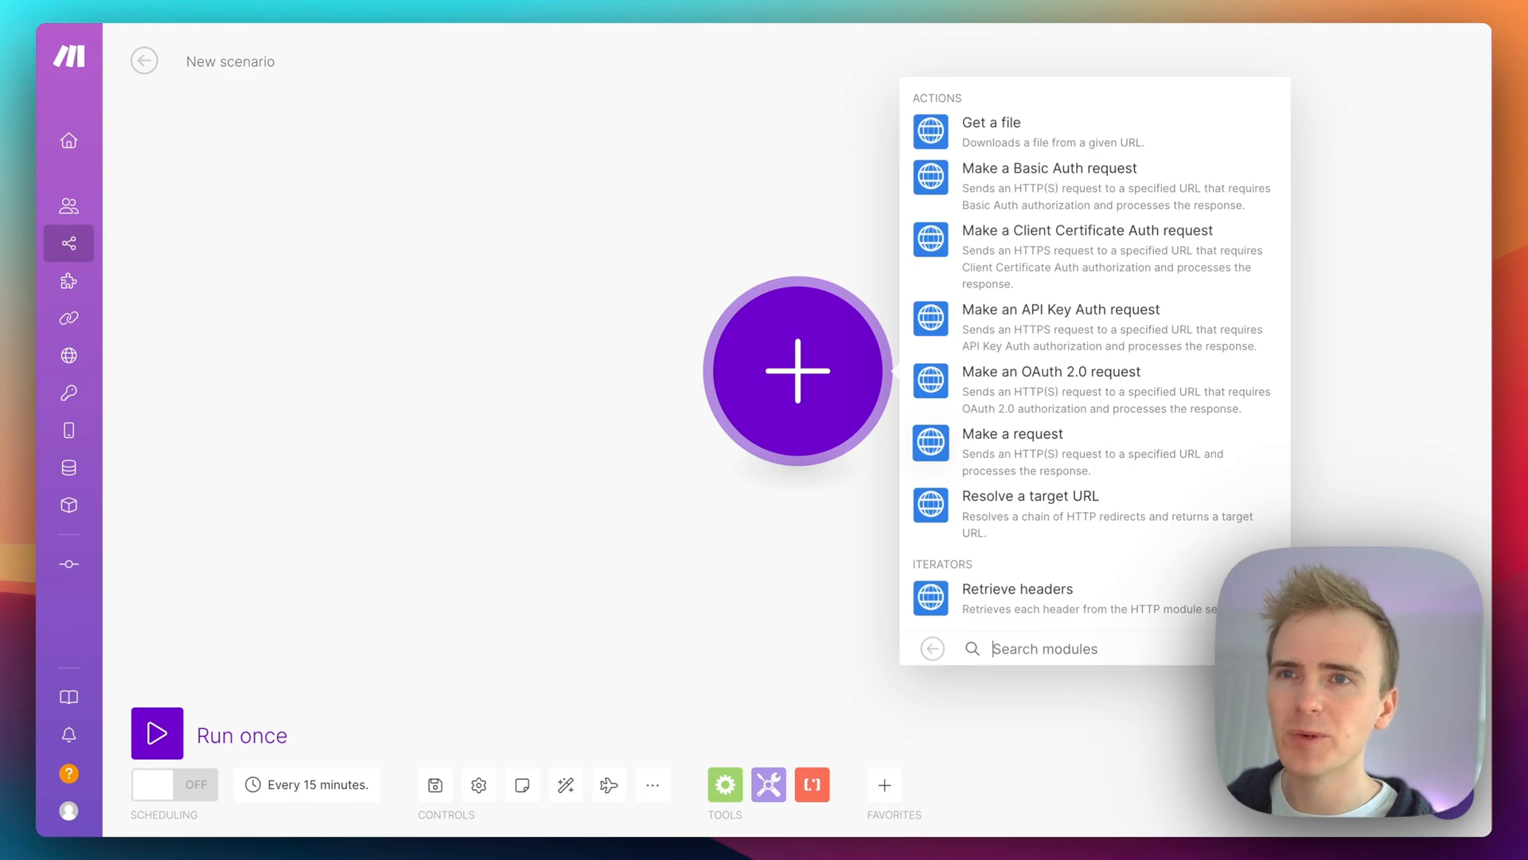
pyautogui.click(1011, 434)
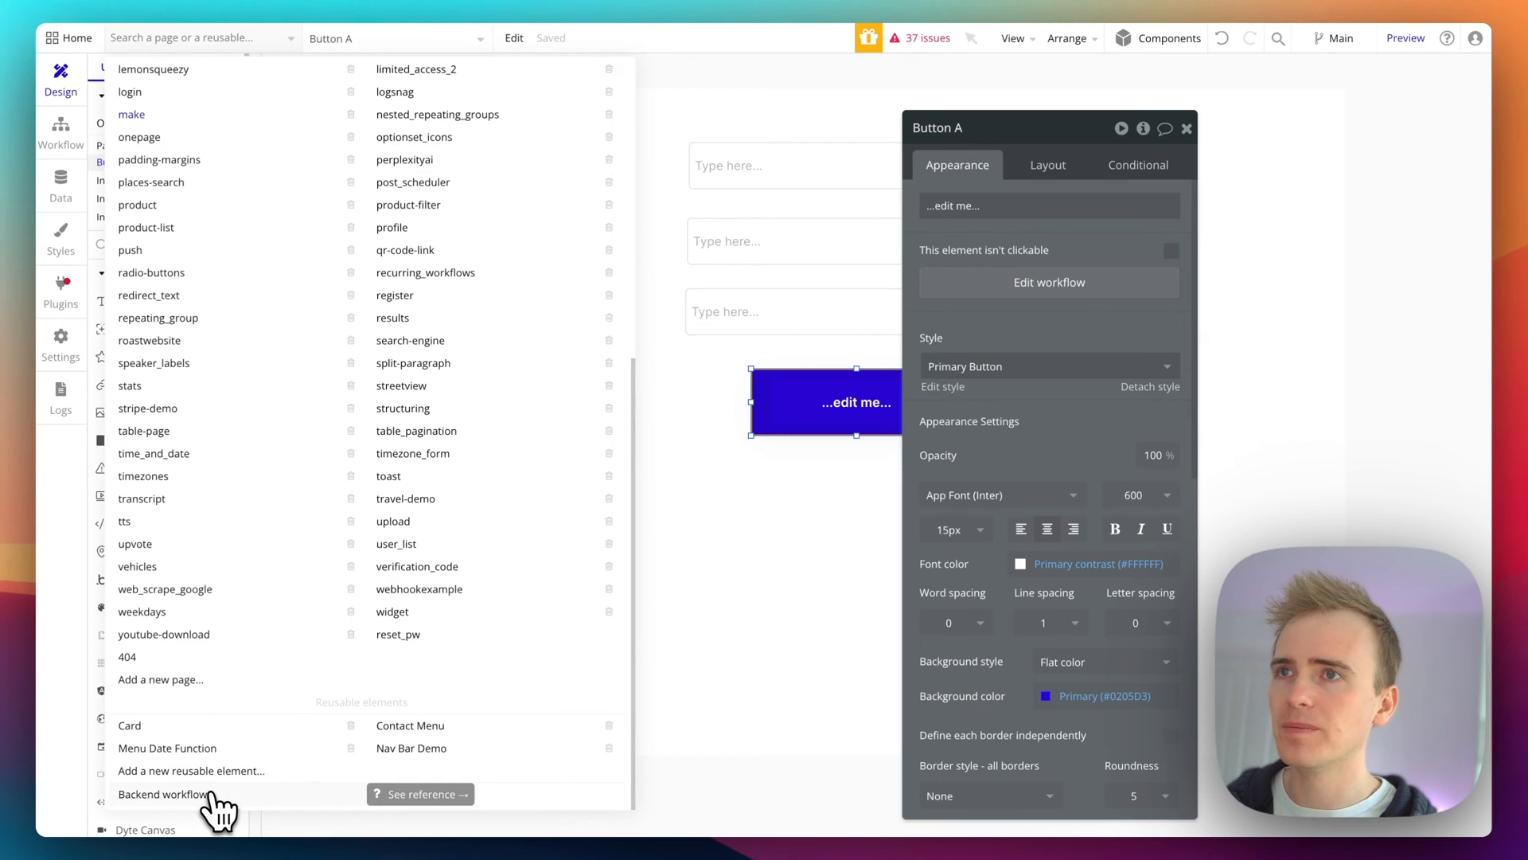
# Under Backend workflows, create a new API workflow named make_demo
pyautogui.click(164, 794)
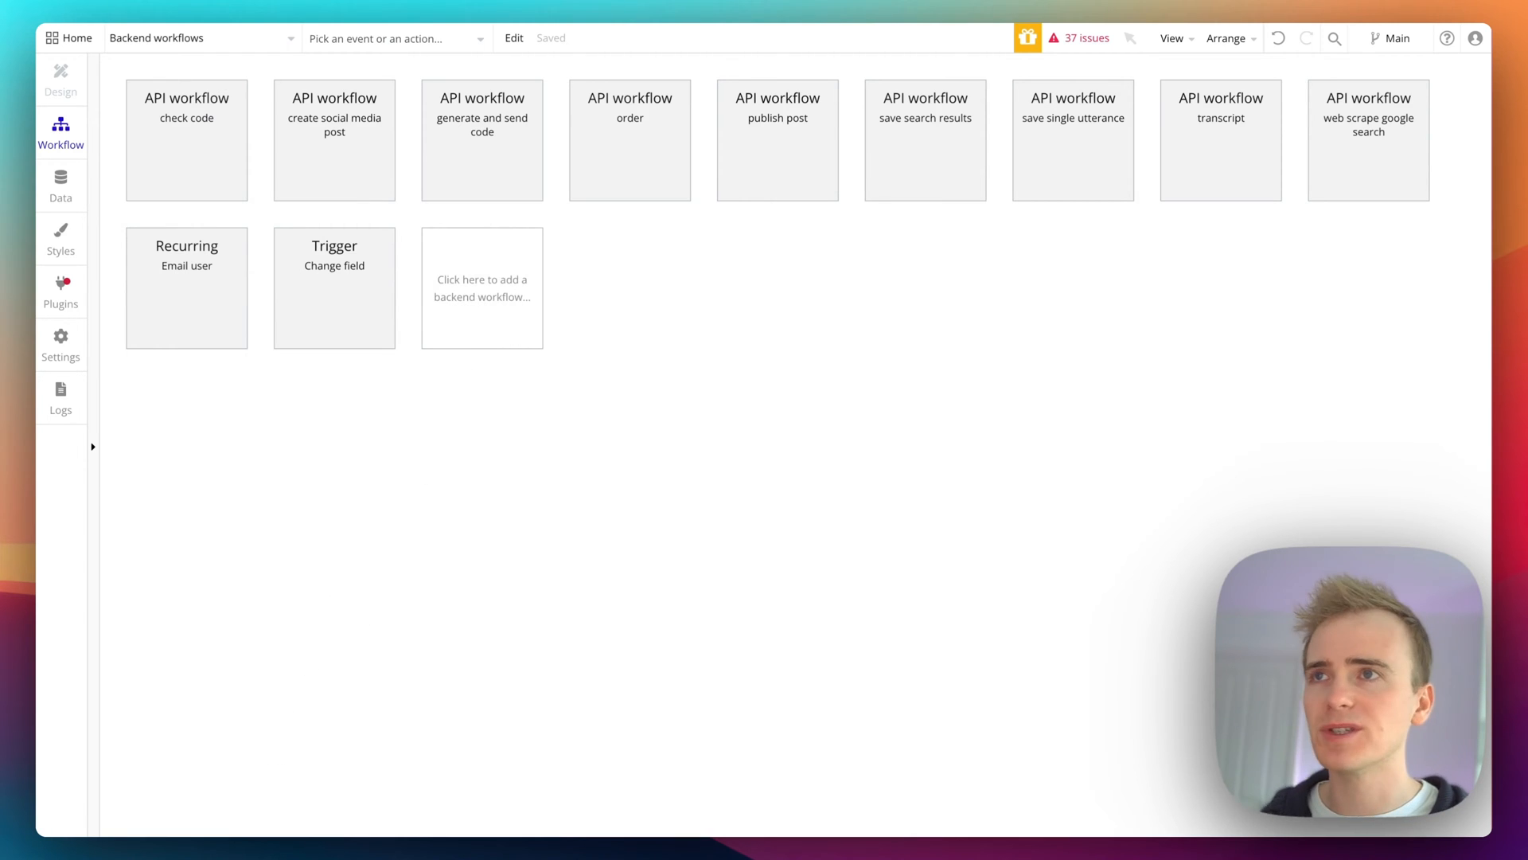
pyautogui.click(482, 287)
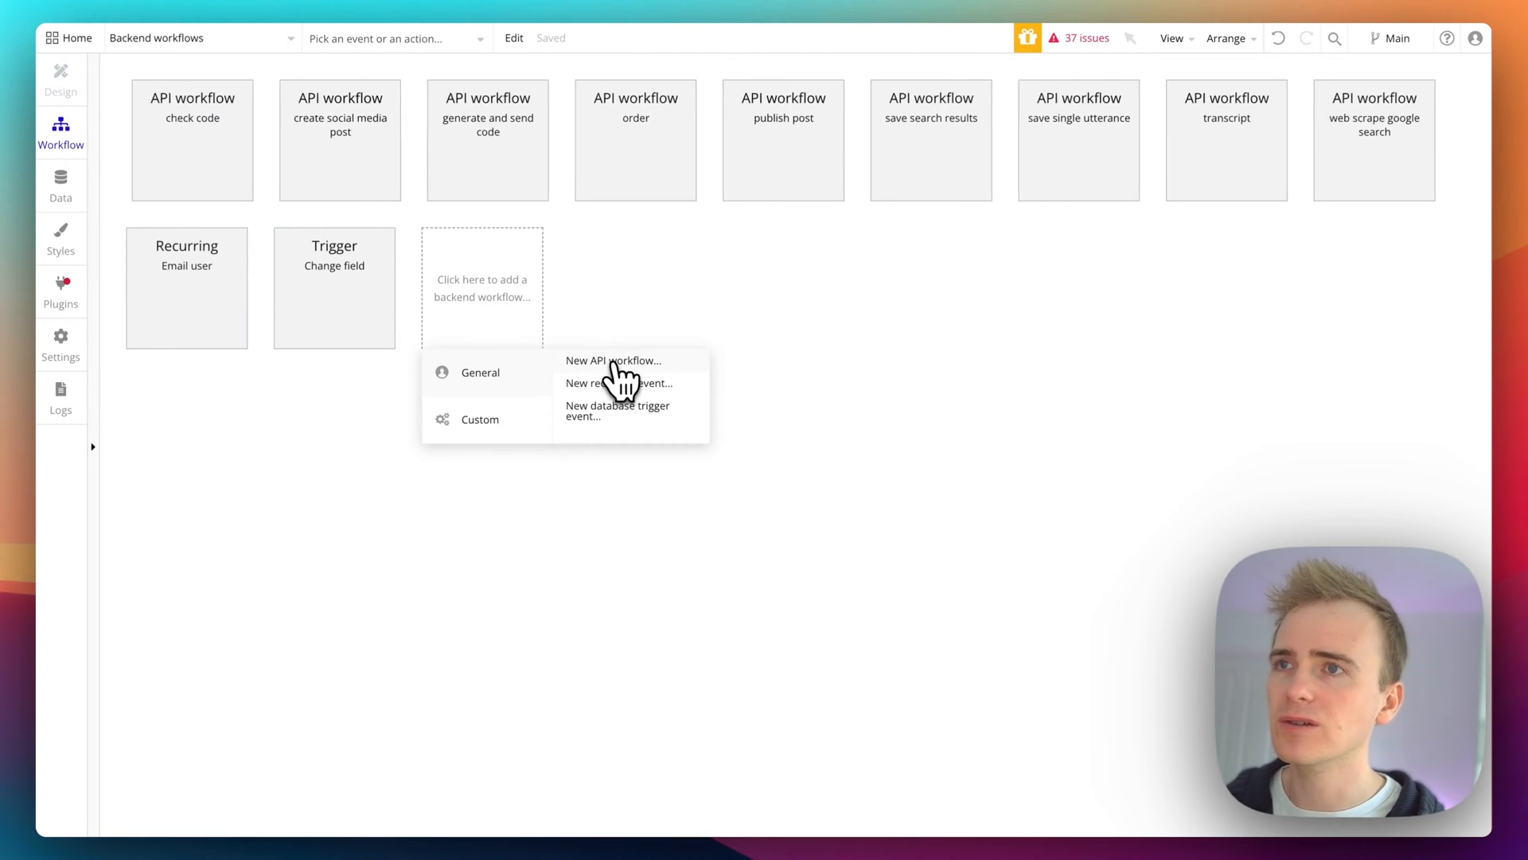
pyautogui.click(612, 360)
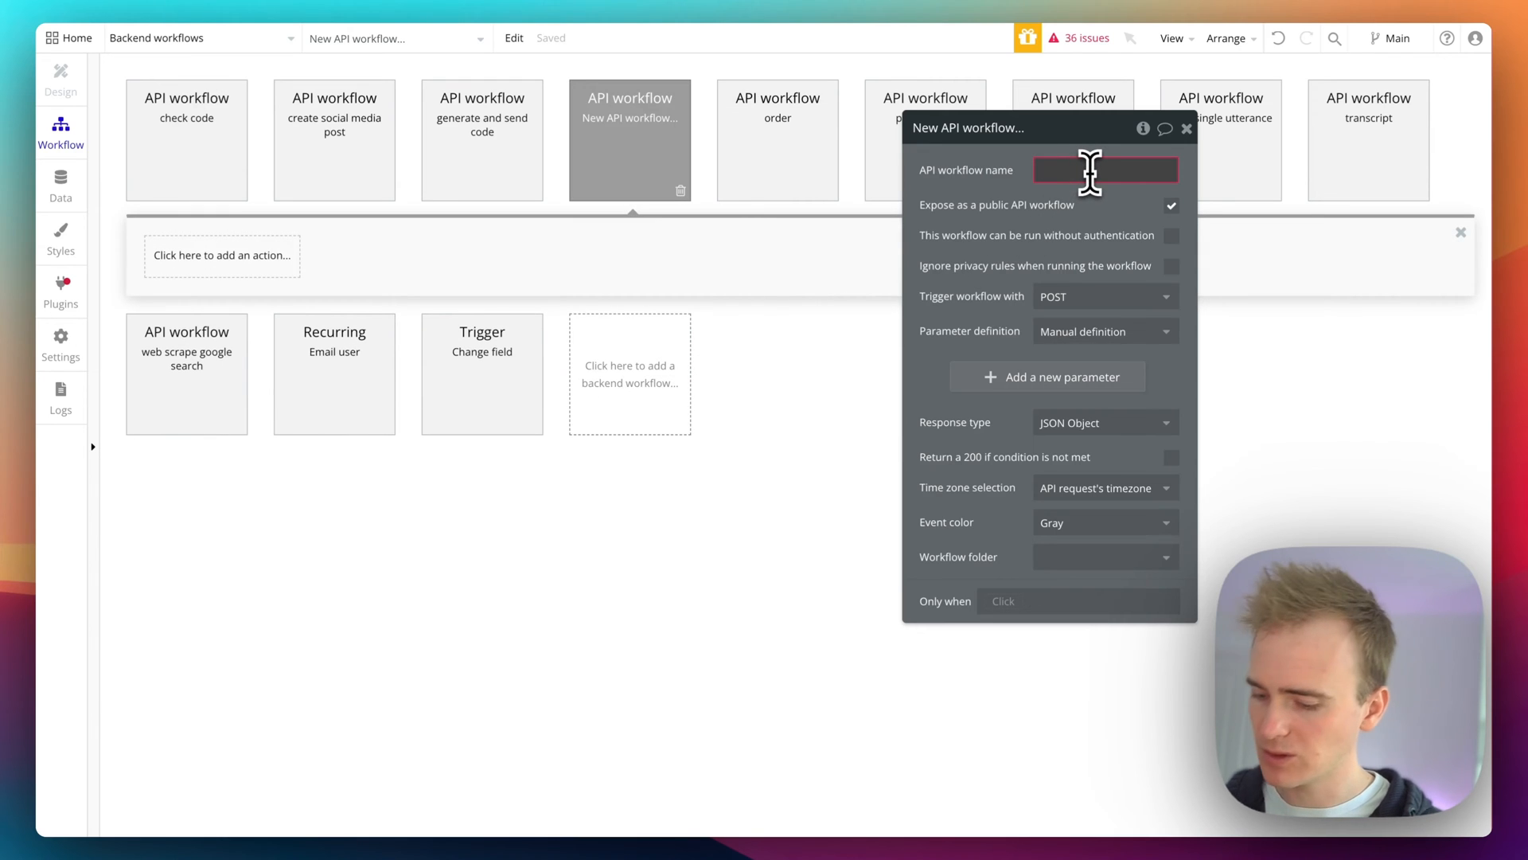
pyautogui.write('make_demo')
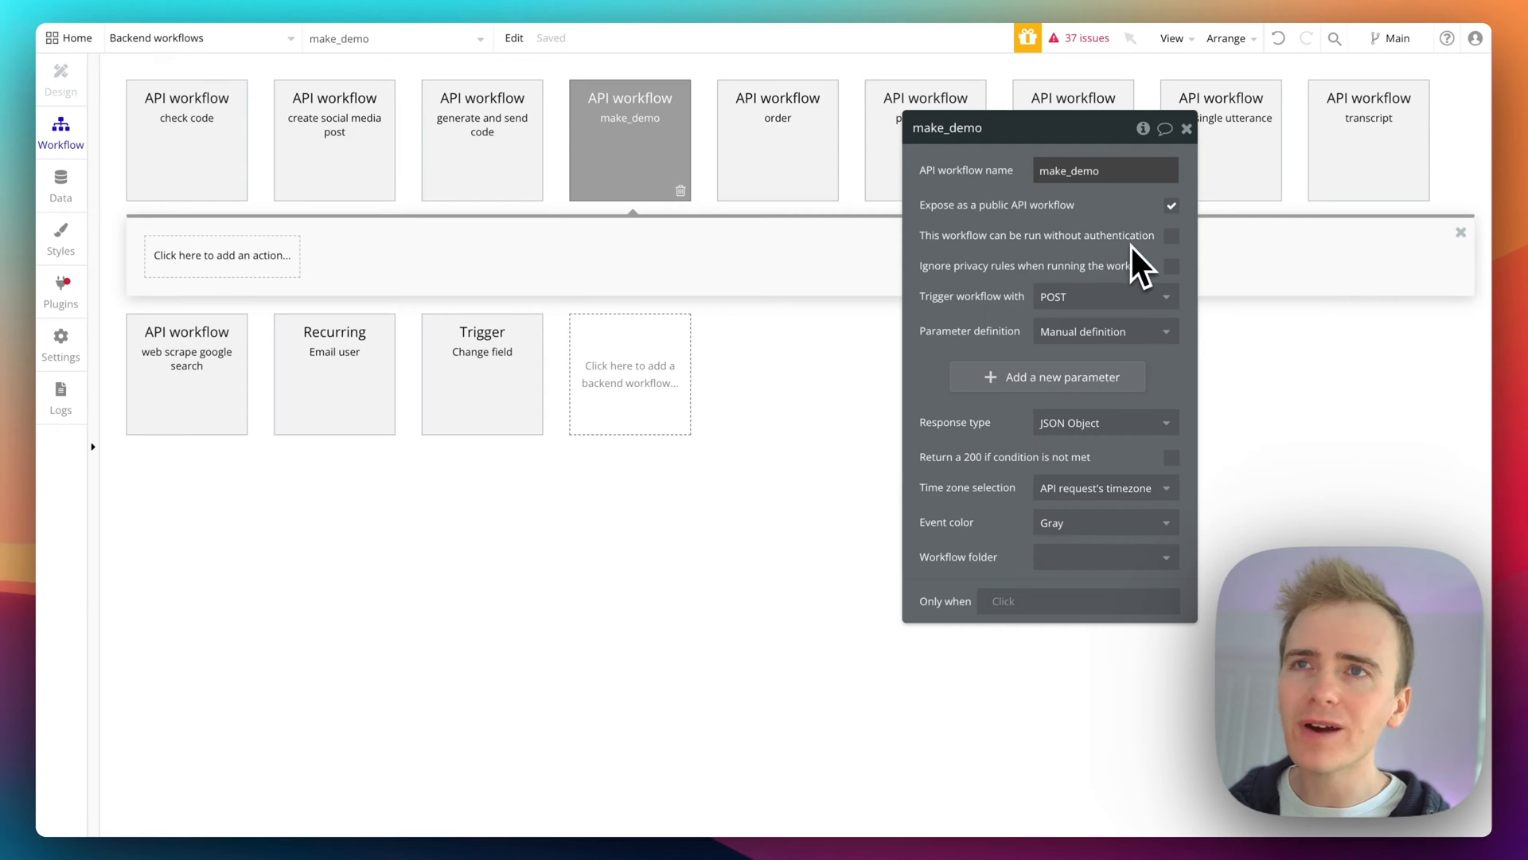
pyautogui.moveTo(1062, 292)
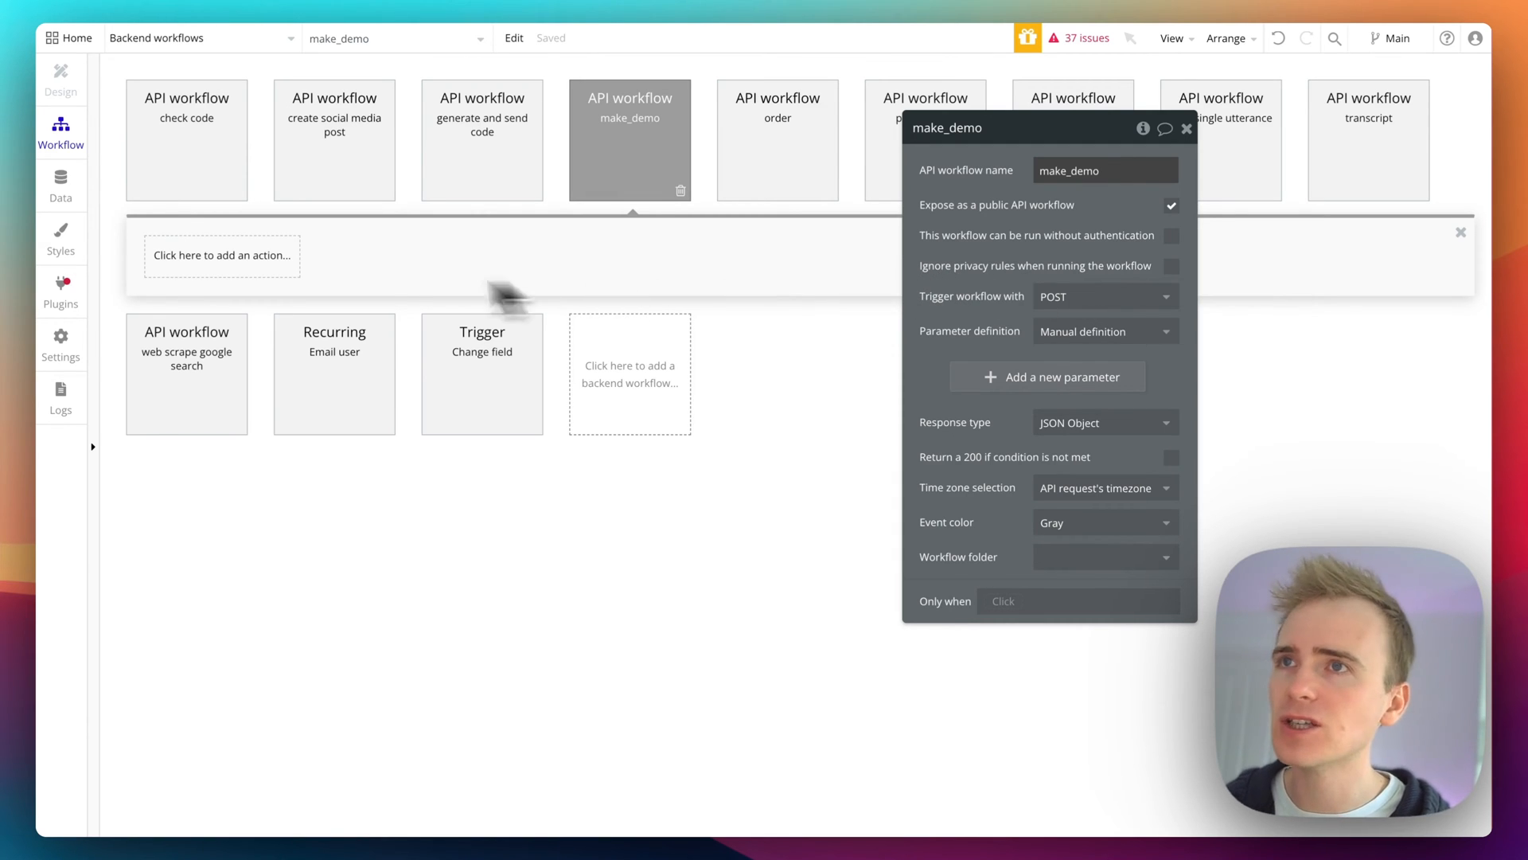
pyautogui.moveTo(1086, 400)
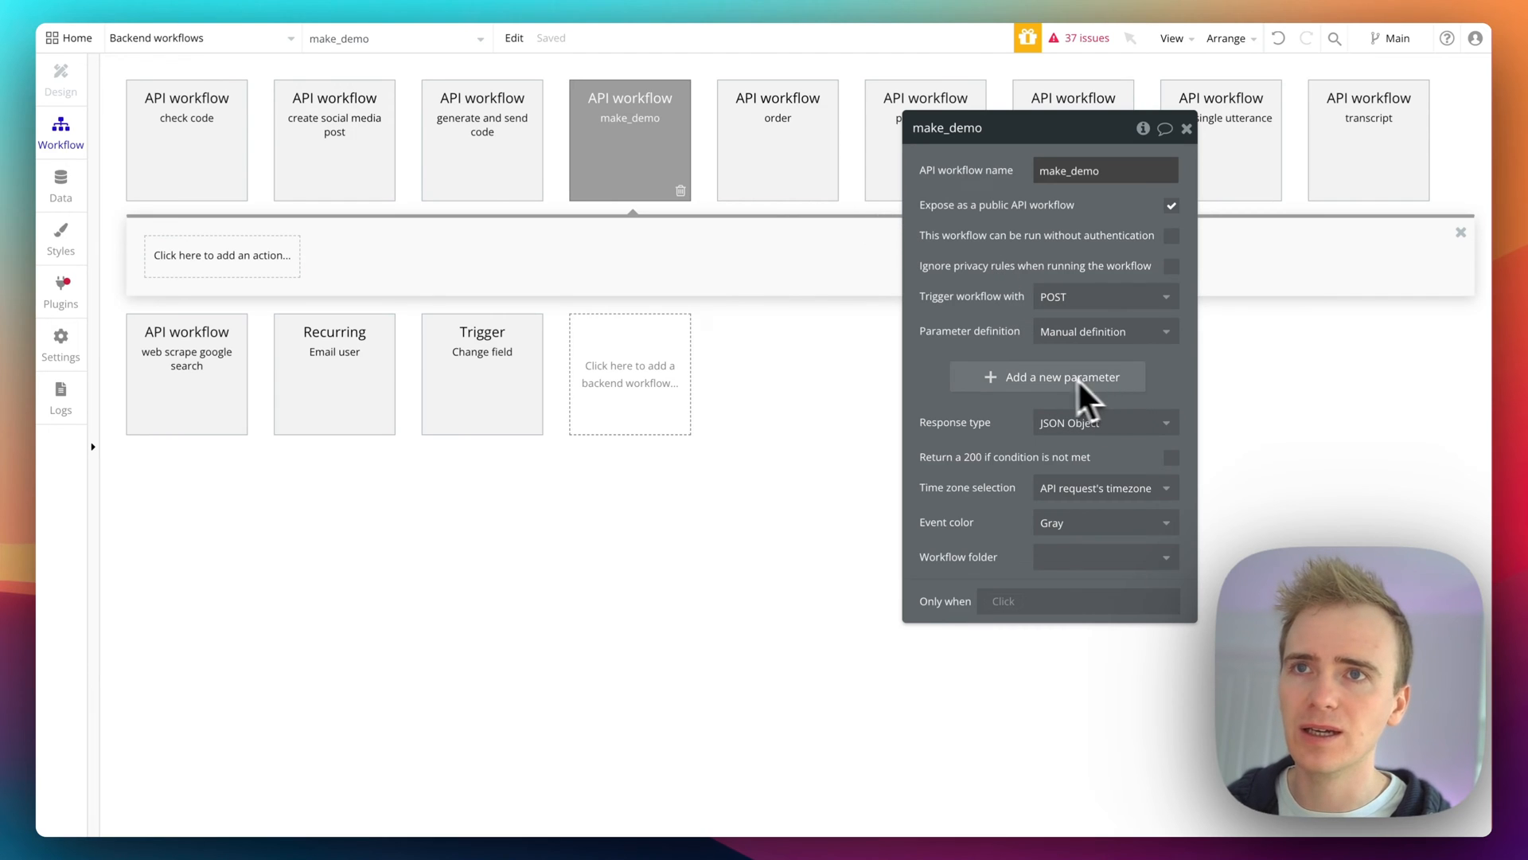
# Set make_demo's parameter definition to Detect request data and start detecting
pyautogui.click(1104, 330)
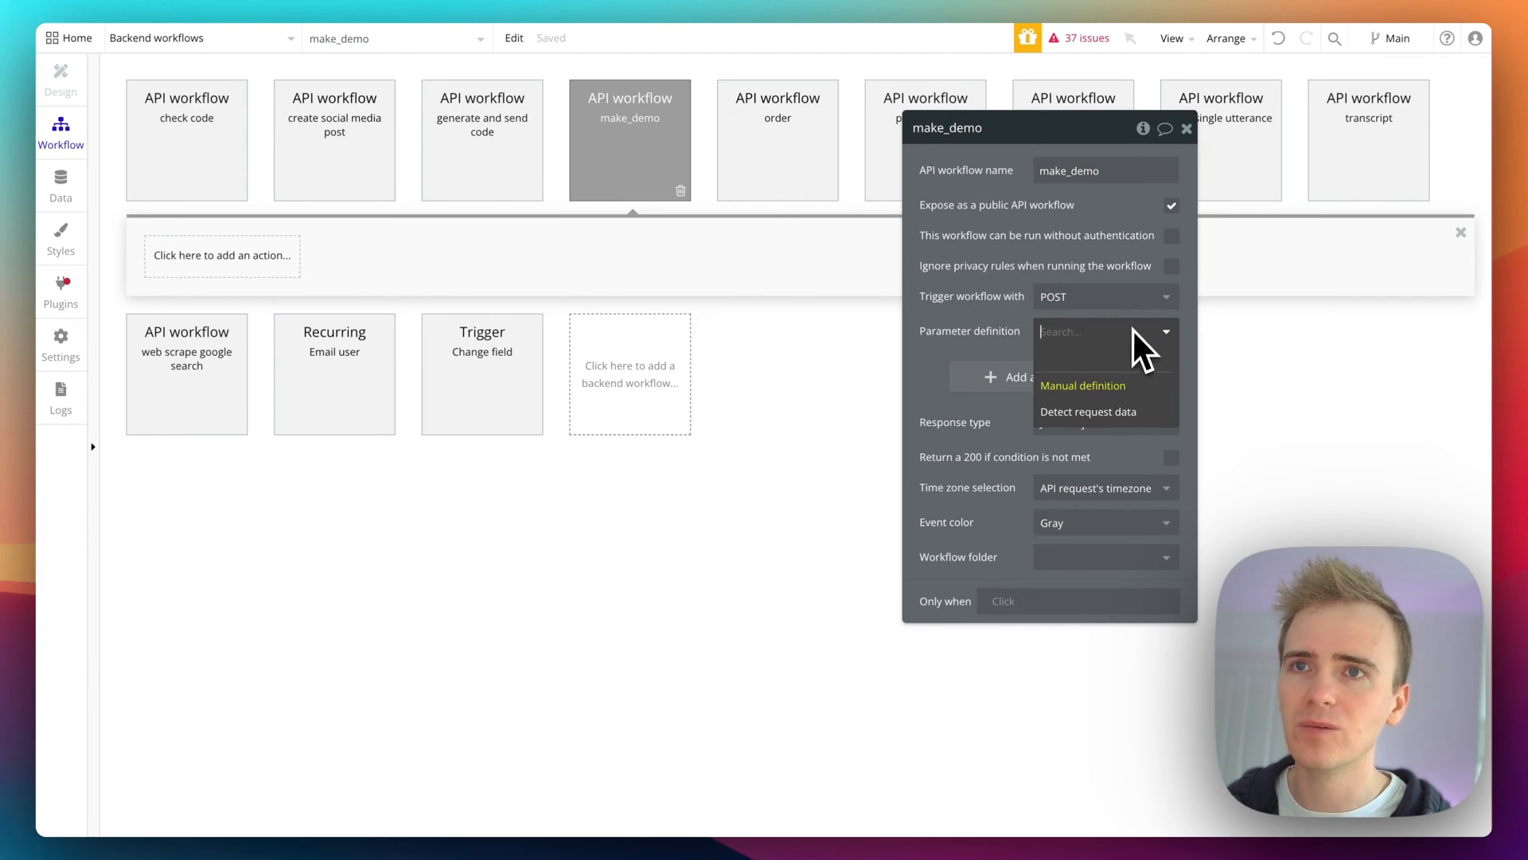
pyautogui.click(1088, 411)
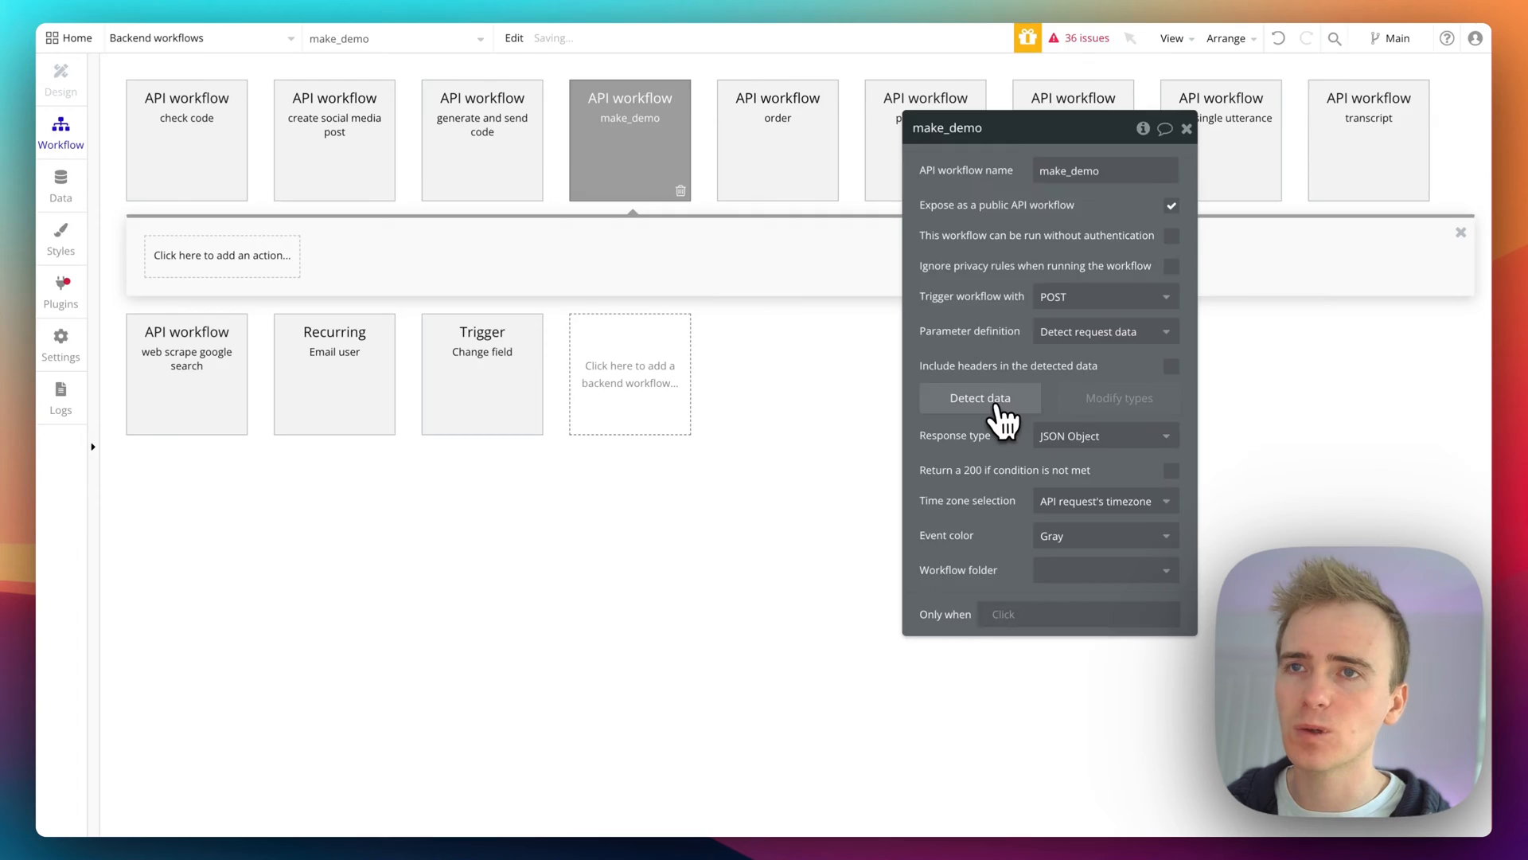
pyautogui.click(980, 398)
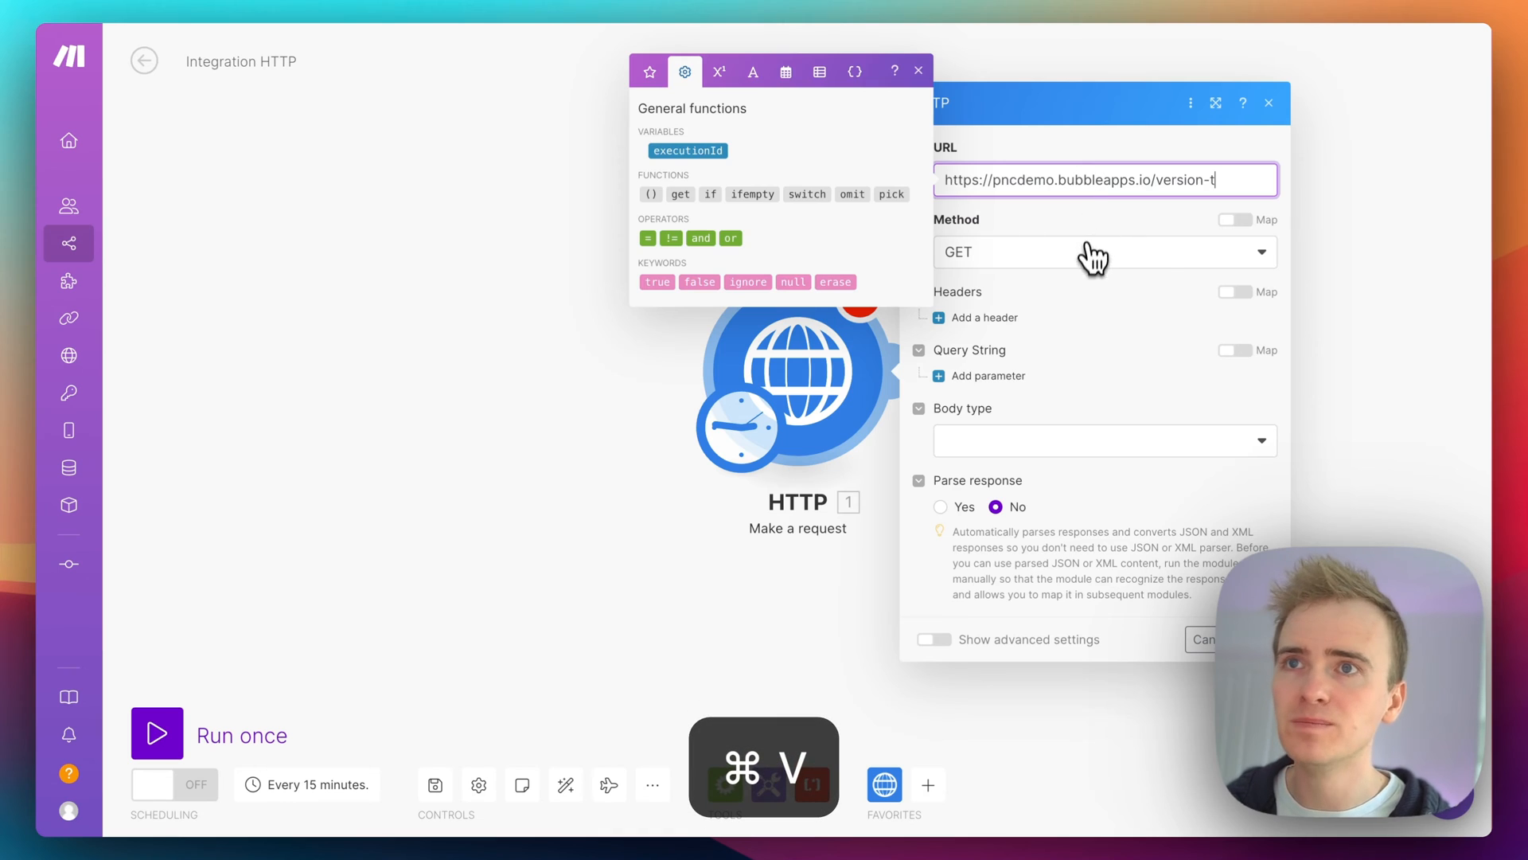
# Set the HTTP request method to POST with a multipart form-data body
pyautogui.click(1104, 251)
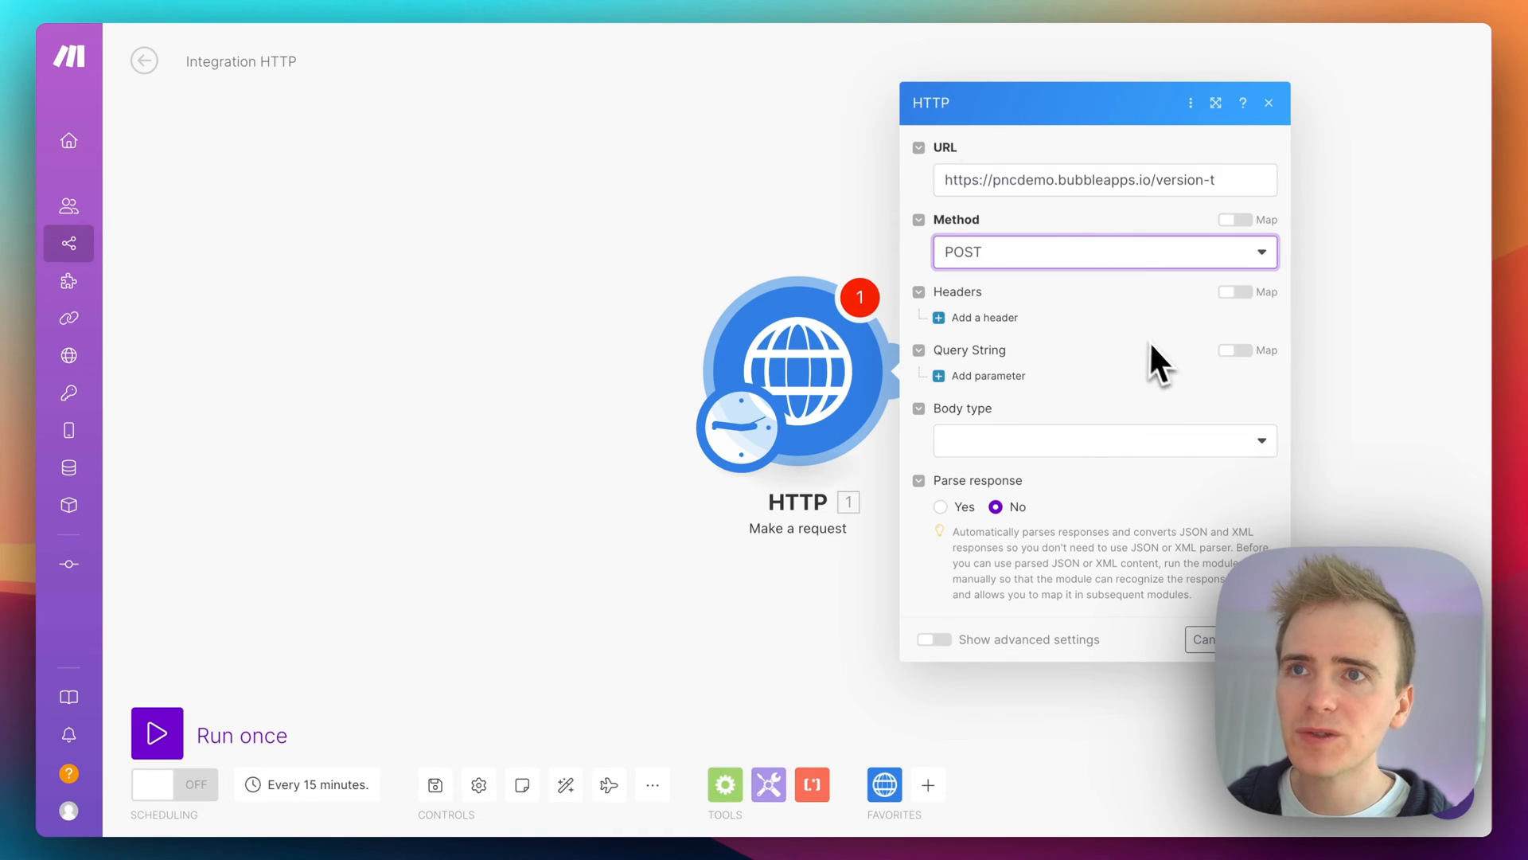
pyautogui.moveTo(1111, 425)
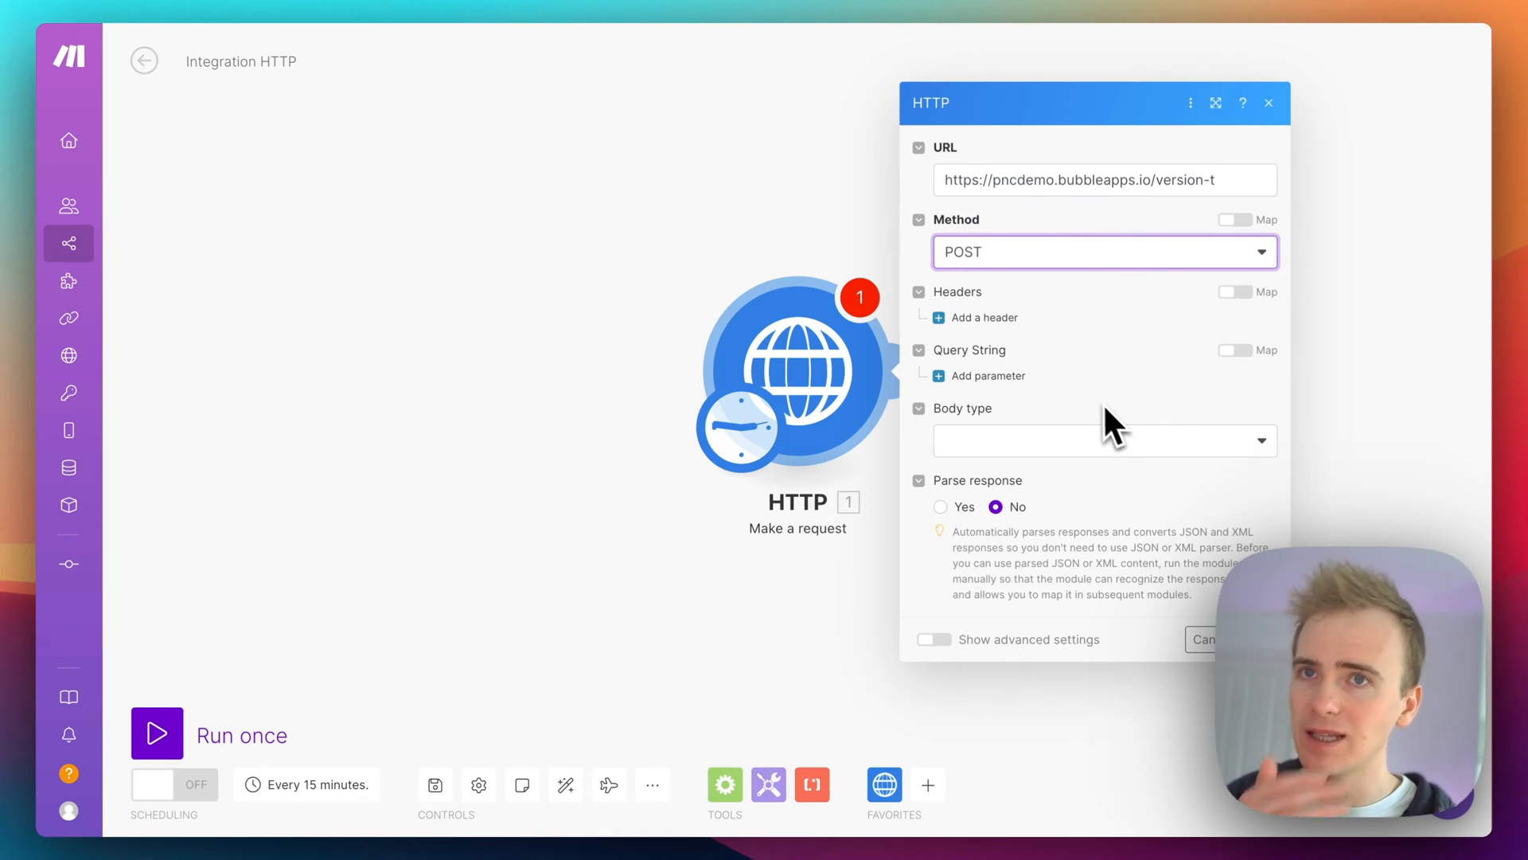
pyautogui.click(1103, 440)
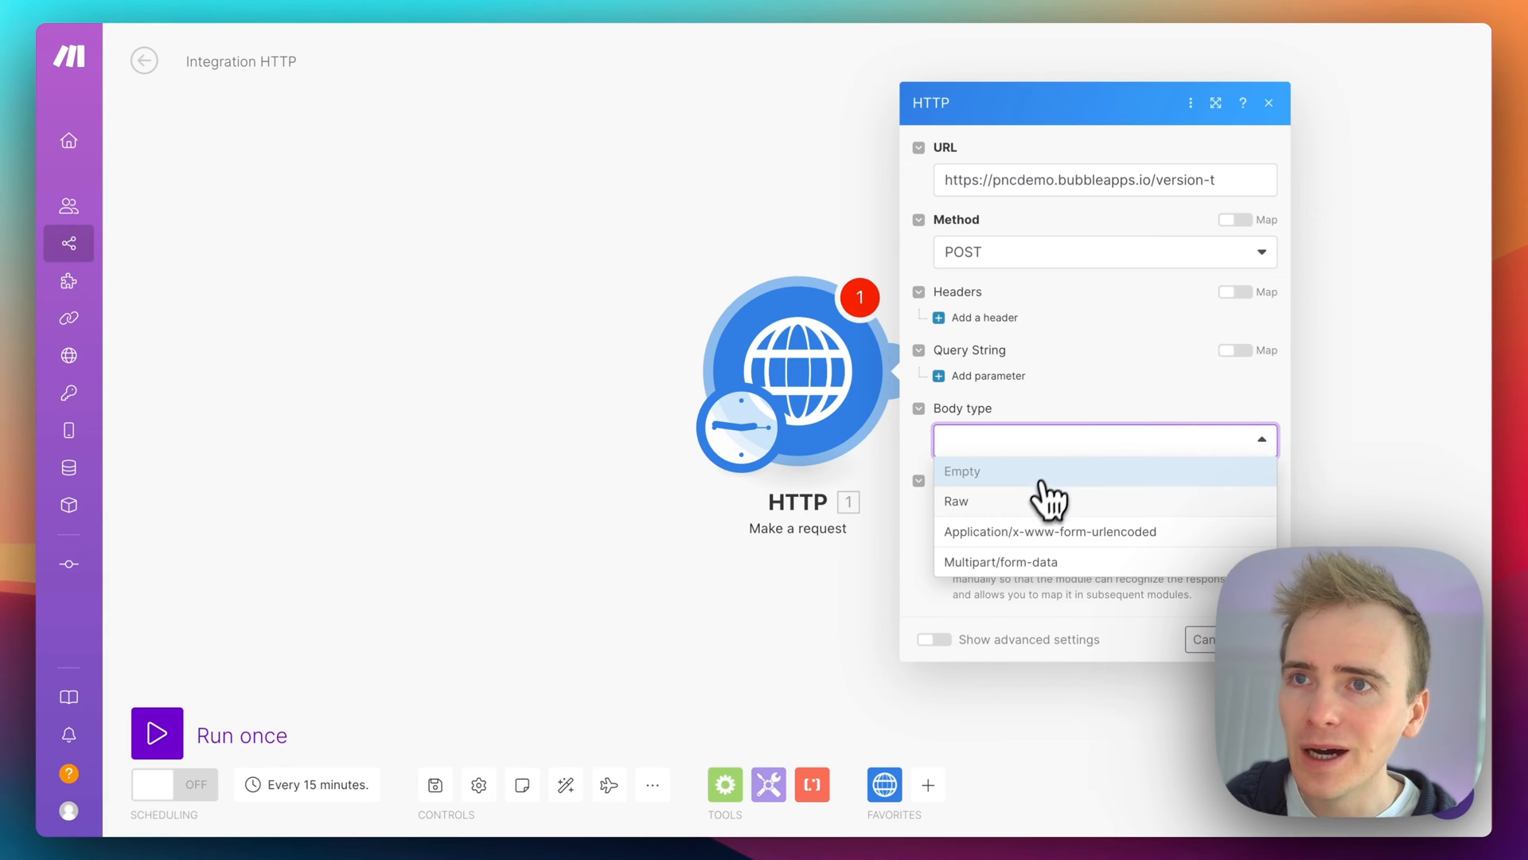
pyautogui.moveTo(1082, 574)
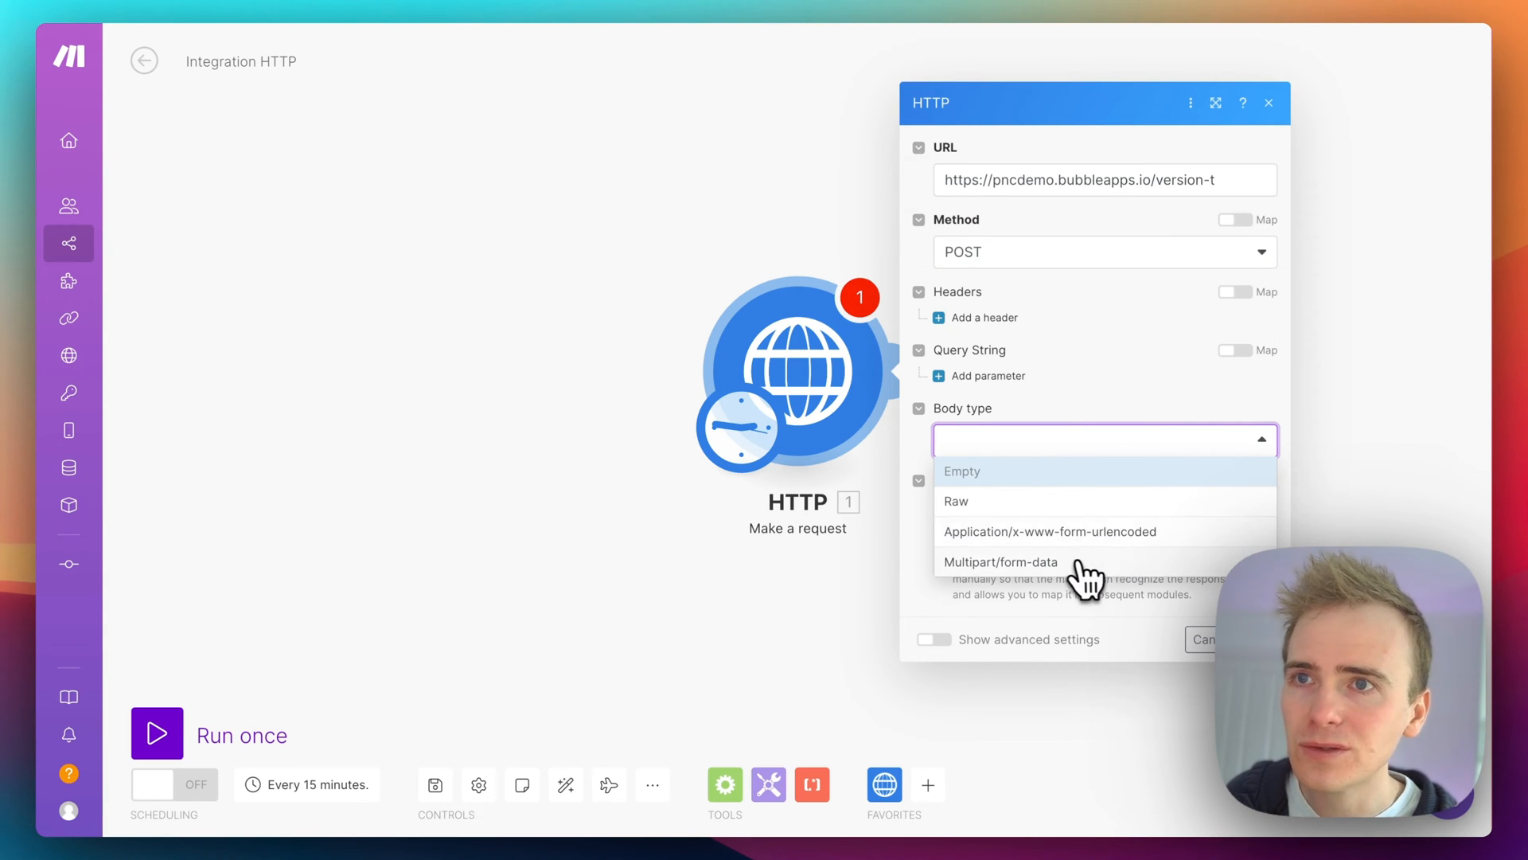
pyautogui.click(999, 561)
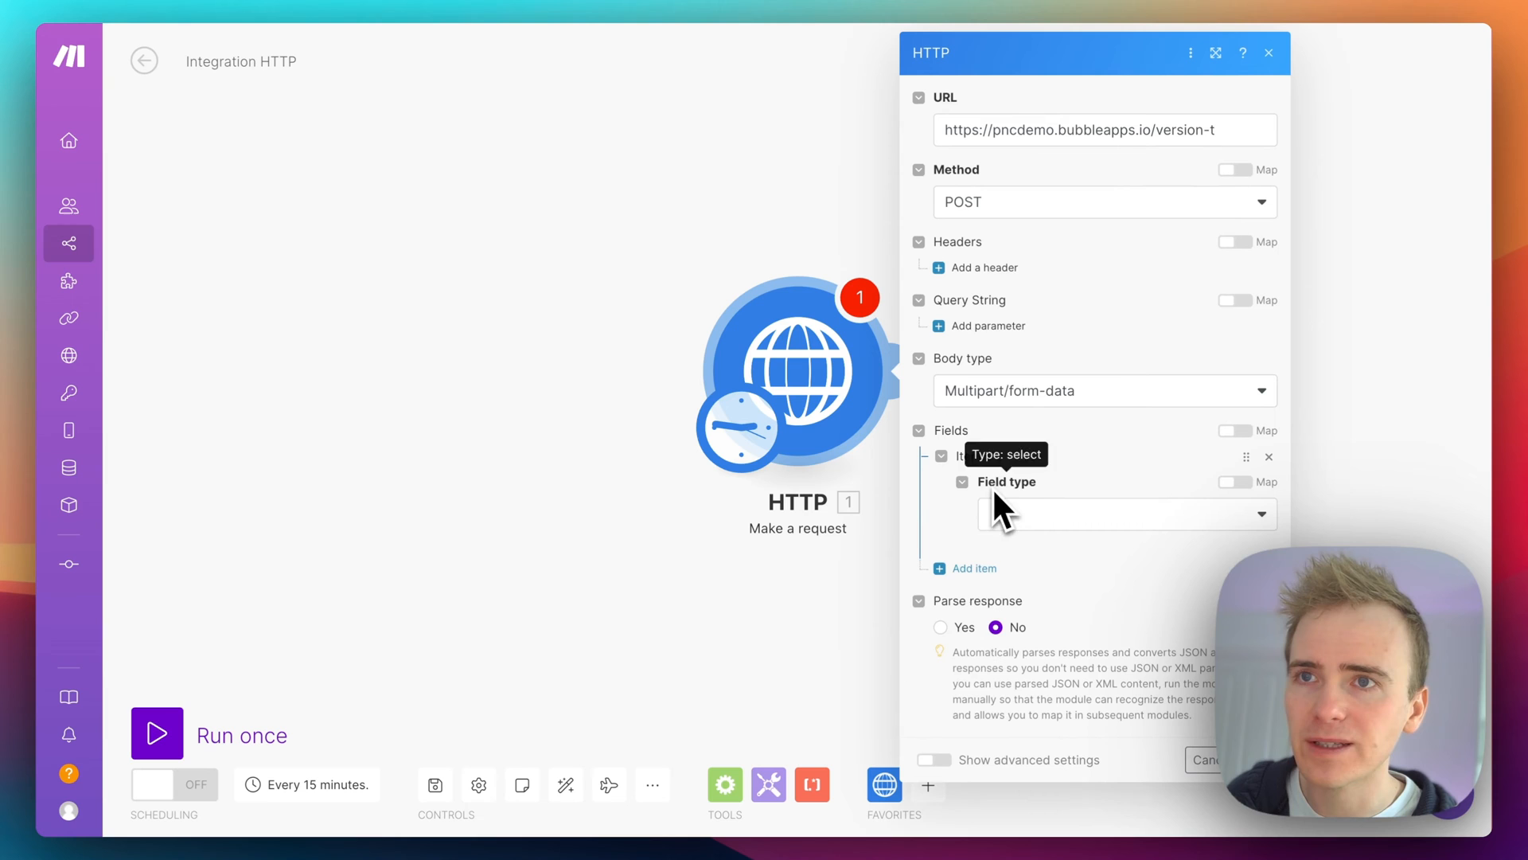
pyautogui.click(1123, 513)
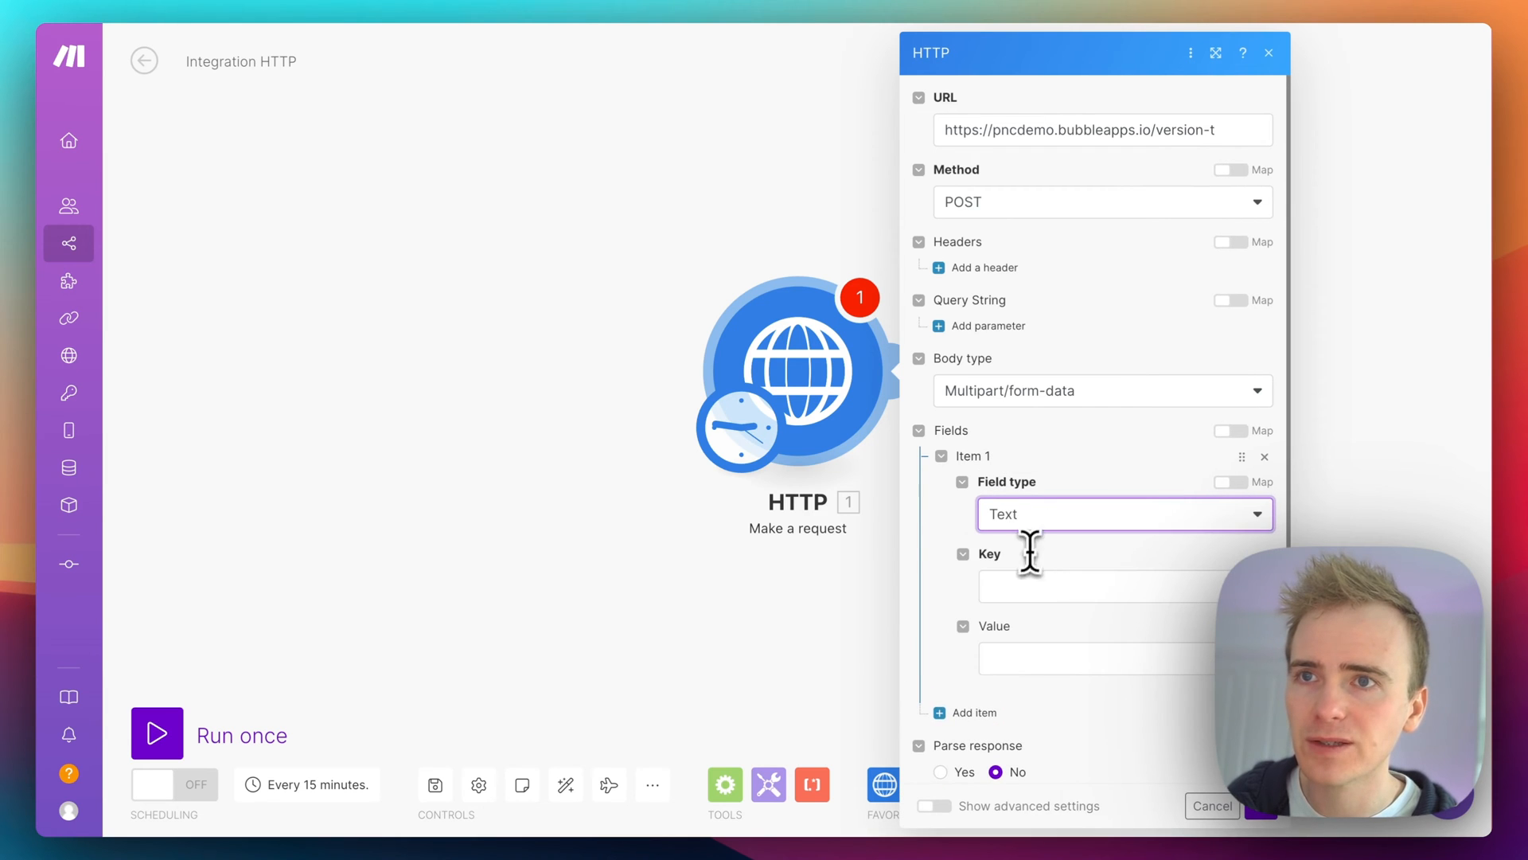
pyautogui.write('name')
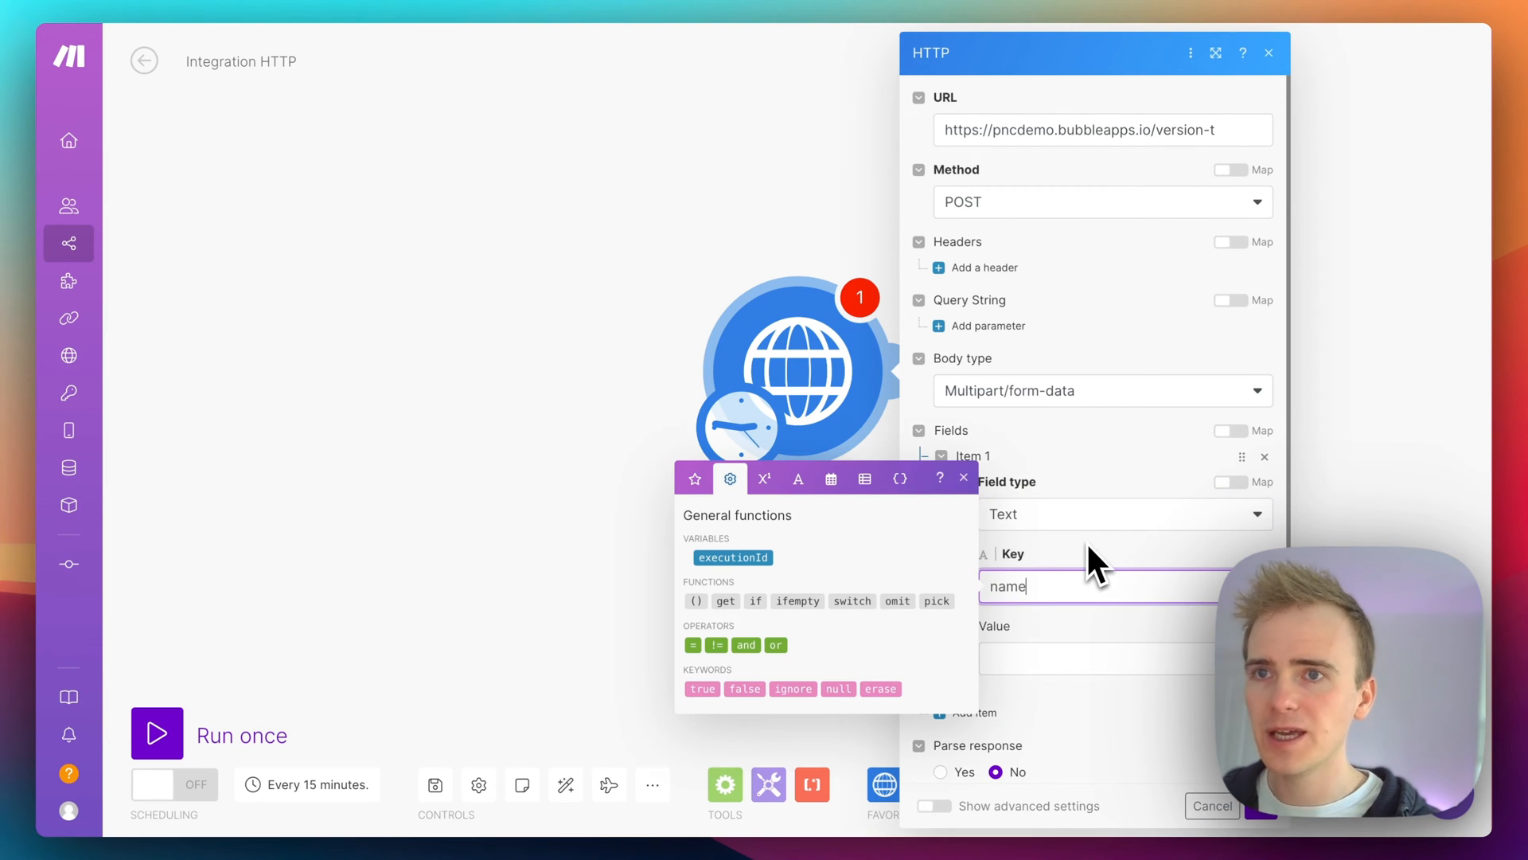
pyautogui.write('Matt')
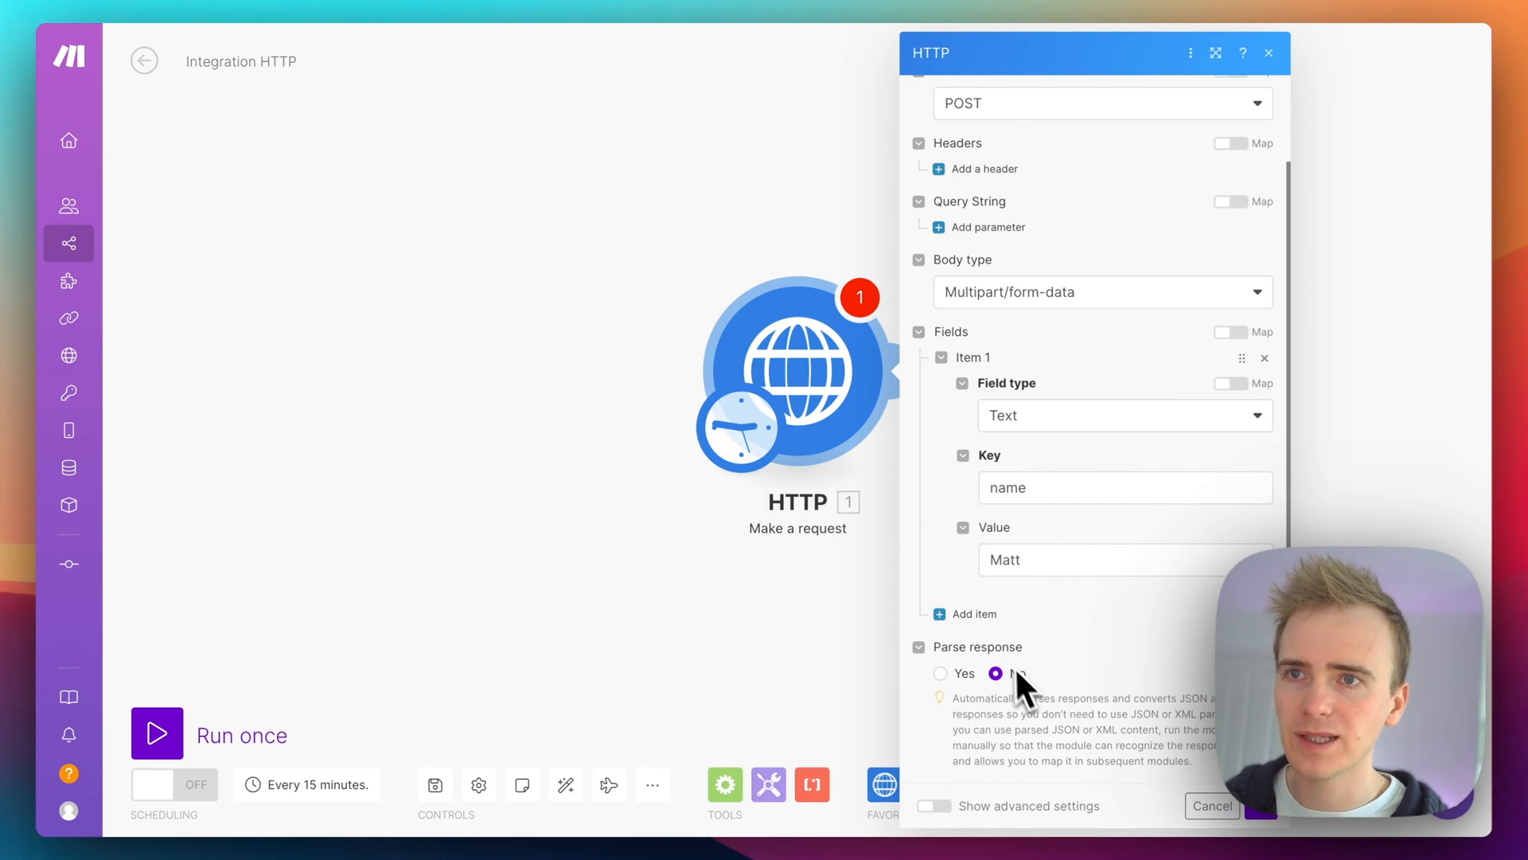
pyautogui.click(972, 613)
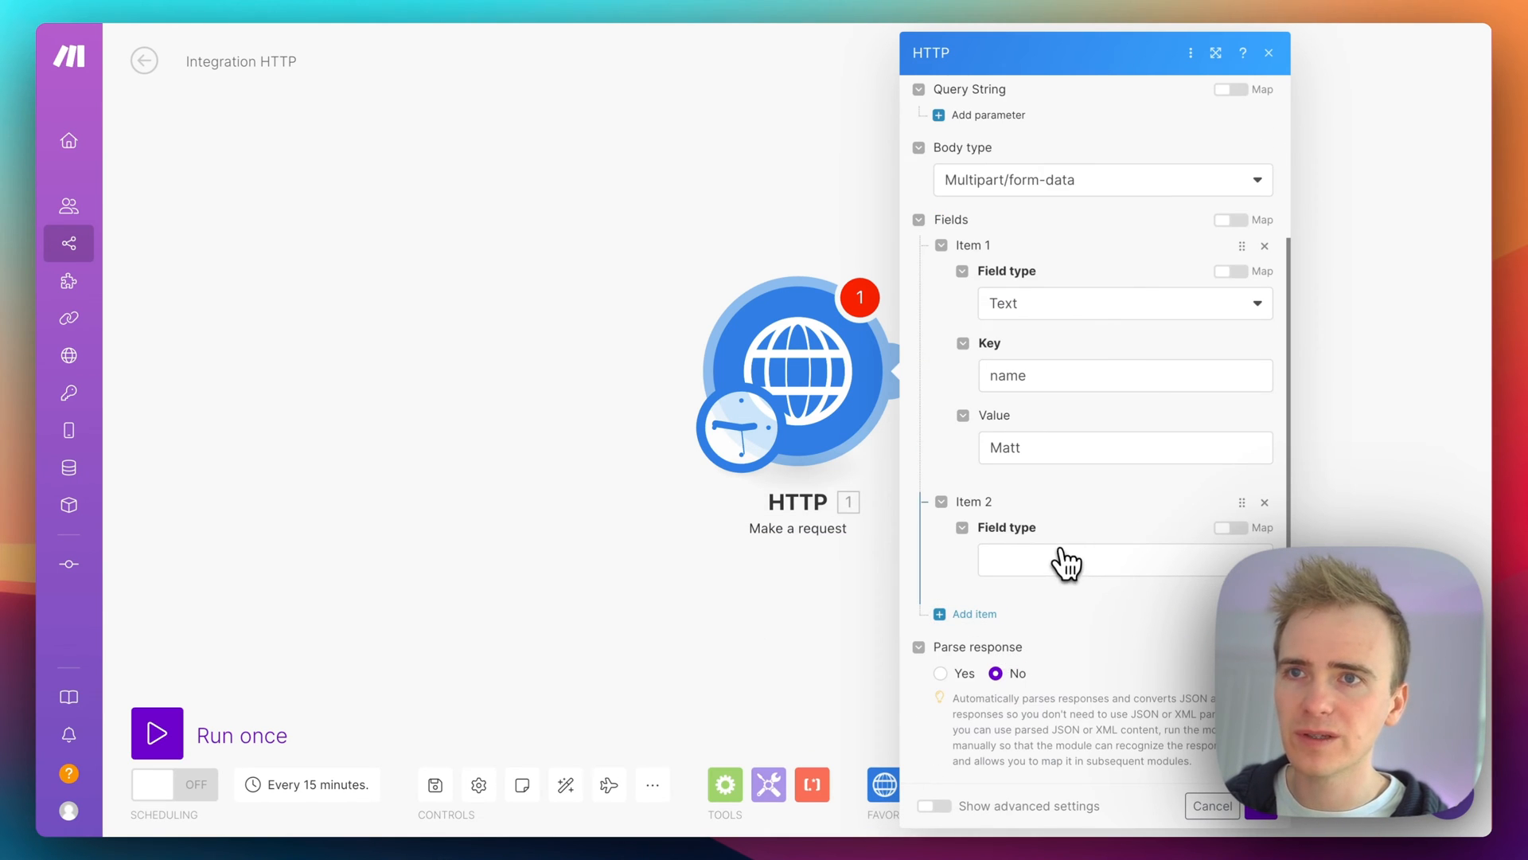
pyautogui.click(1120, 560)
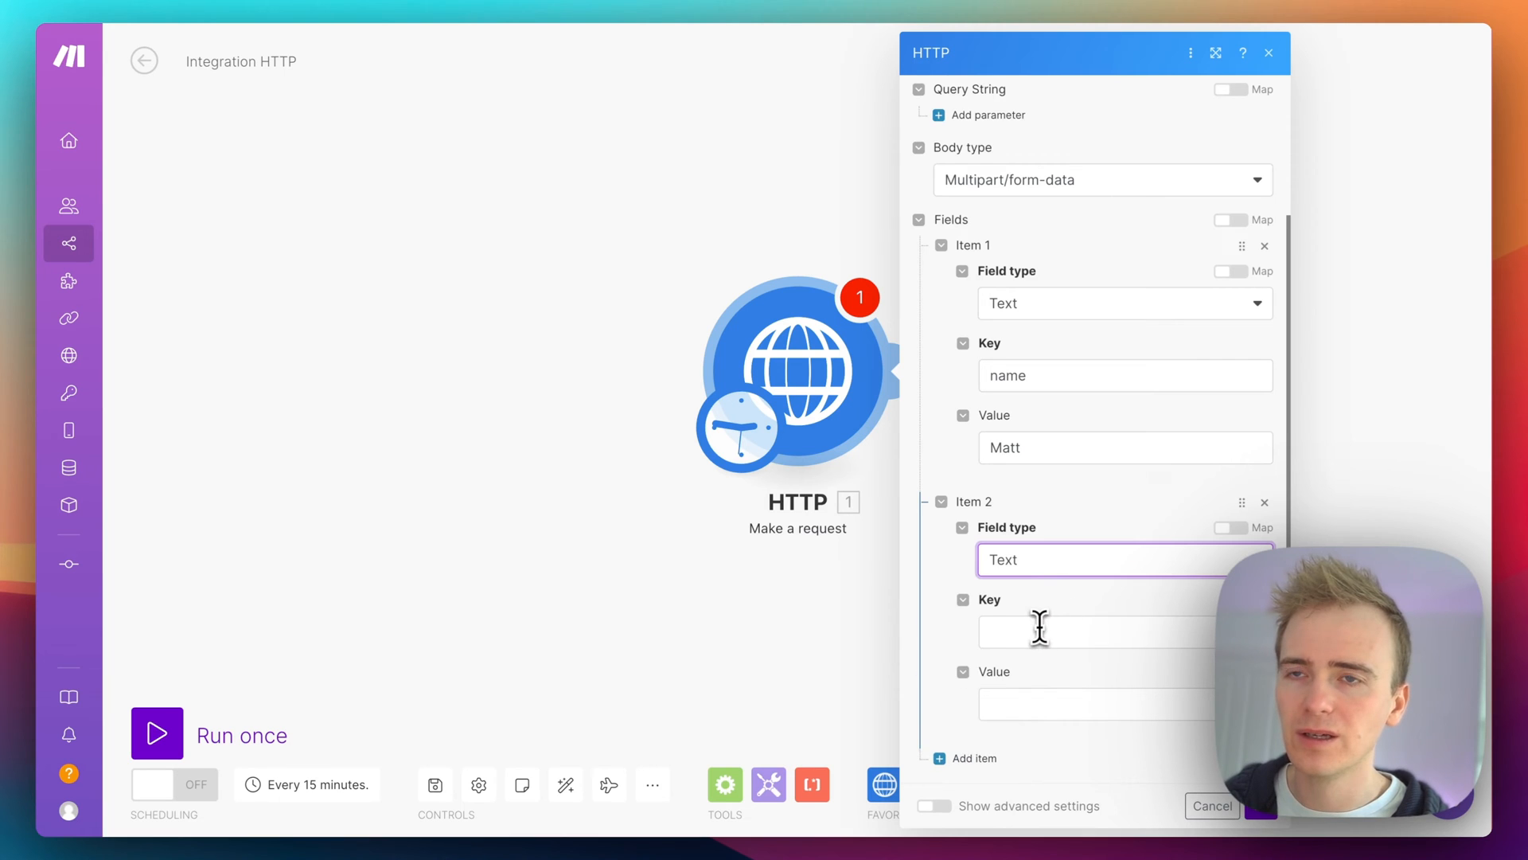
pyautogui.click(1038, 631)
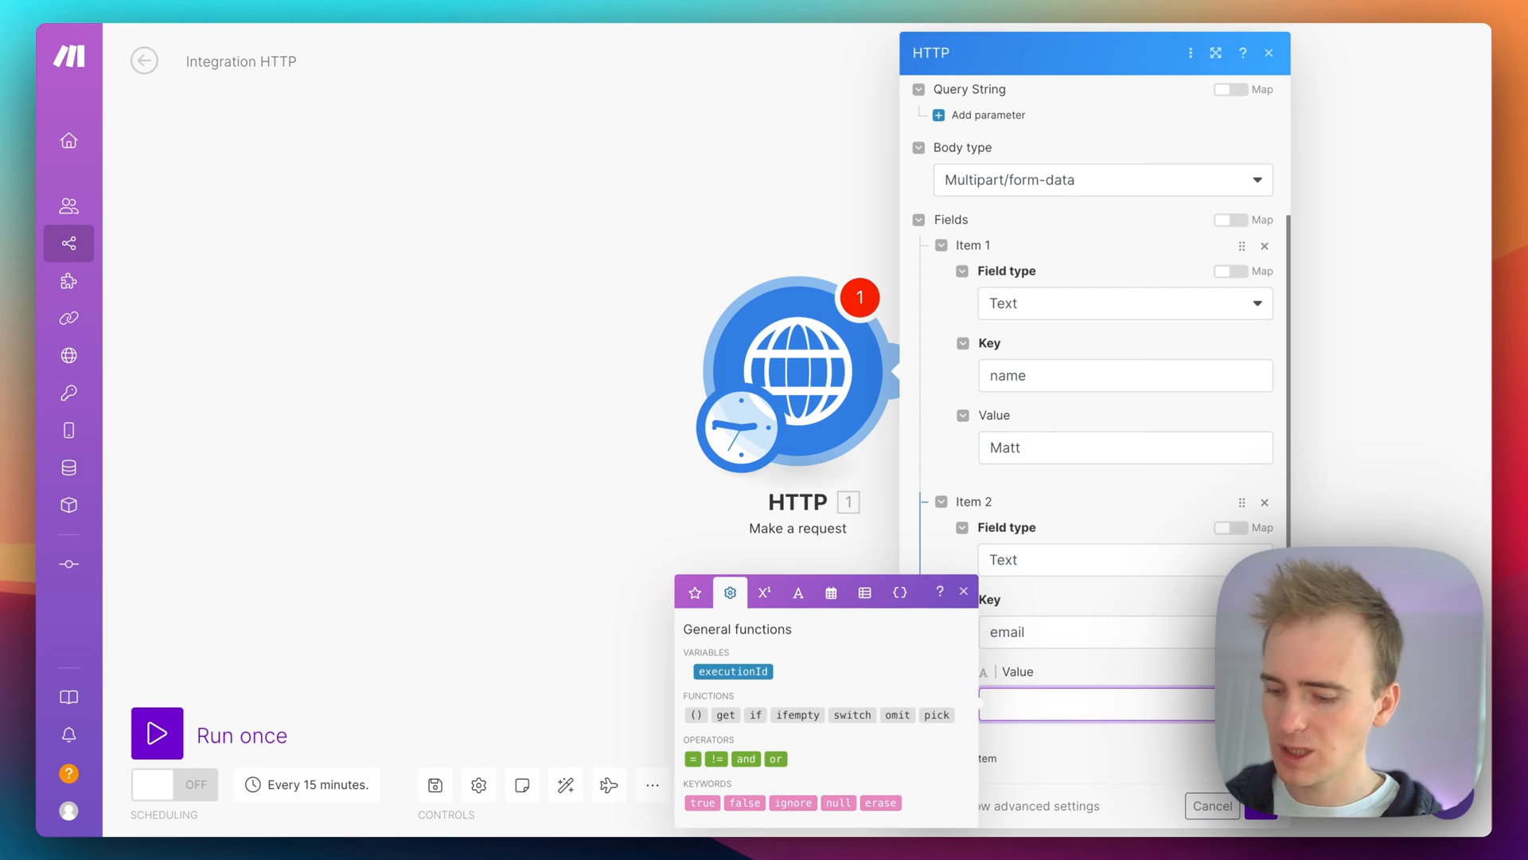
pyautogui.write('matt@e')
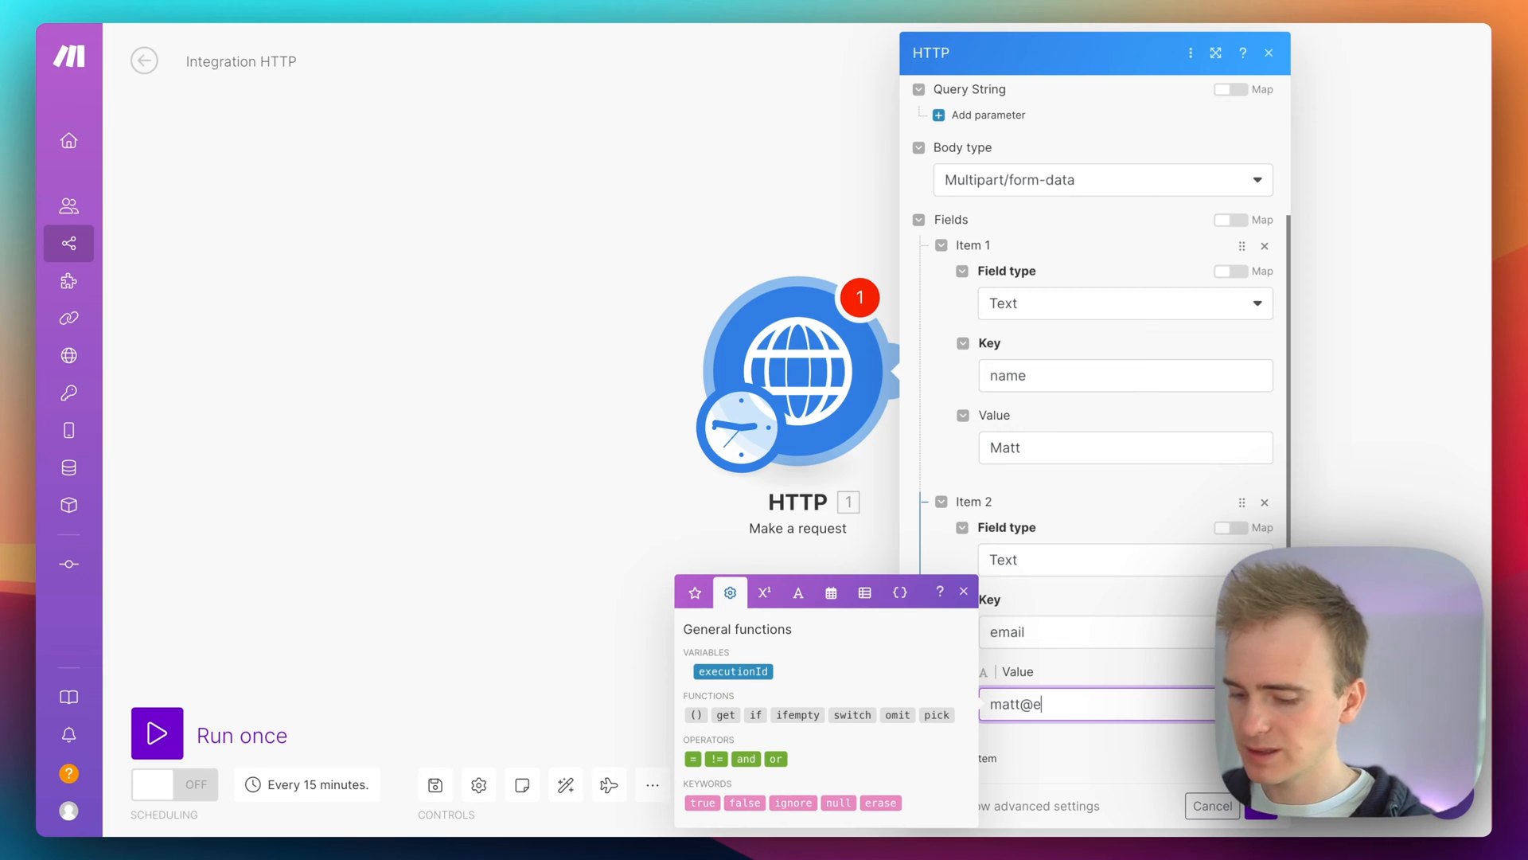
pyautogui.write('xample.com')
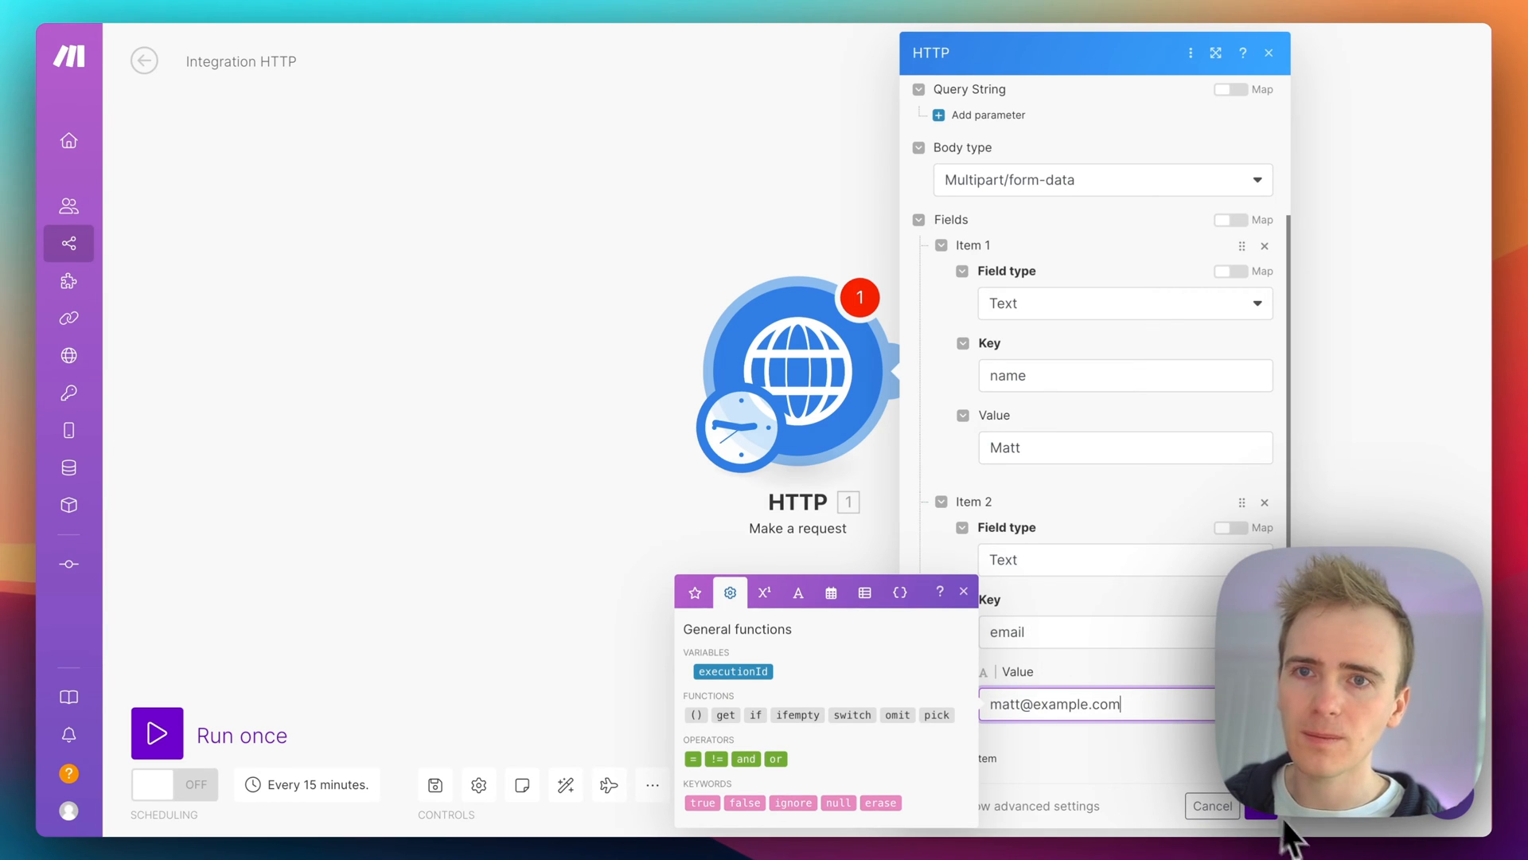
pyautogui.click(1211, 807)
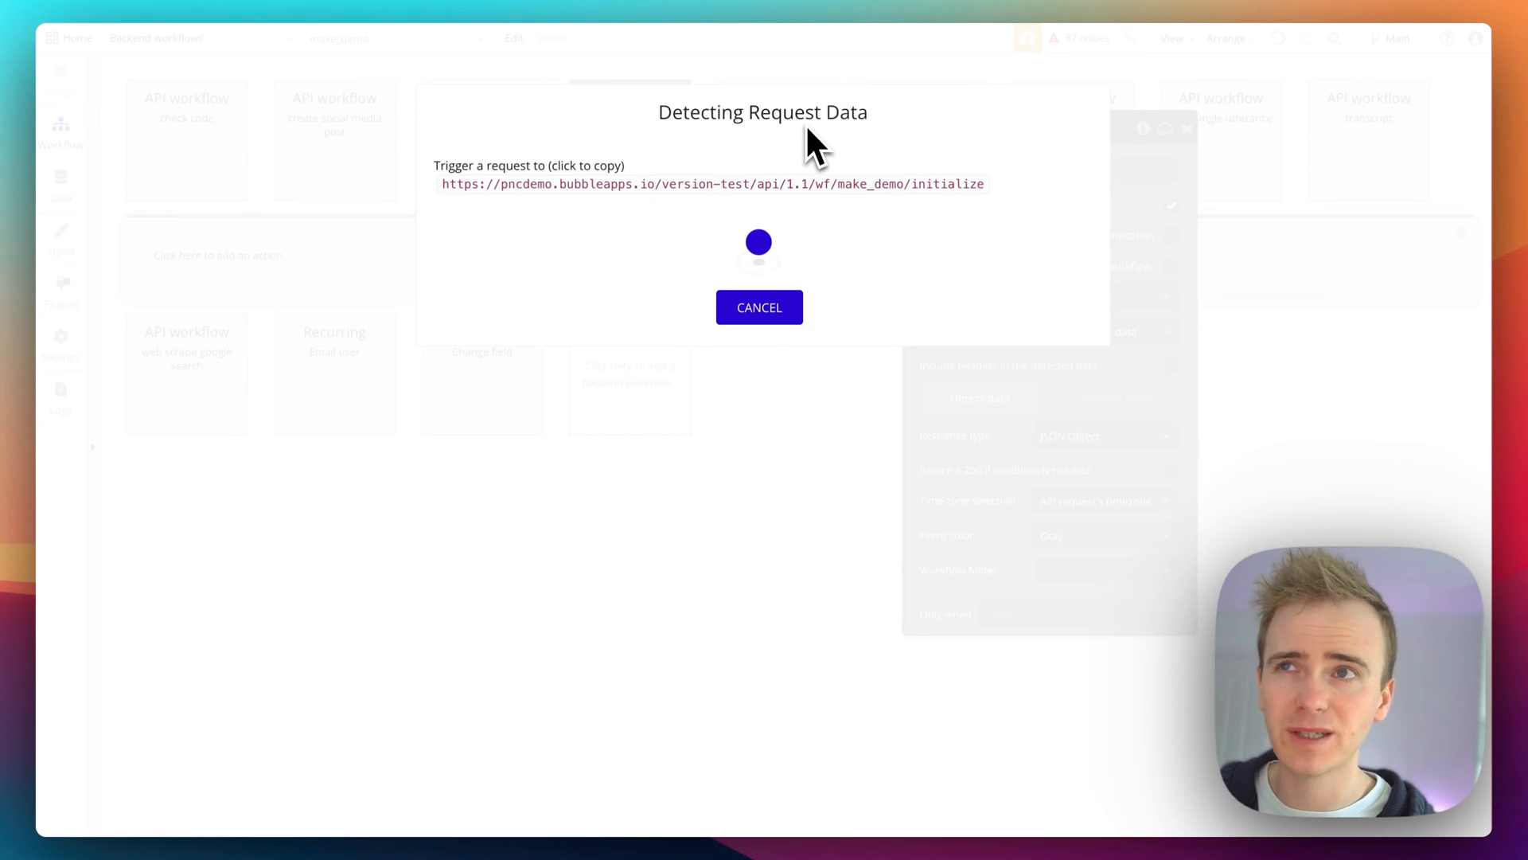
pyautogui.moveTo(921, 214)
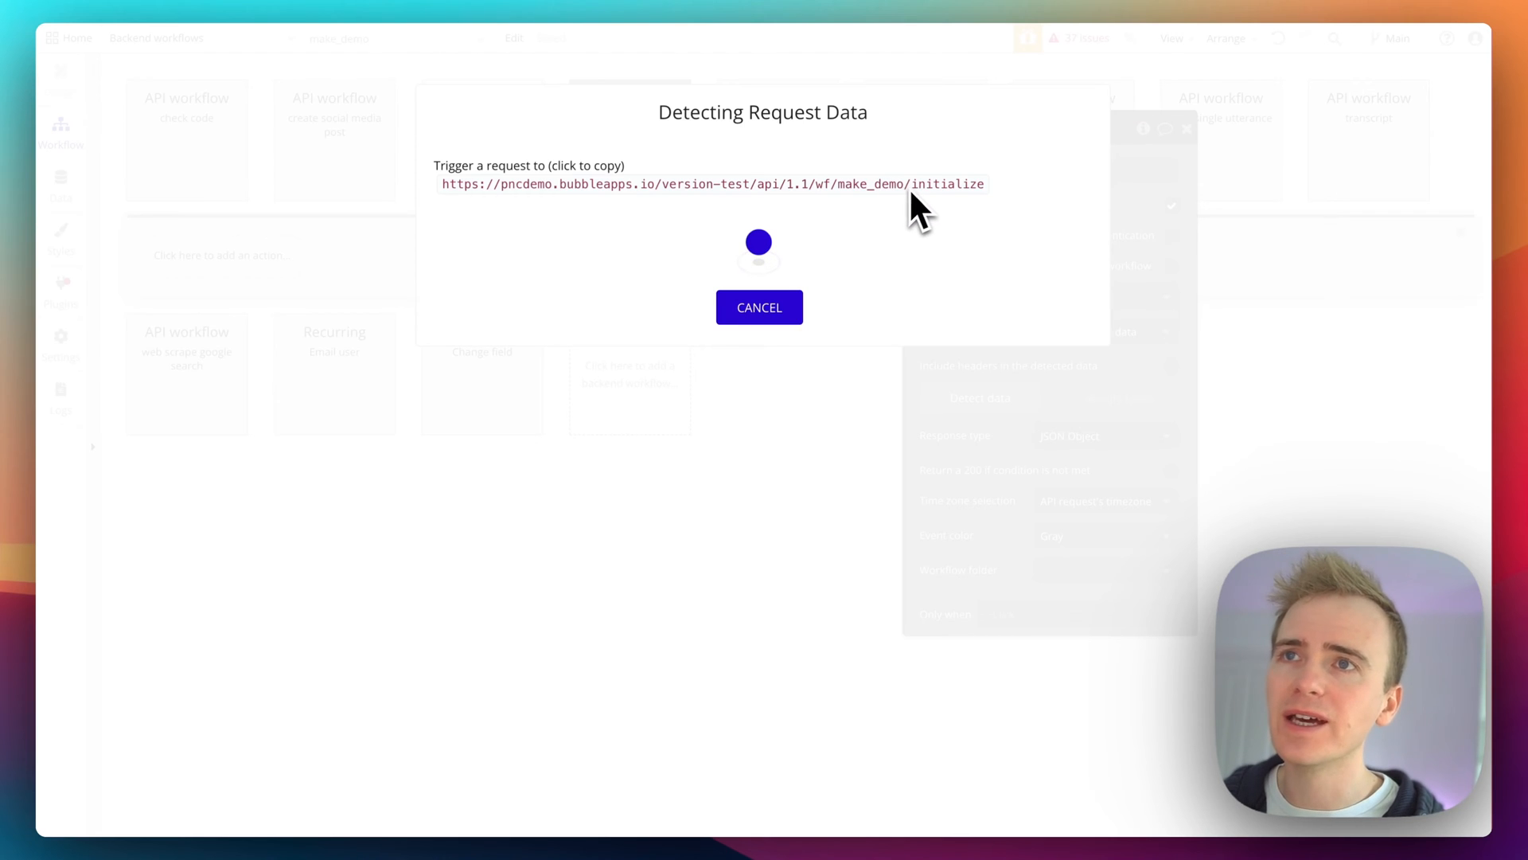
pyautogui.moveTo(1008, 207)
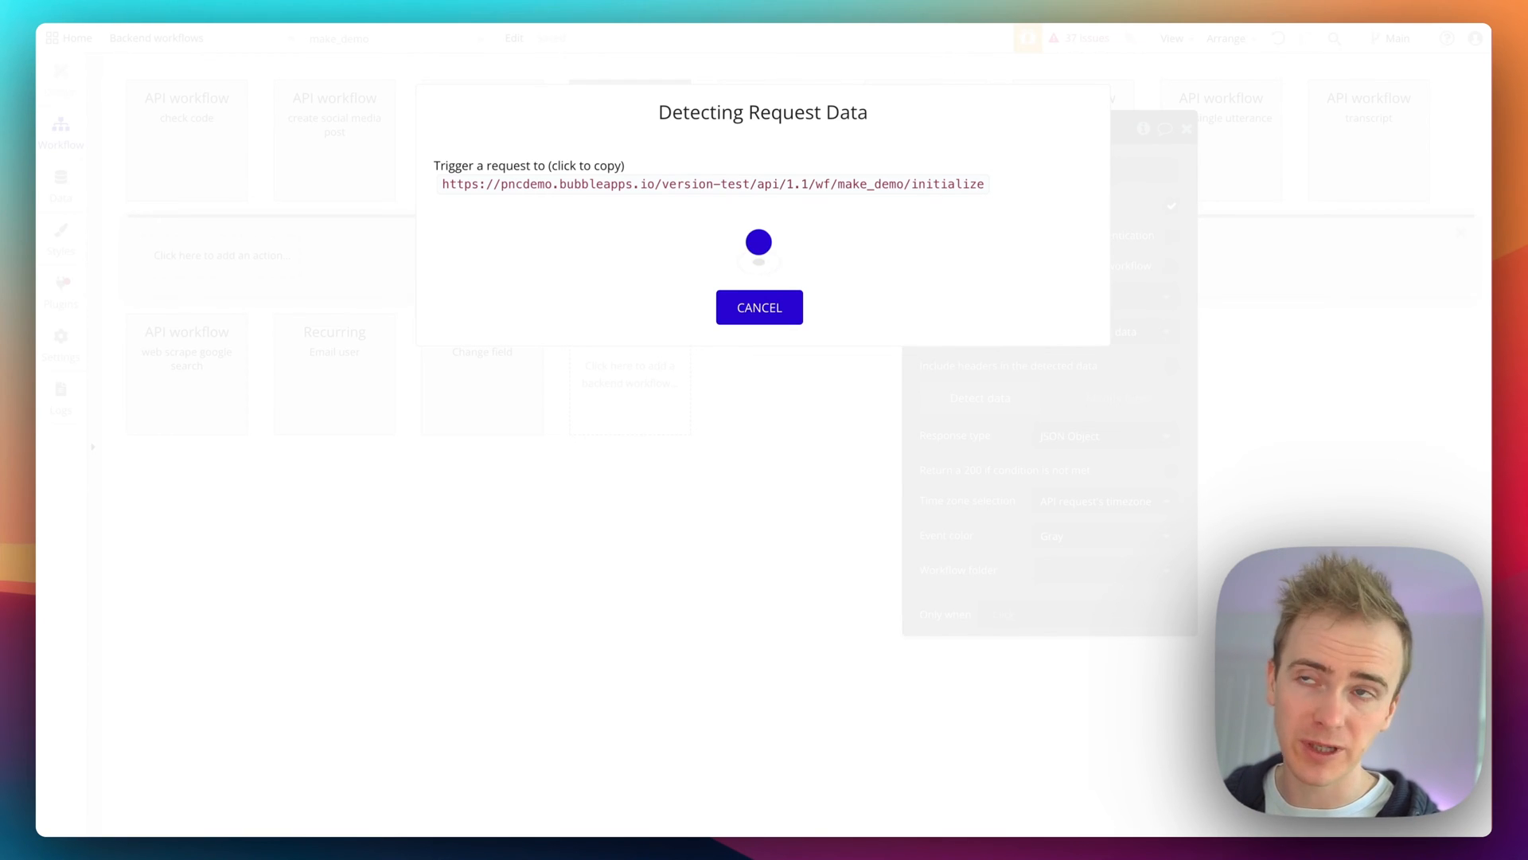
pyautogui.moveTo(677, 210)
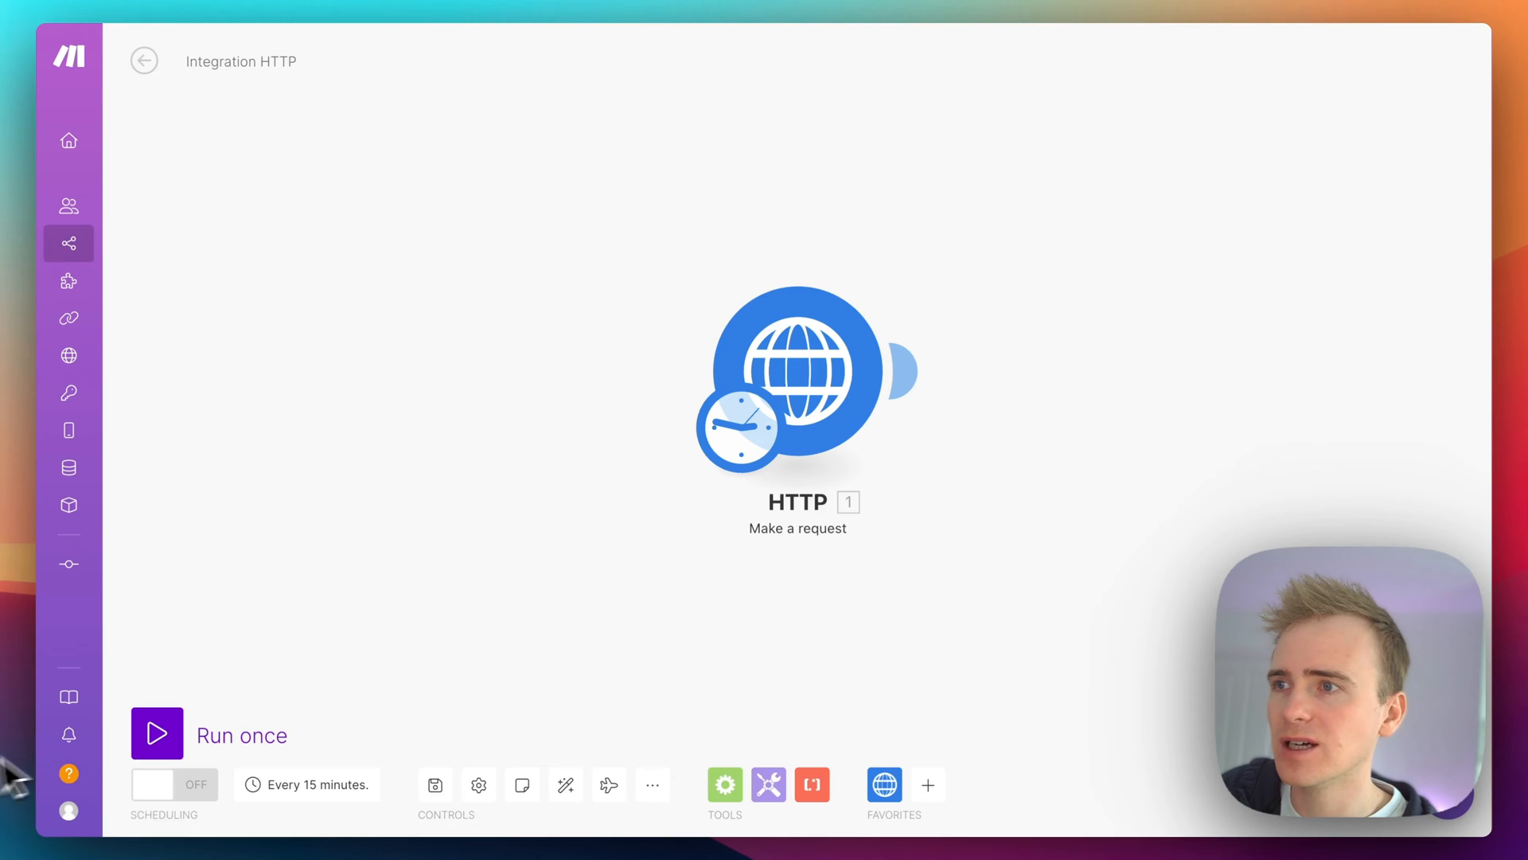
# Run the Make scenario once while Bubble keeps listening
pyautogui.click(156, 733)
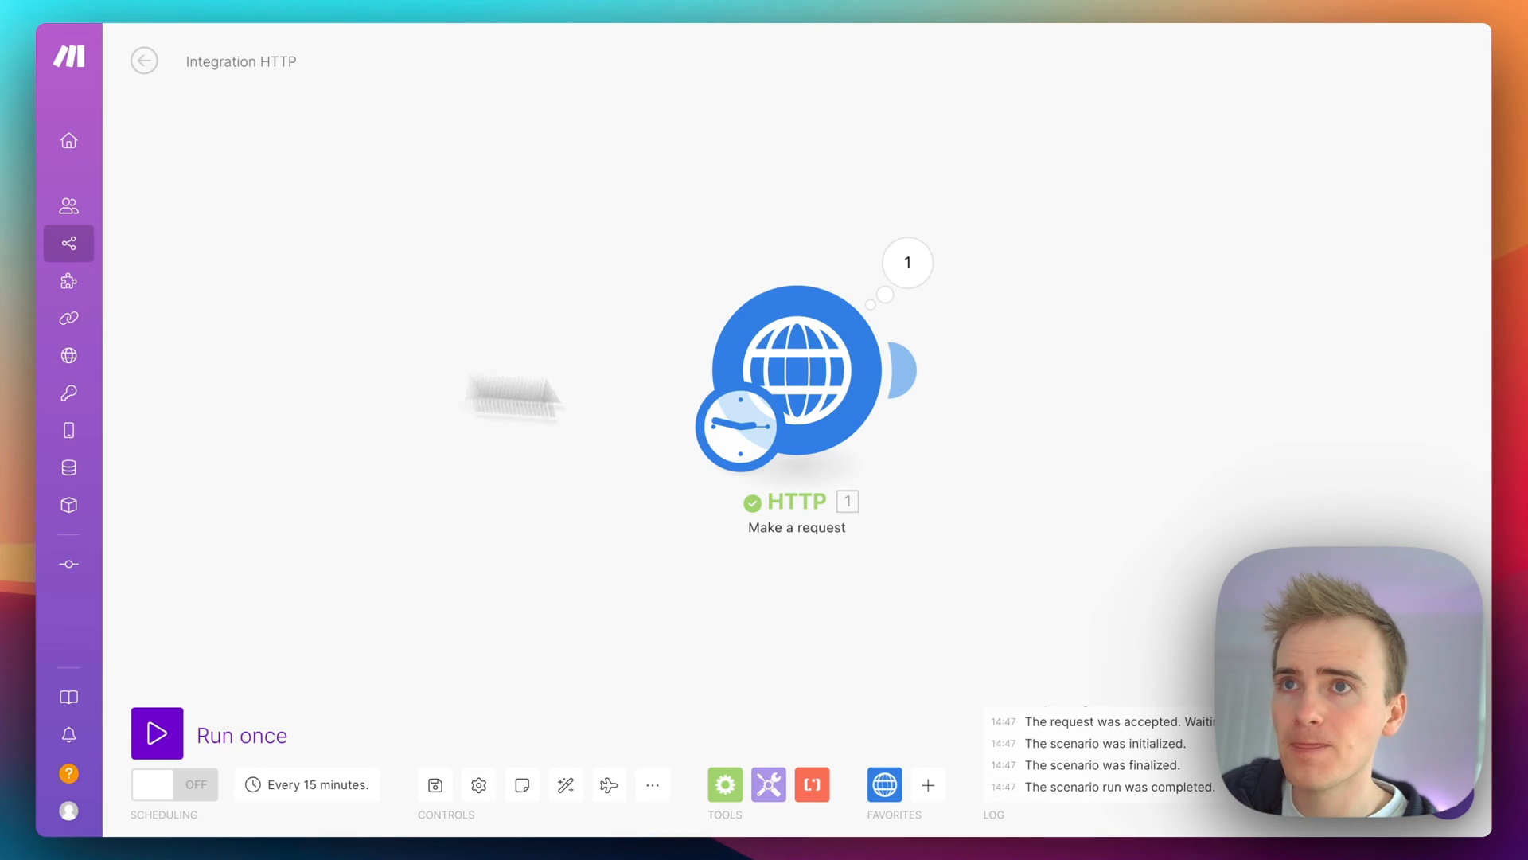
# Reopen the HTTP module and paste the Bubble request URL
pyautogui.click(906, 262)
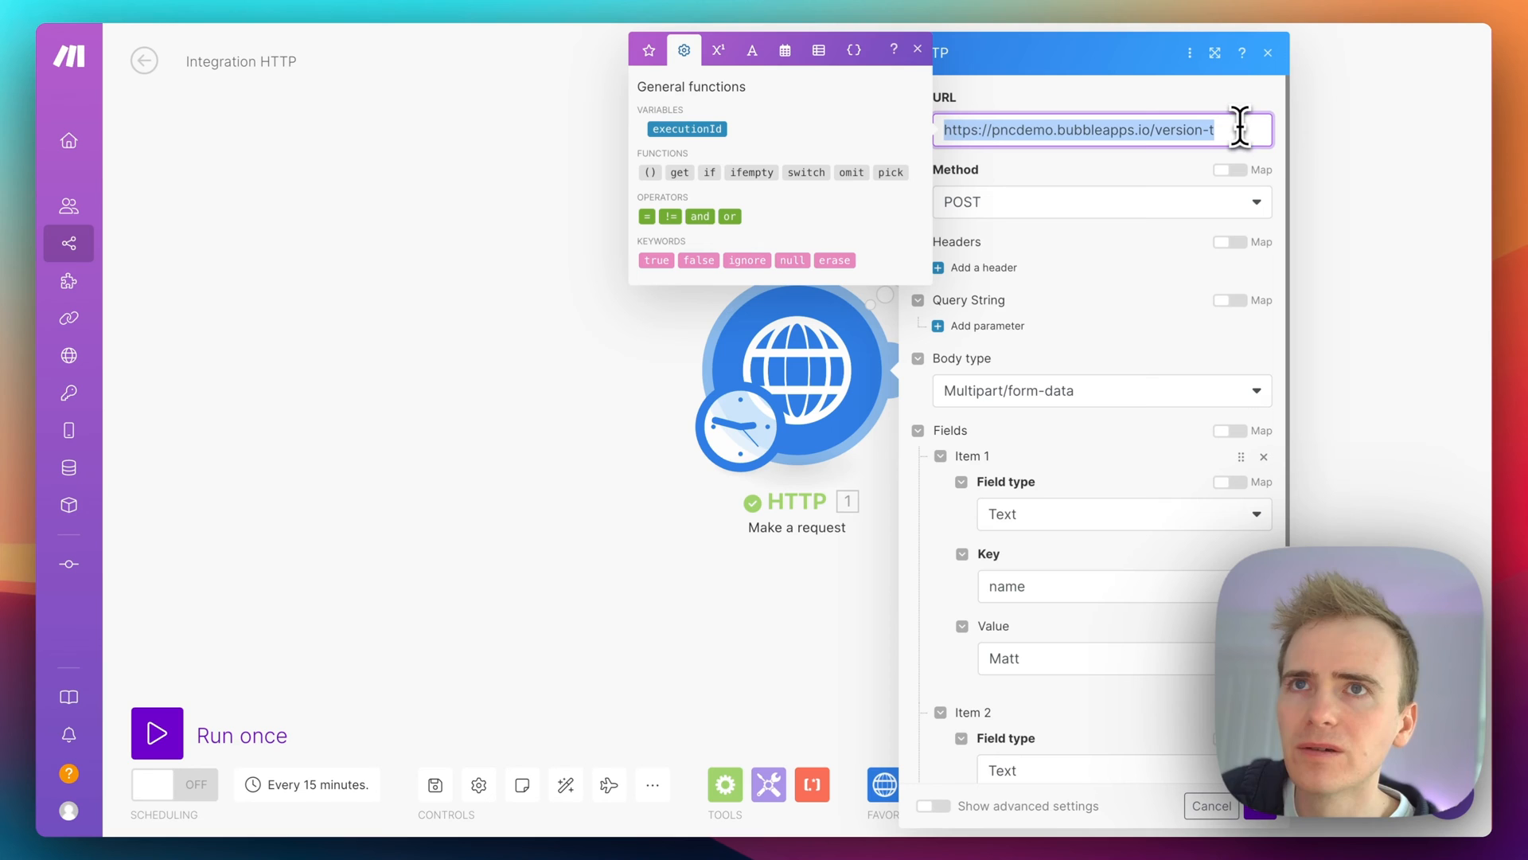
pyautogui.press('cmd+v')
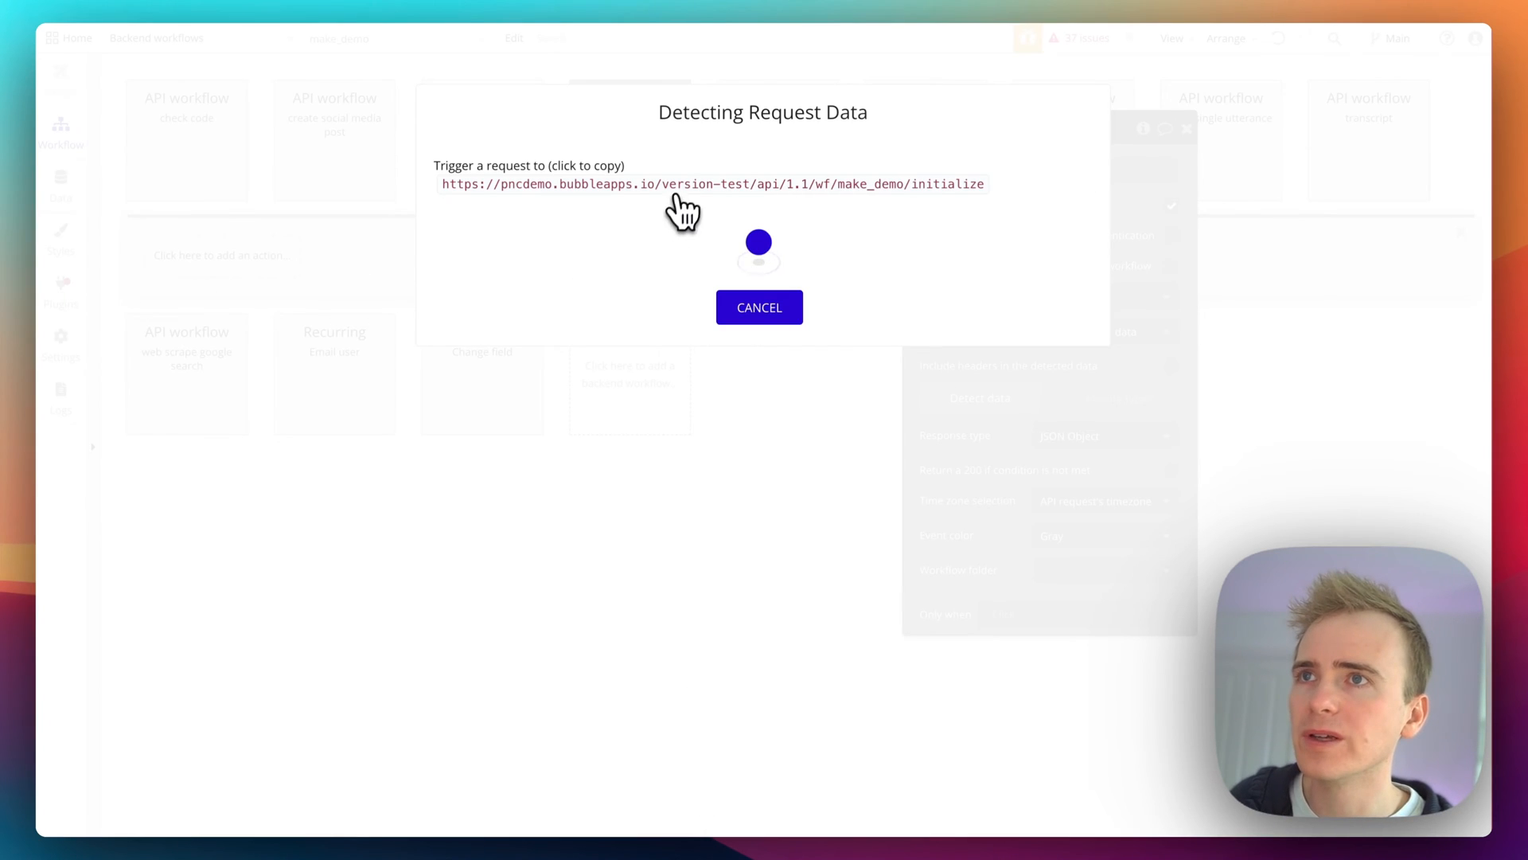
pyautogui.moveTo(945, 199)
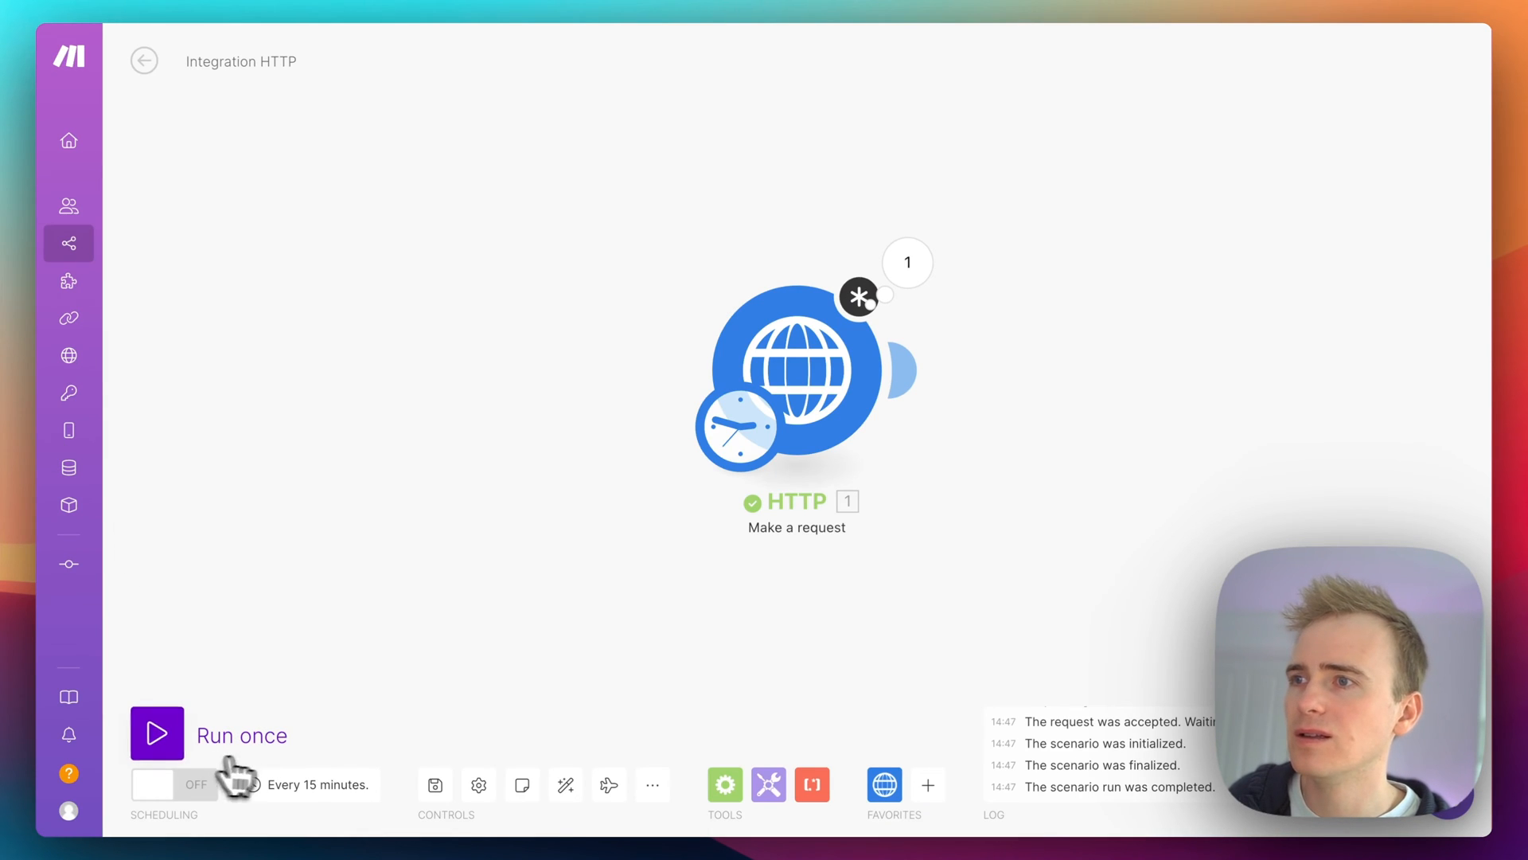
# Save the scenario past the unsaved-changes warning, rerun it, and inspect the run details
pyautogui.click(156, 733)
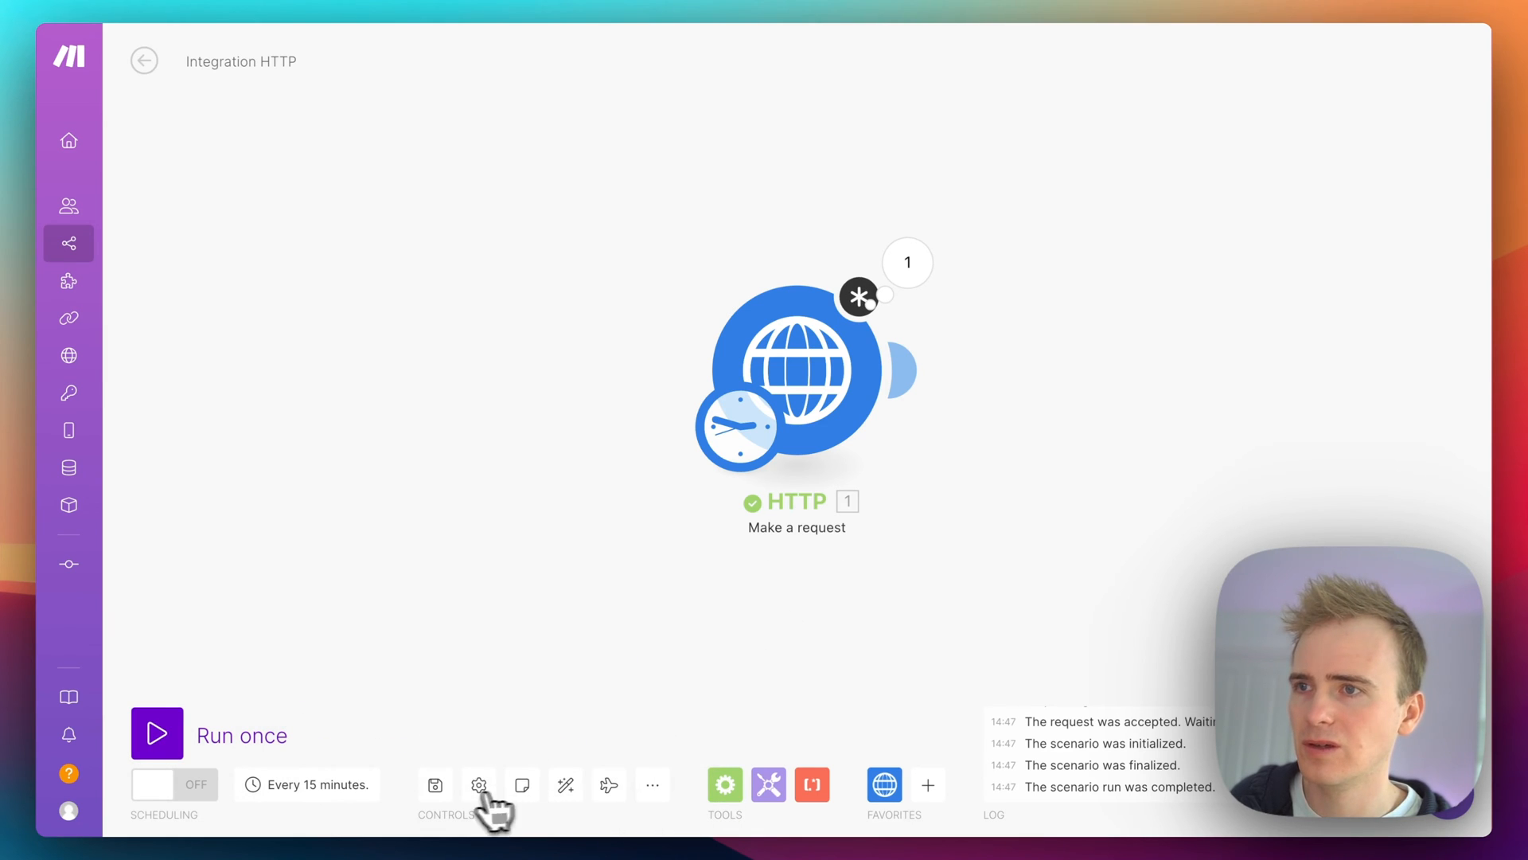
pyautogui.click(435, 783)
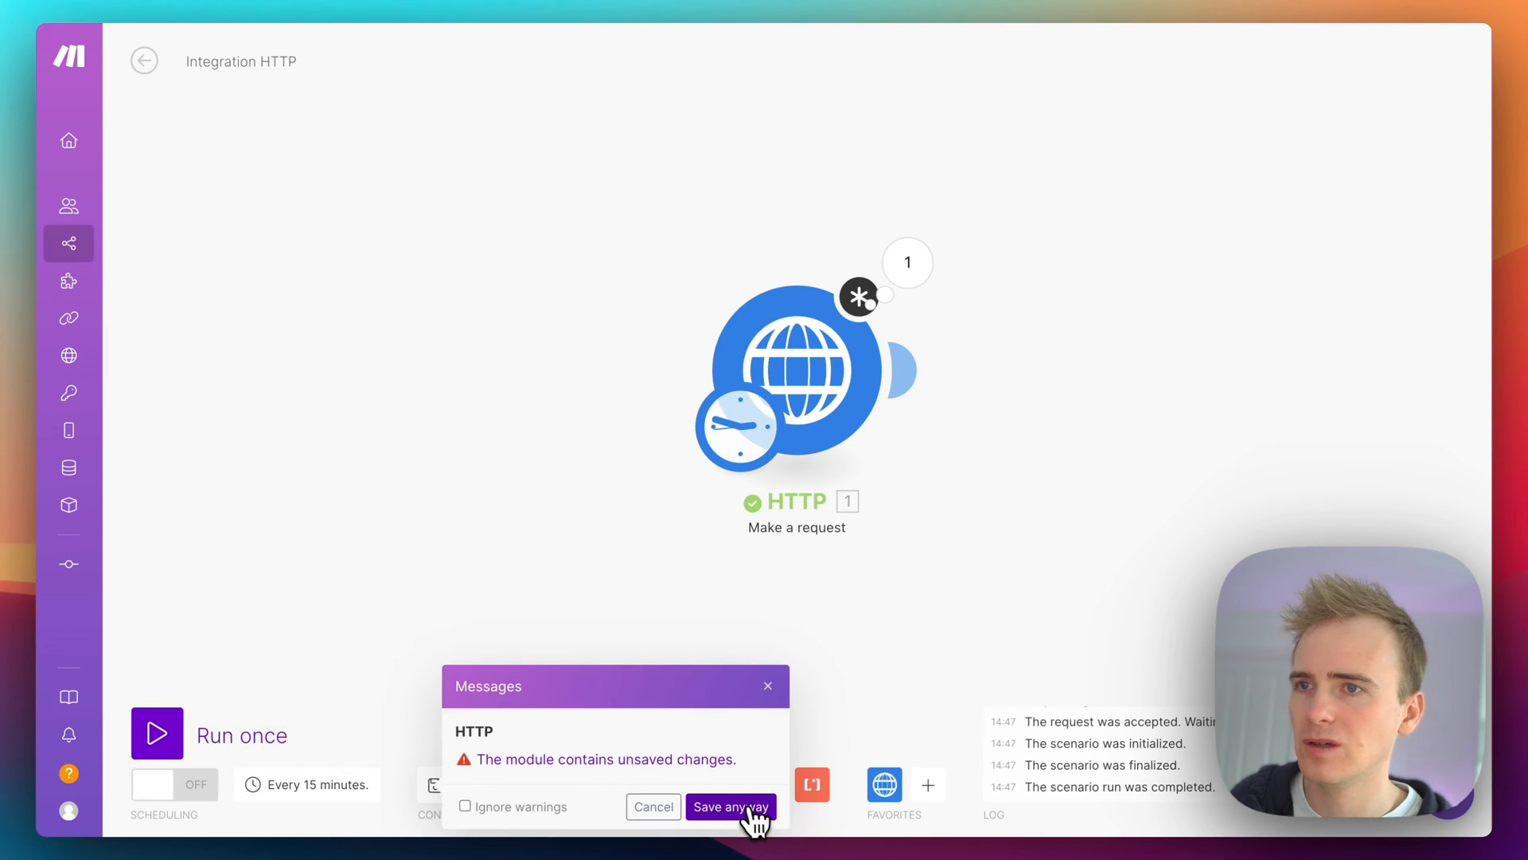
pyautogui.click(730, 807)
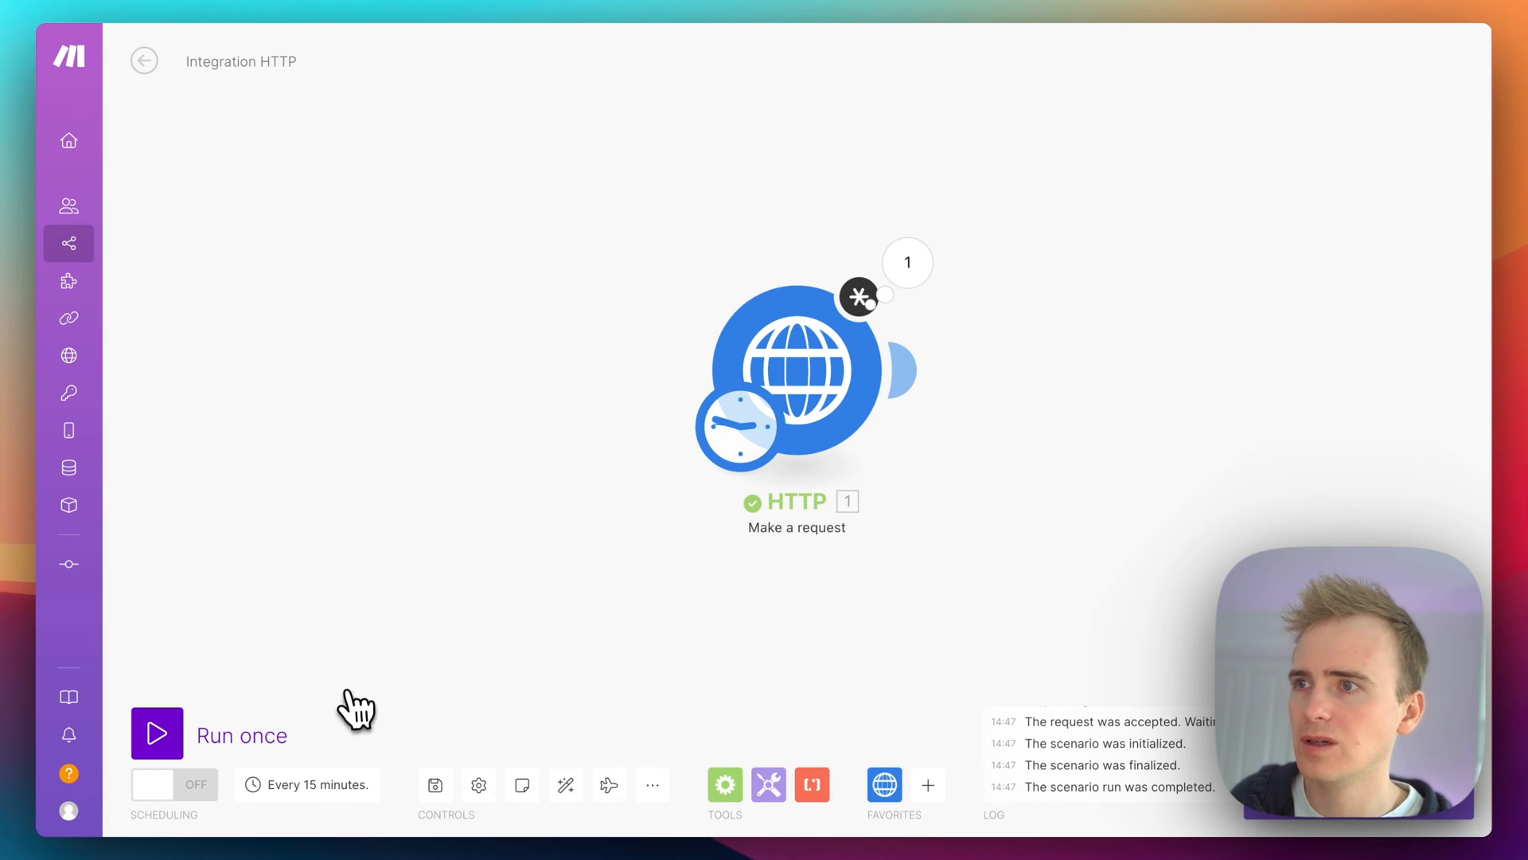
pyautogui.click(156, 733)
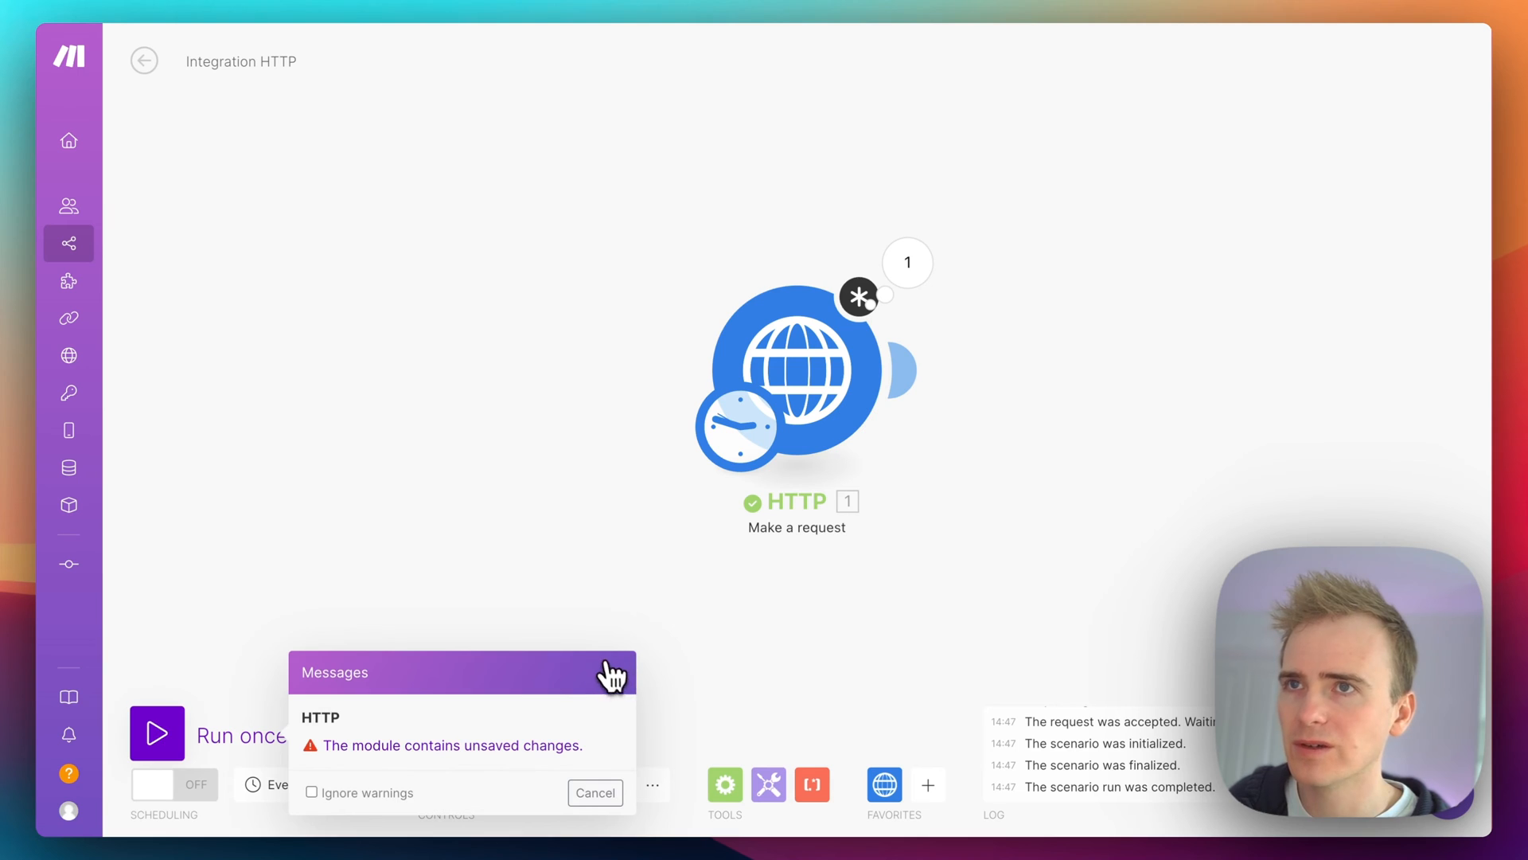
pyautogui.click(860, 297)
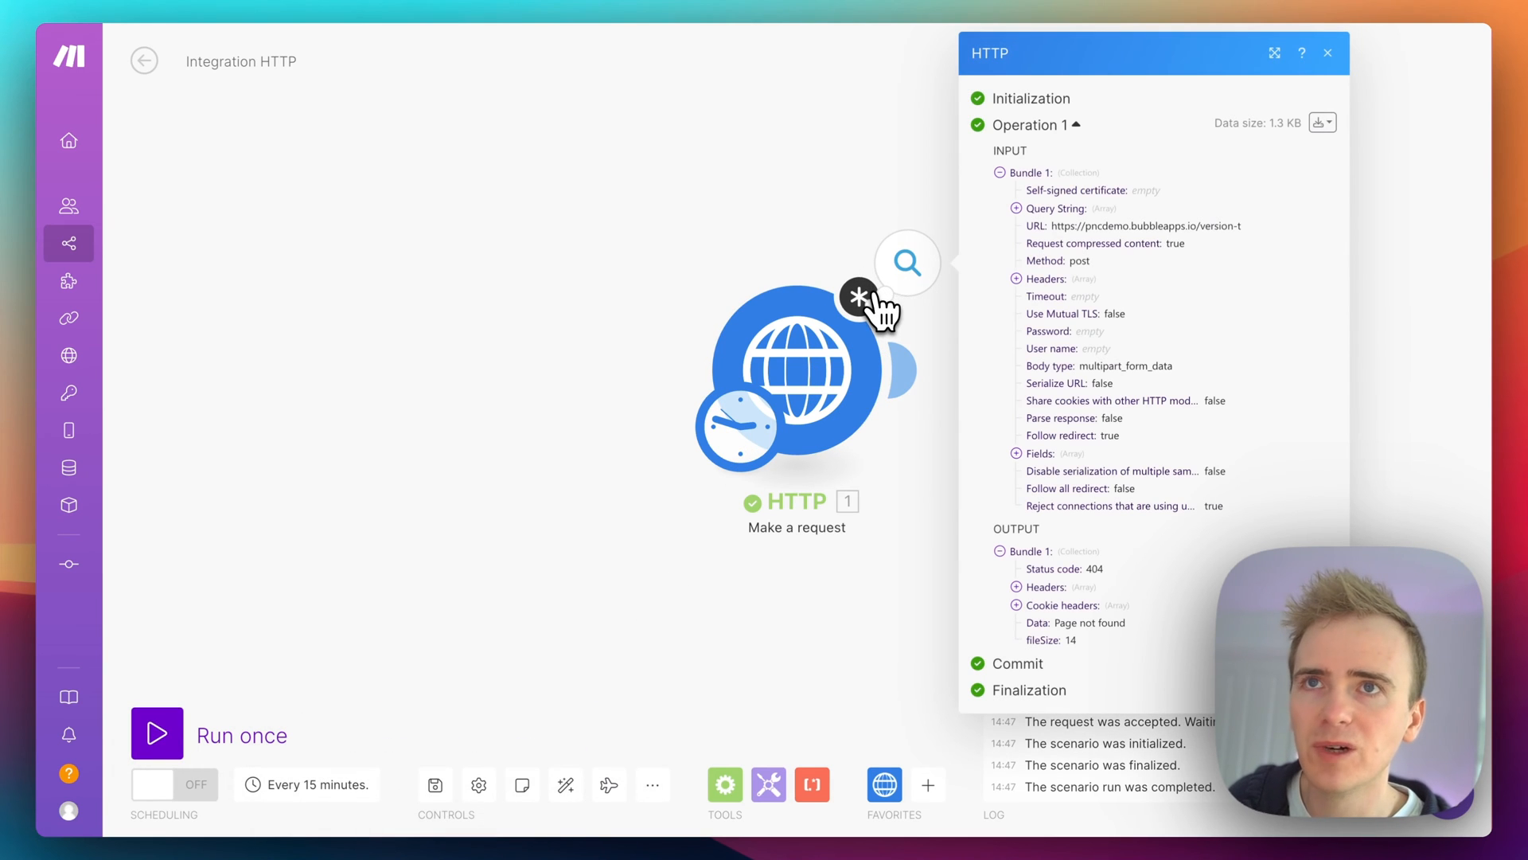
pyautogui.click(1326, 52)
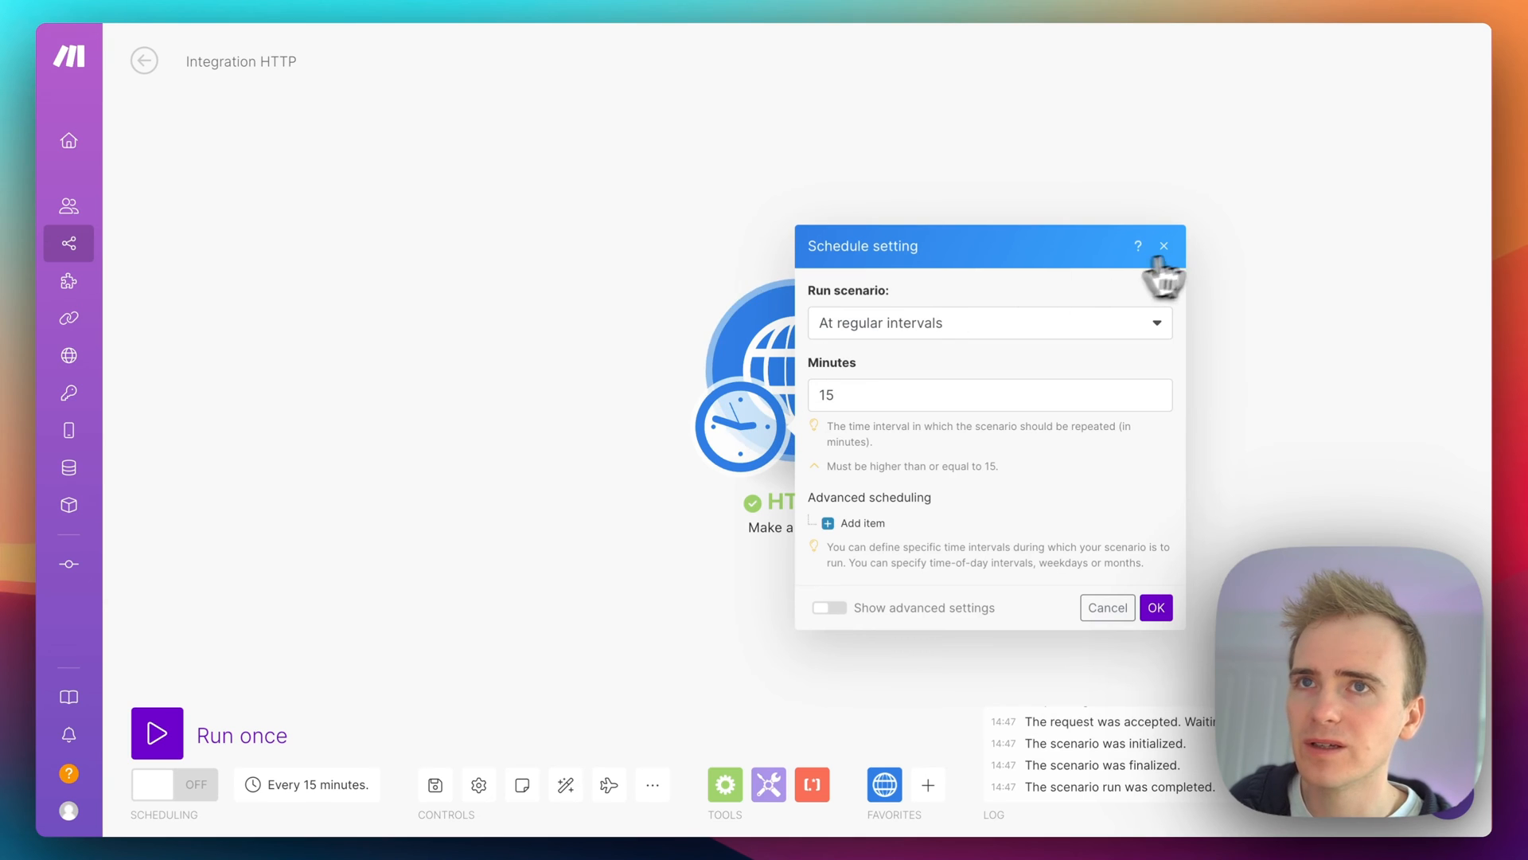
pyautogui.moveTo(1180, 264)
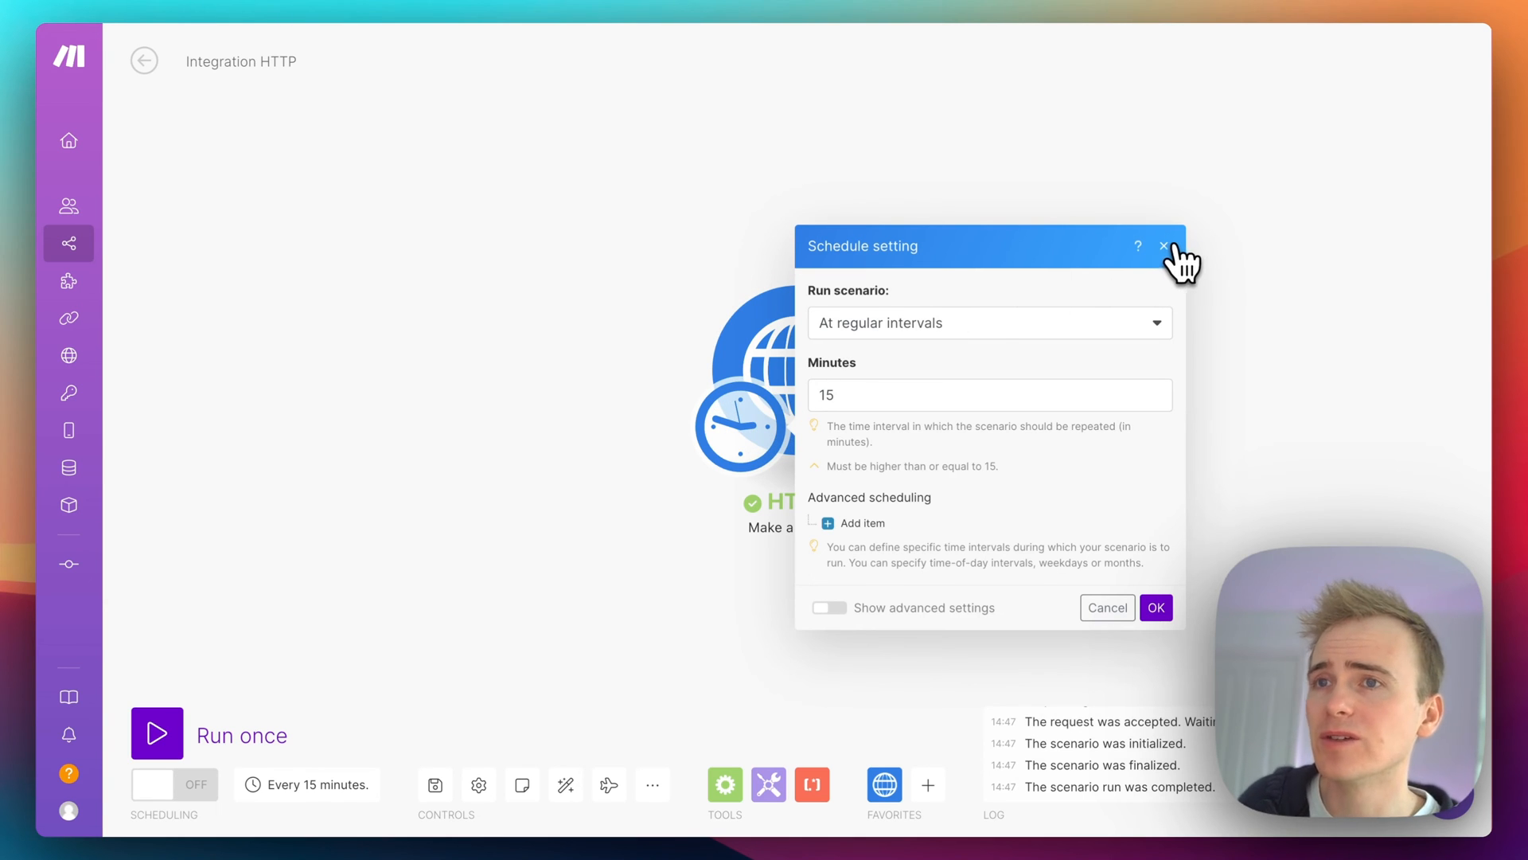
pyautogui.click(1162, 246)
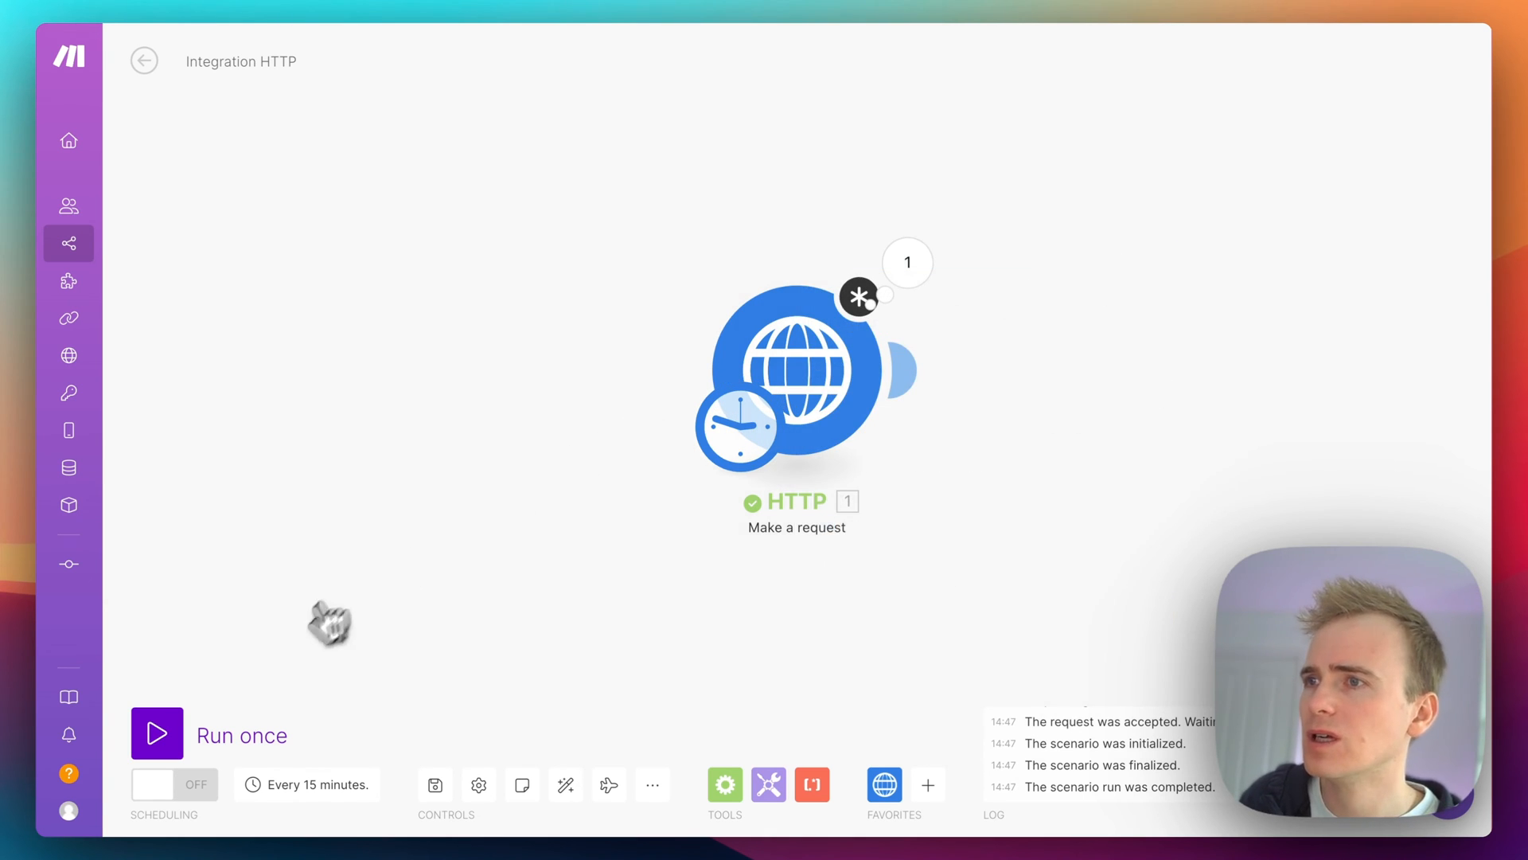
# Run the scenario once with warnings ignored, then check the HTTP module settings
pyautogui.click(156, 733)
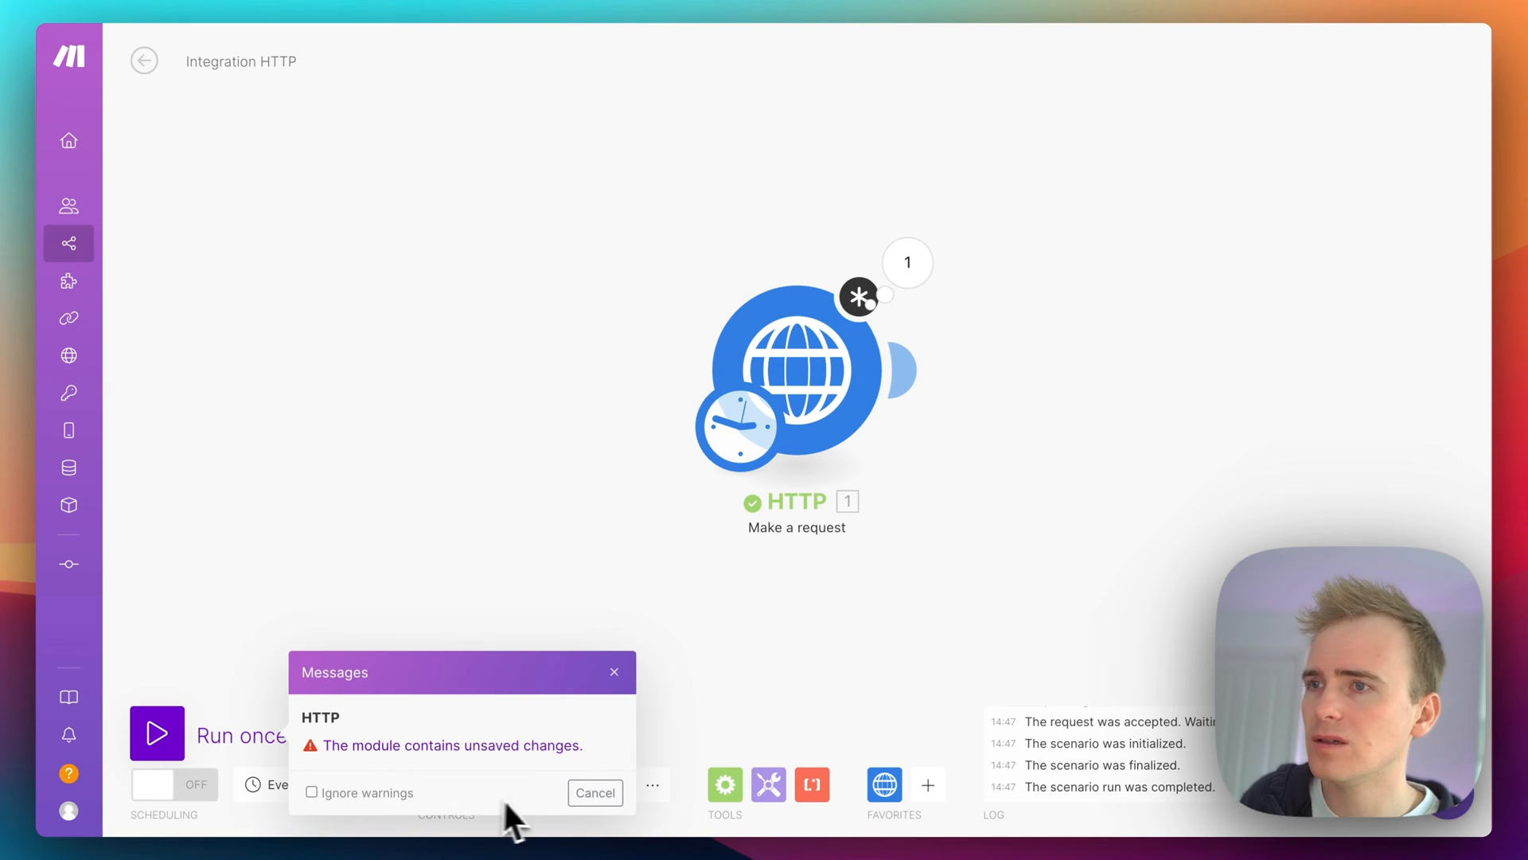
pyautogui.click(312, 793)
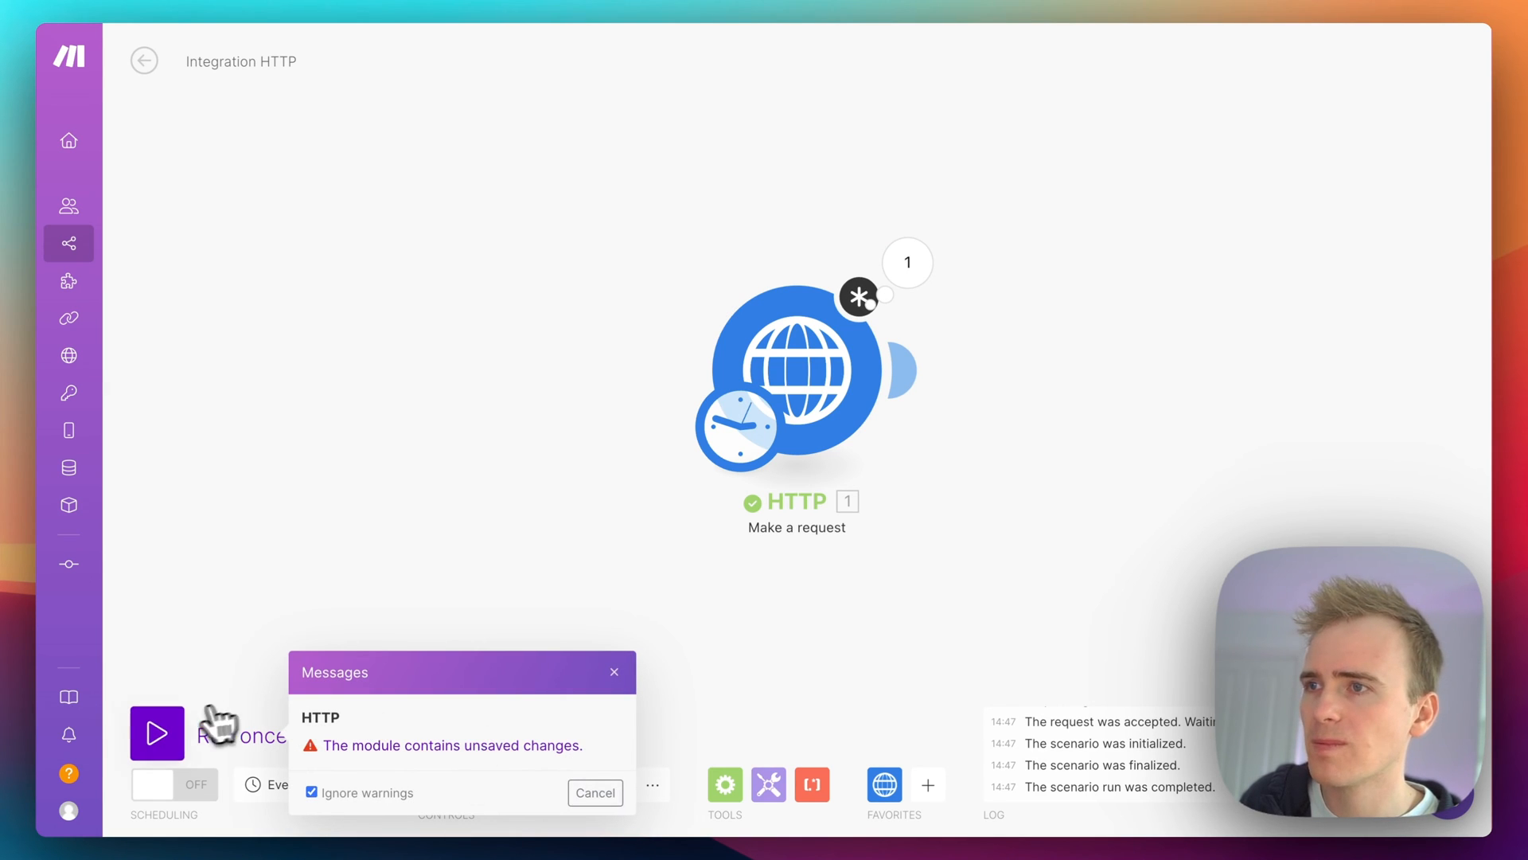
pyautogui.moveTo(526, 726)
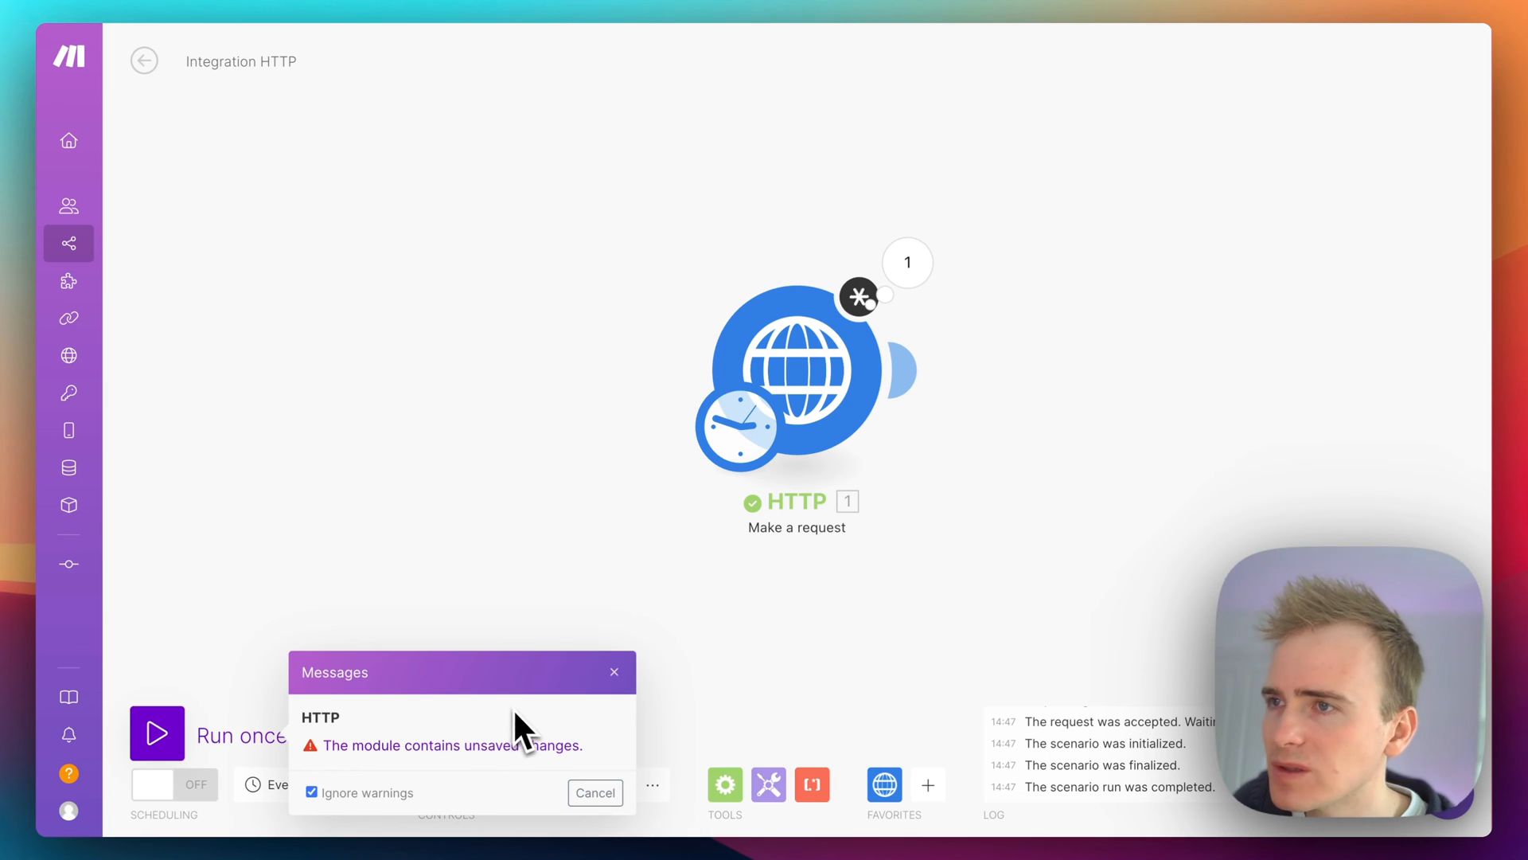
pyautogui.click(796, 369)
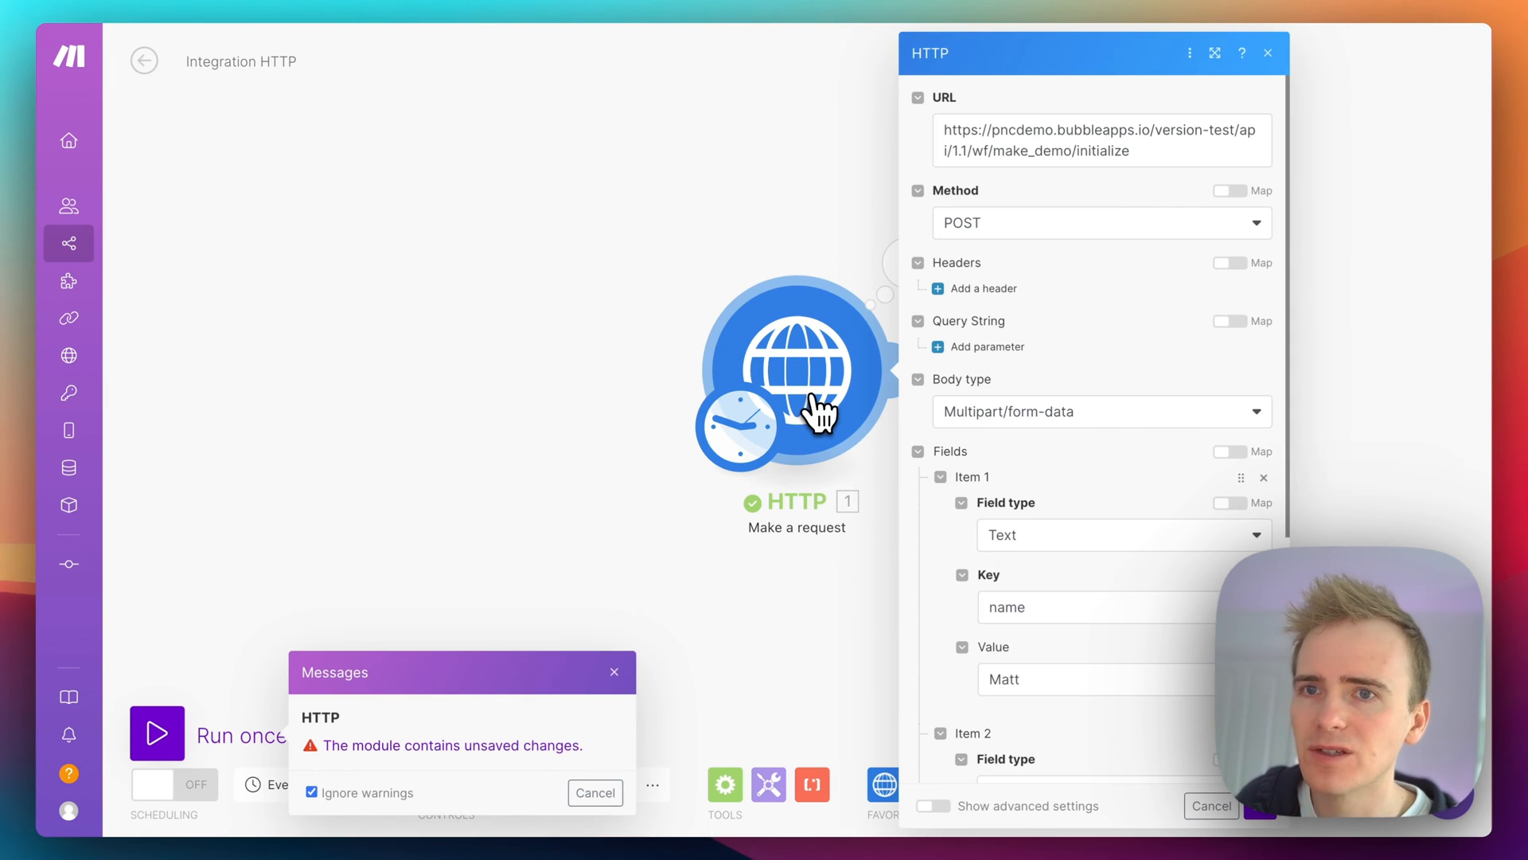
pyautogui.click(156, 732)
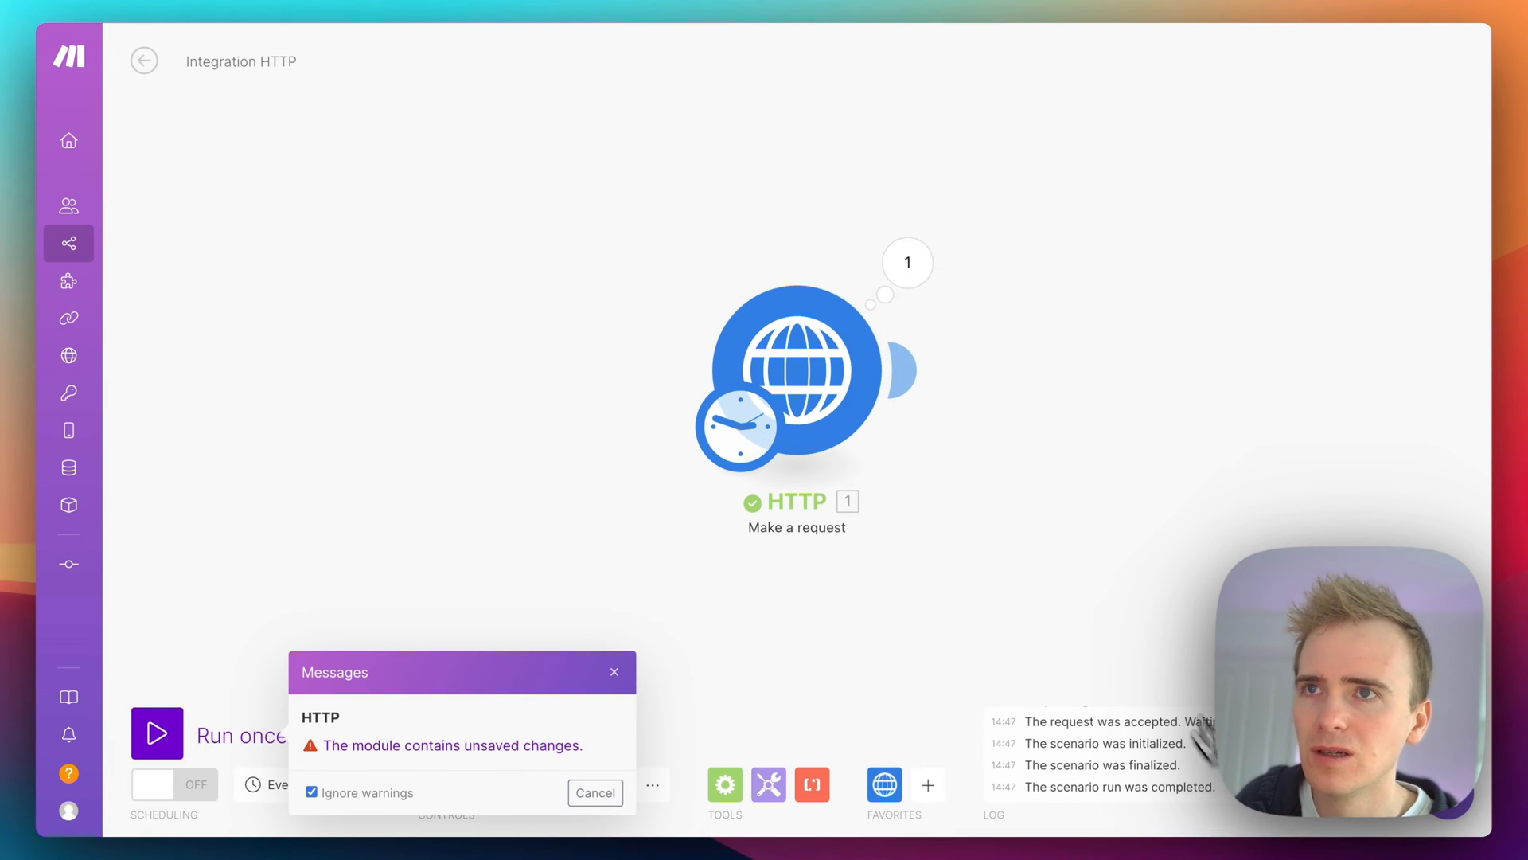
pyautogui.moveTo(310, 487)
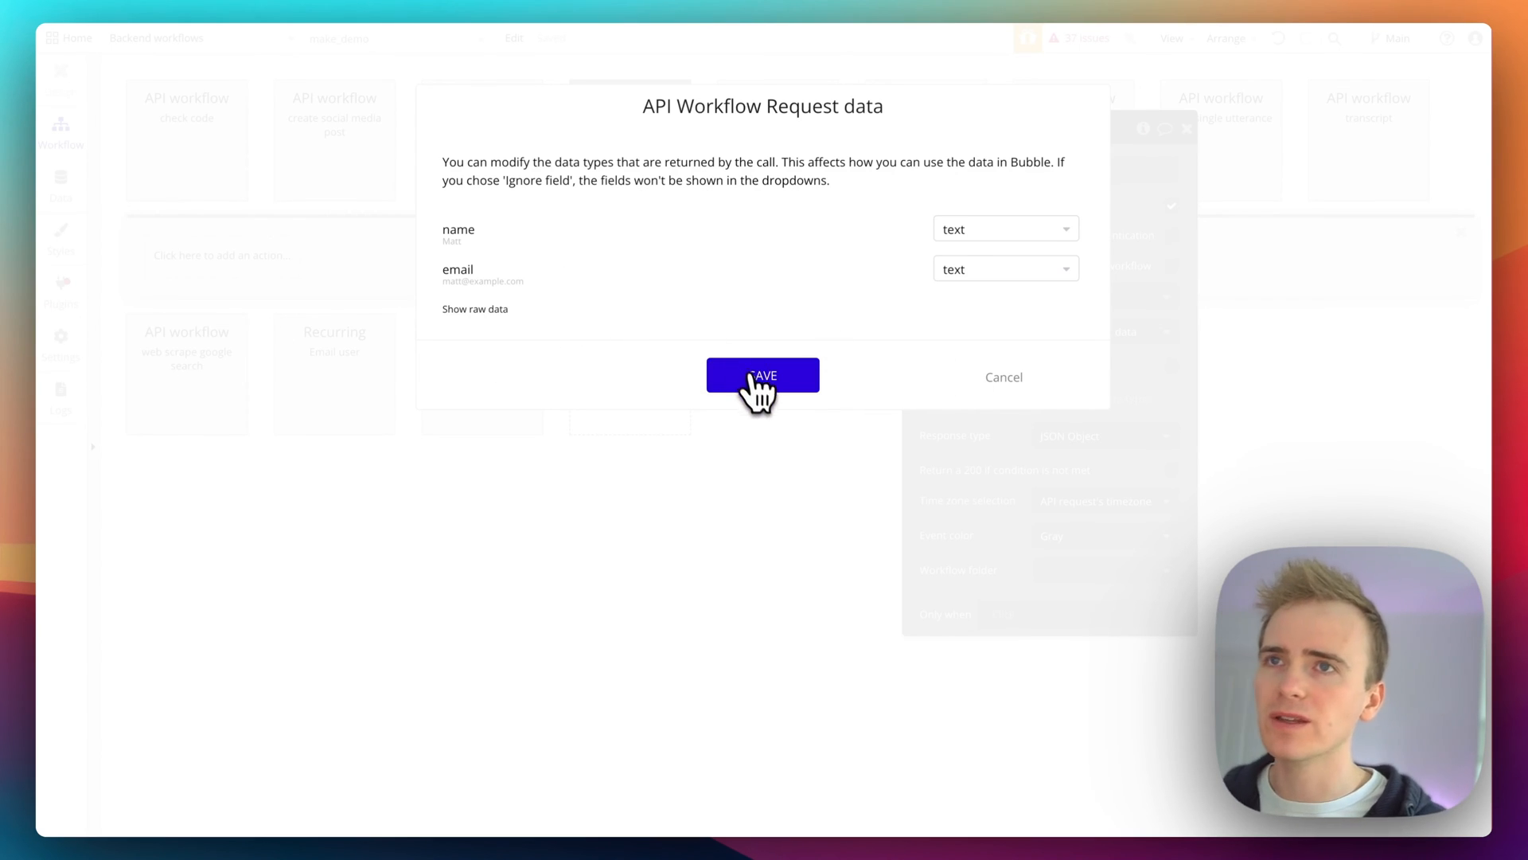
# Save the detected fields and add a Create a new thing action of type Contacts
pyautogui.click(762, 375)
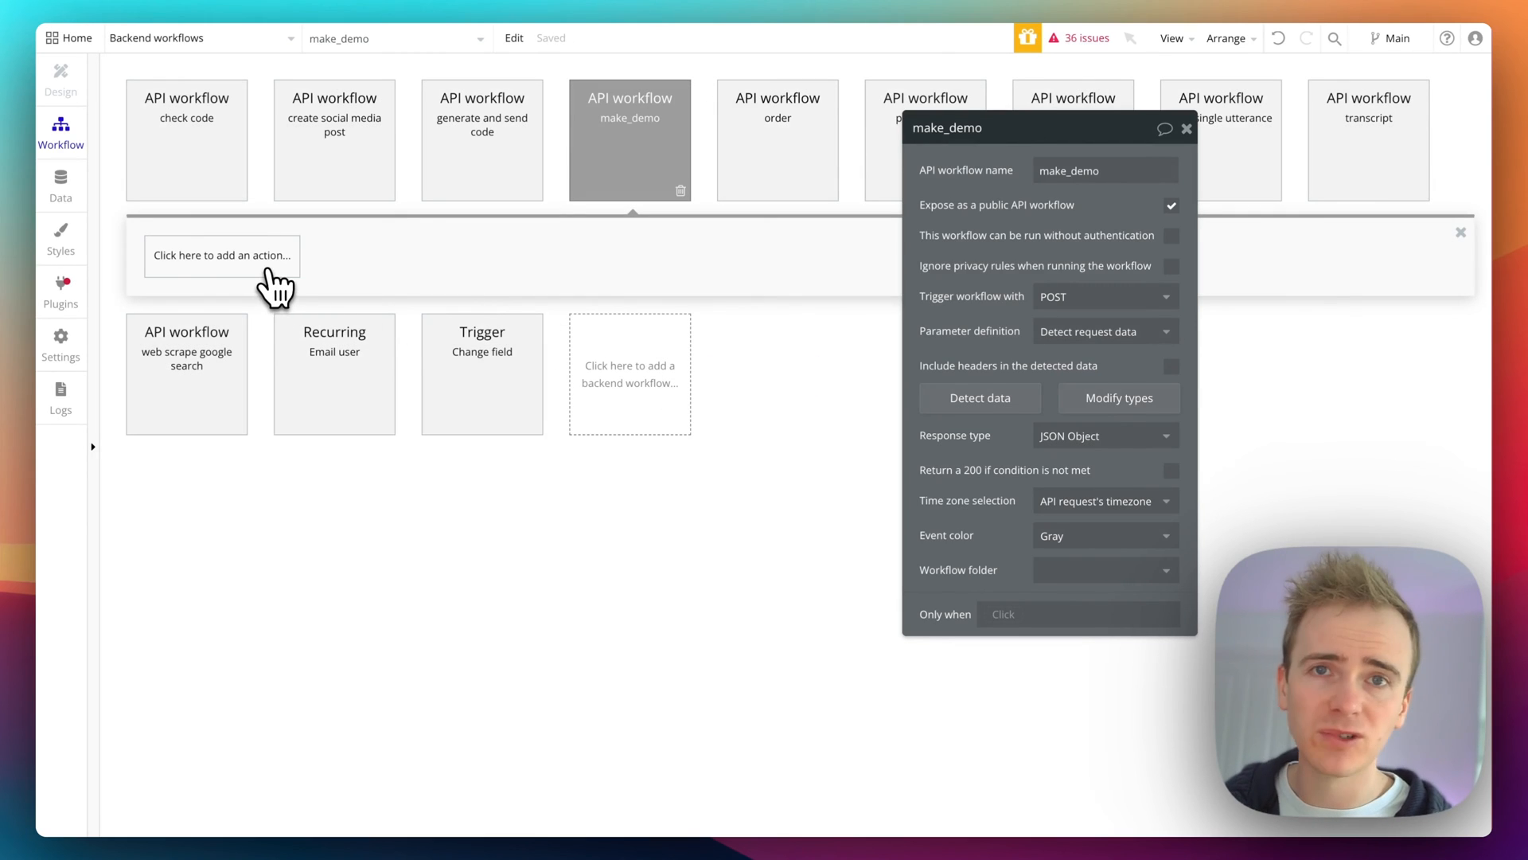
pyautogui.click(221, 255)
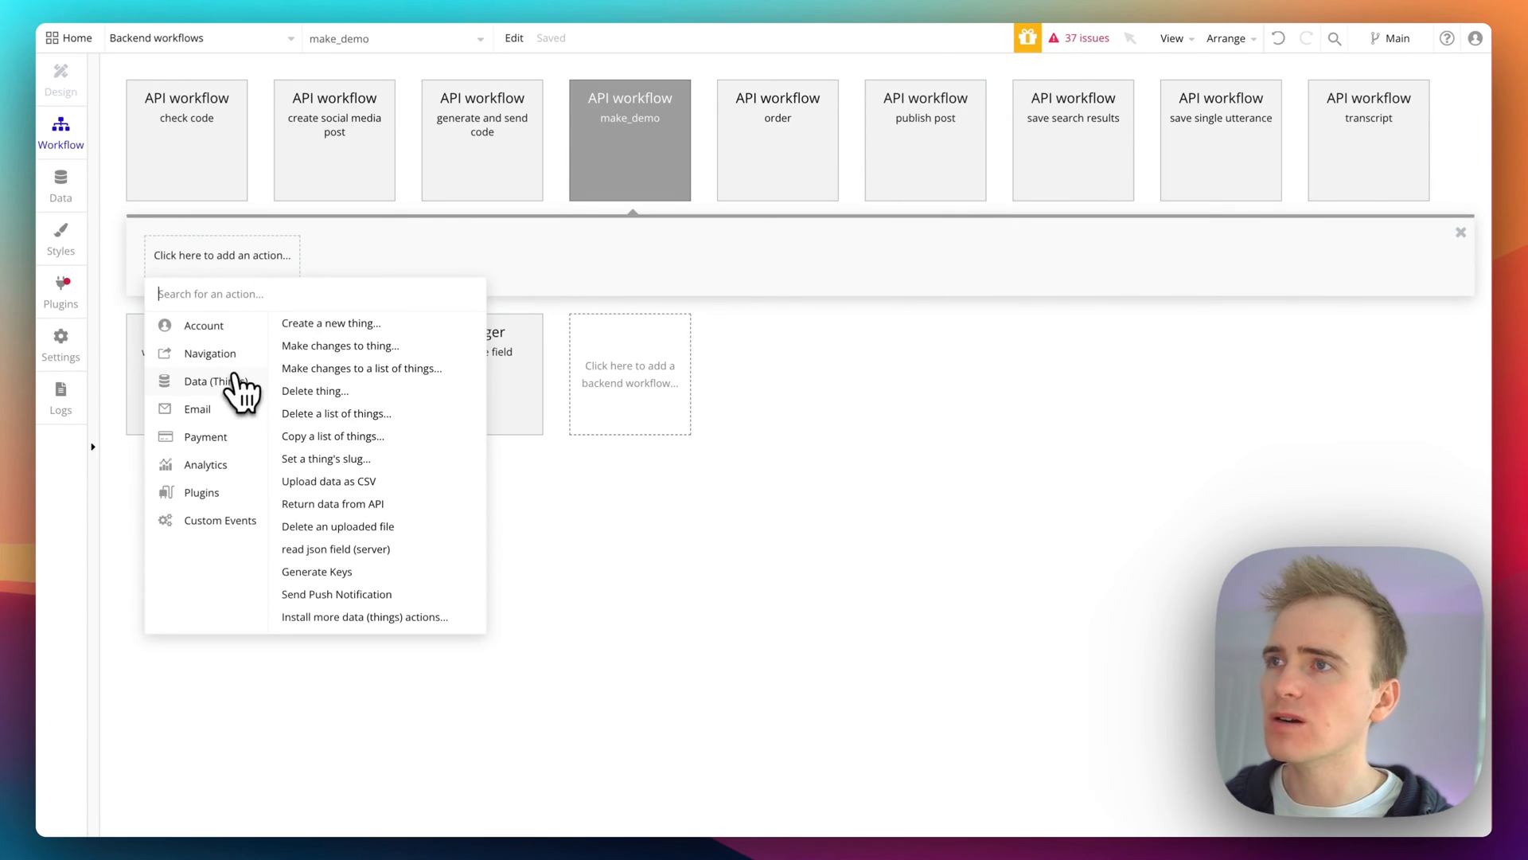
pyautogui.click(330, 322)
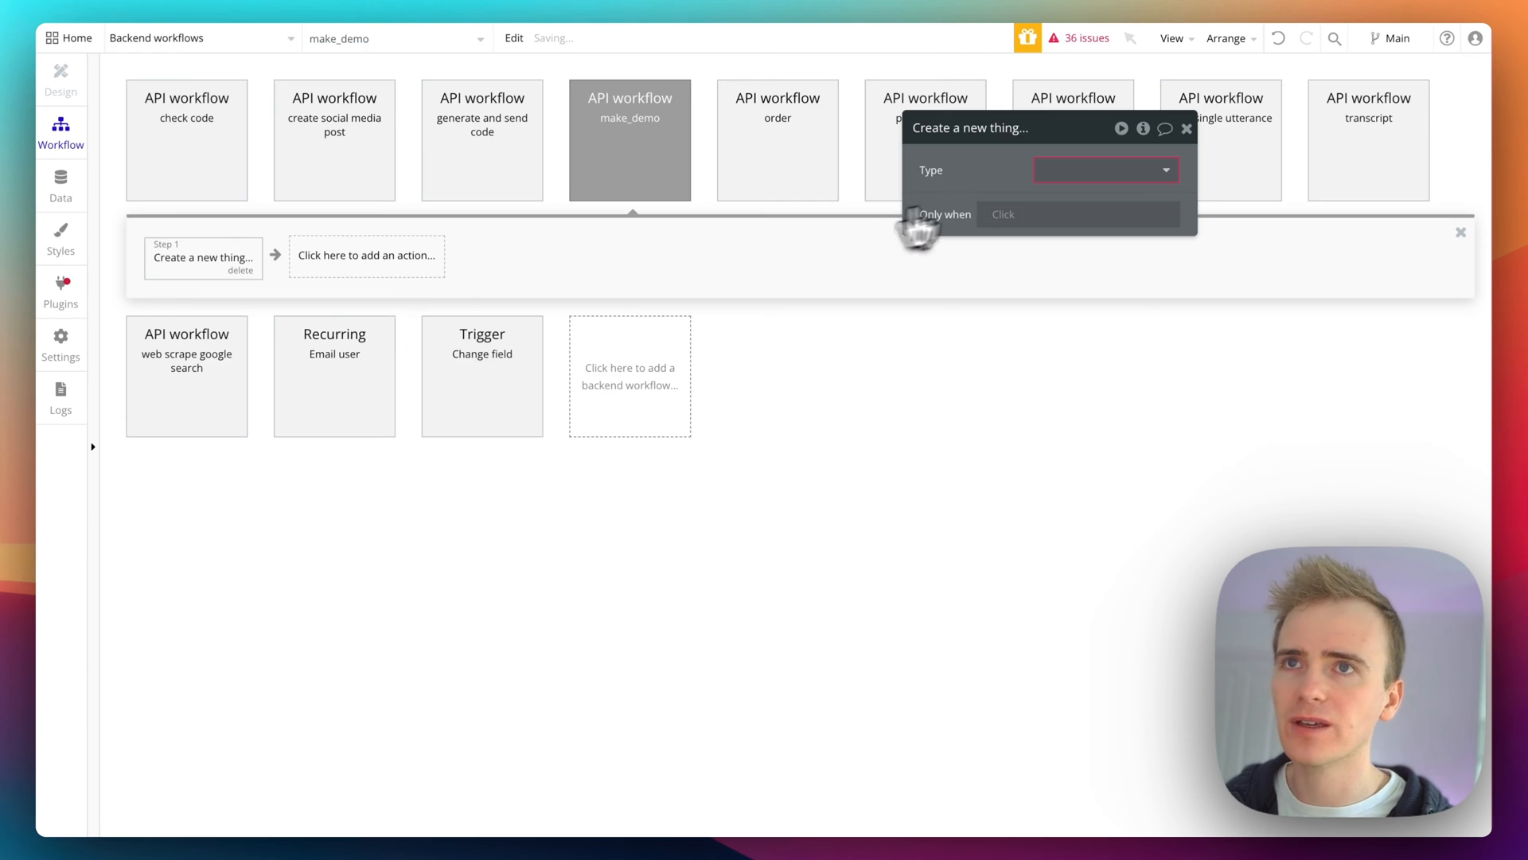
pyautogui.click(1104, 170)
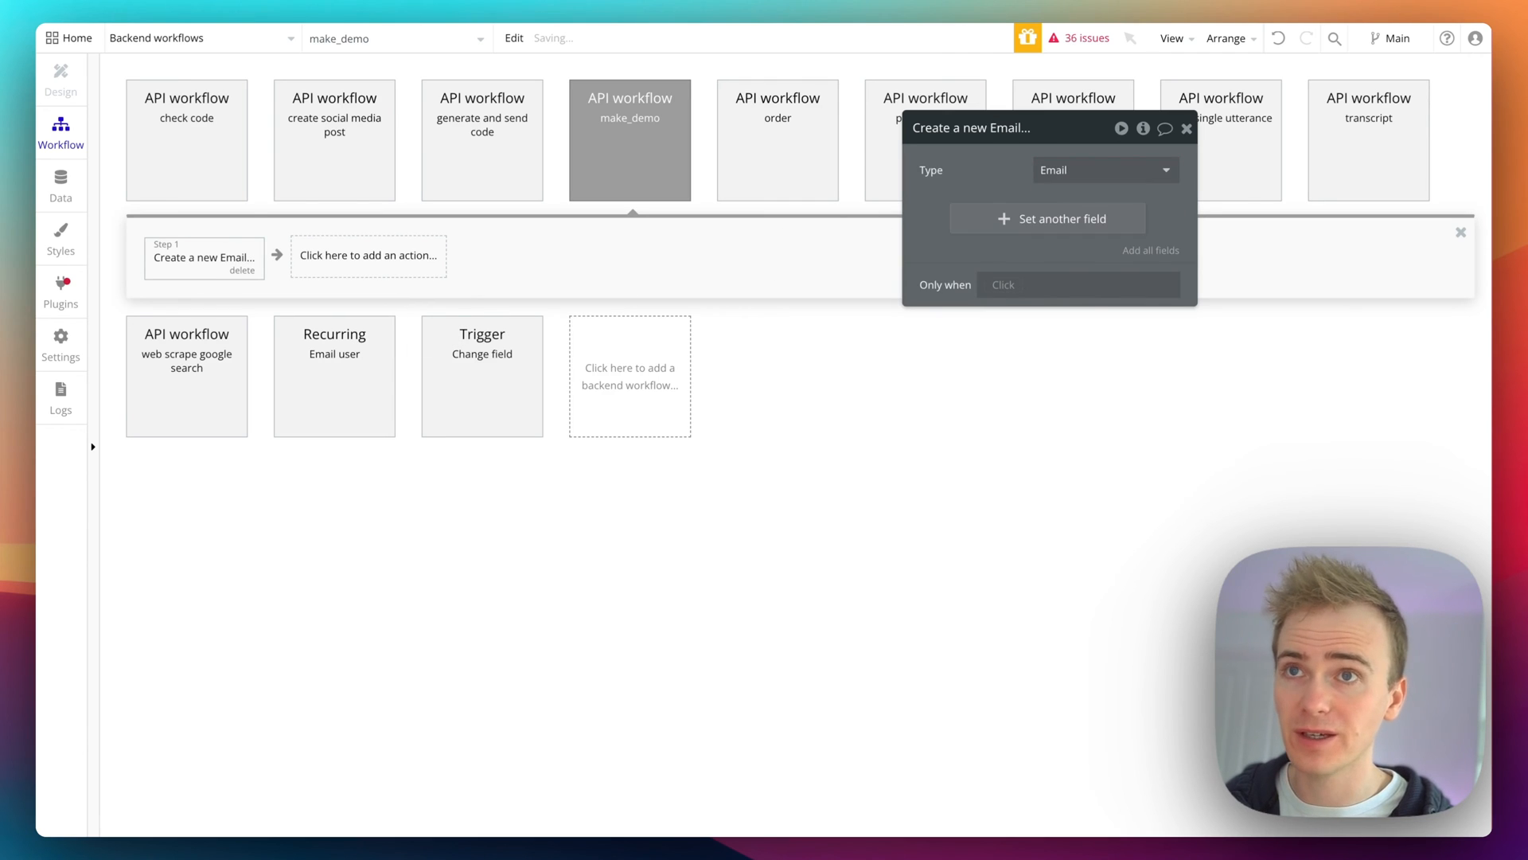
pyautogui.click(1102, 169)
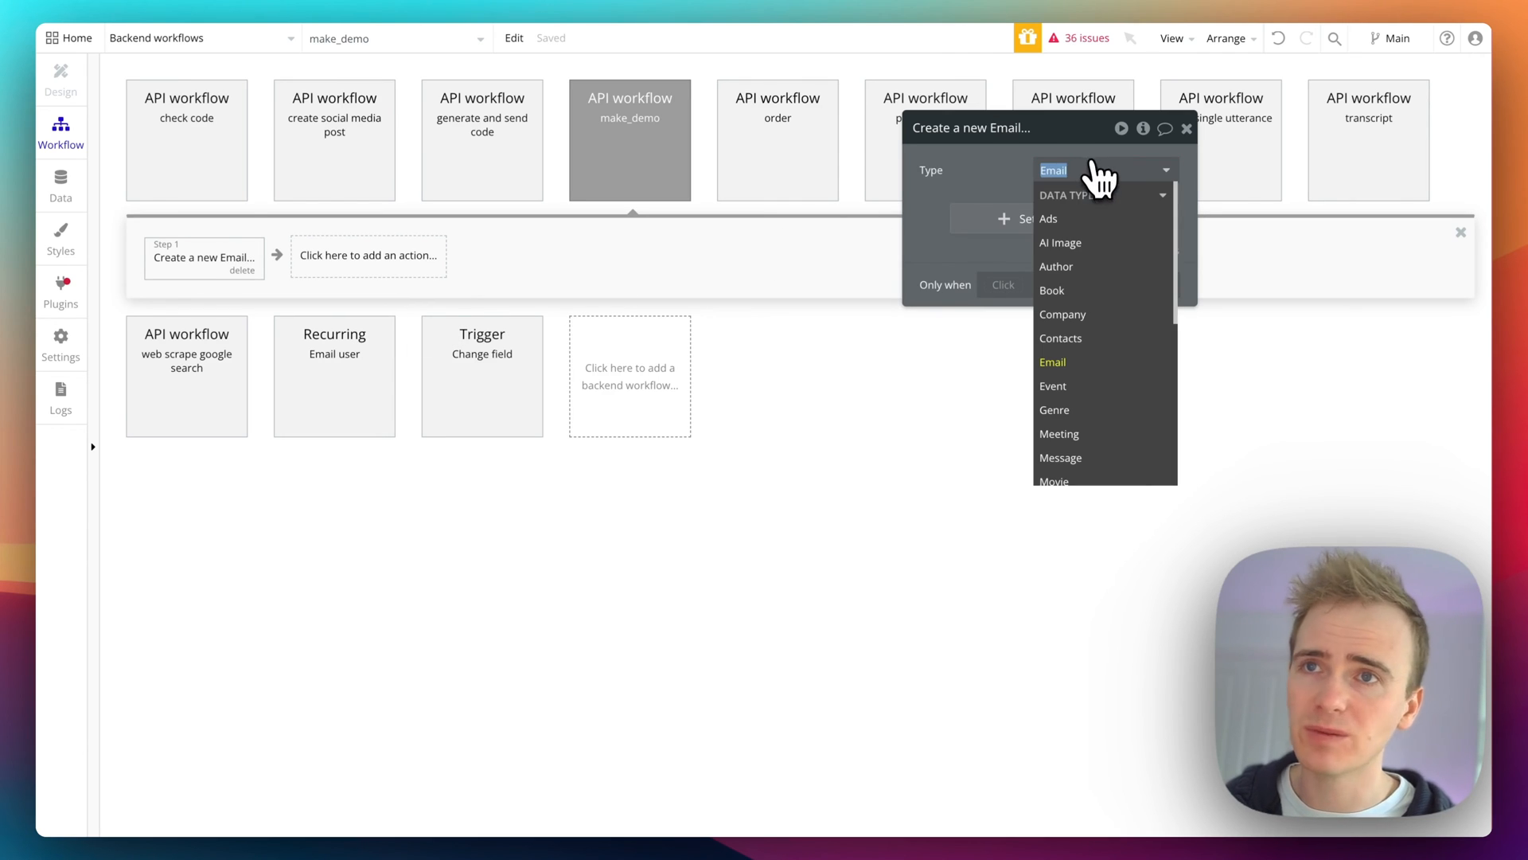
pyautogui.click(1060, 338)
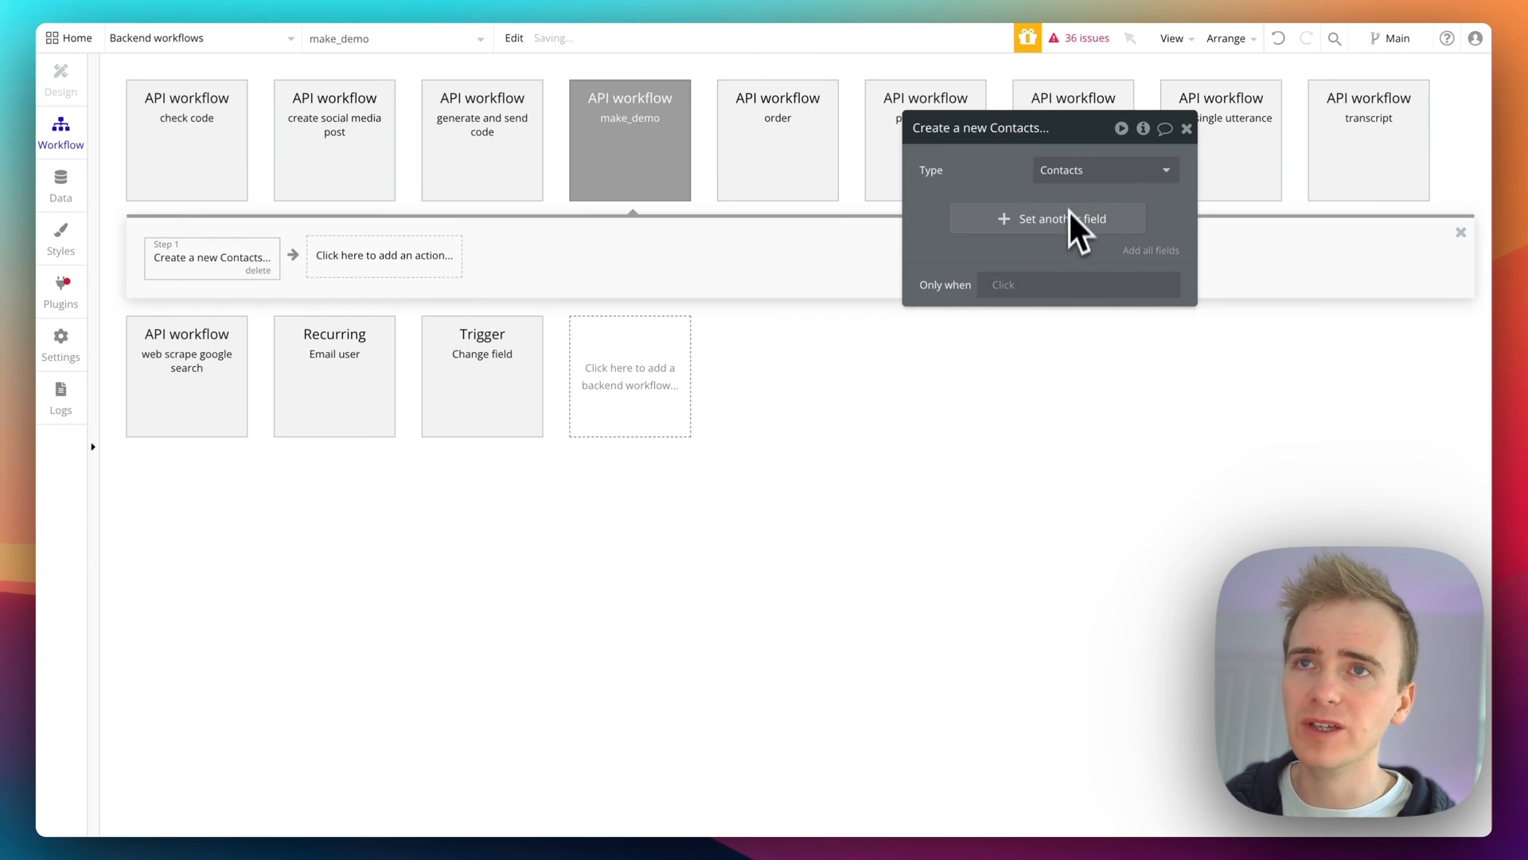
# Set First name and Email from the request data's name and email
pyautogui.click(1047, 218)
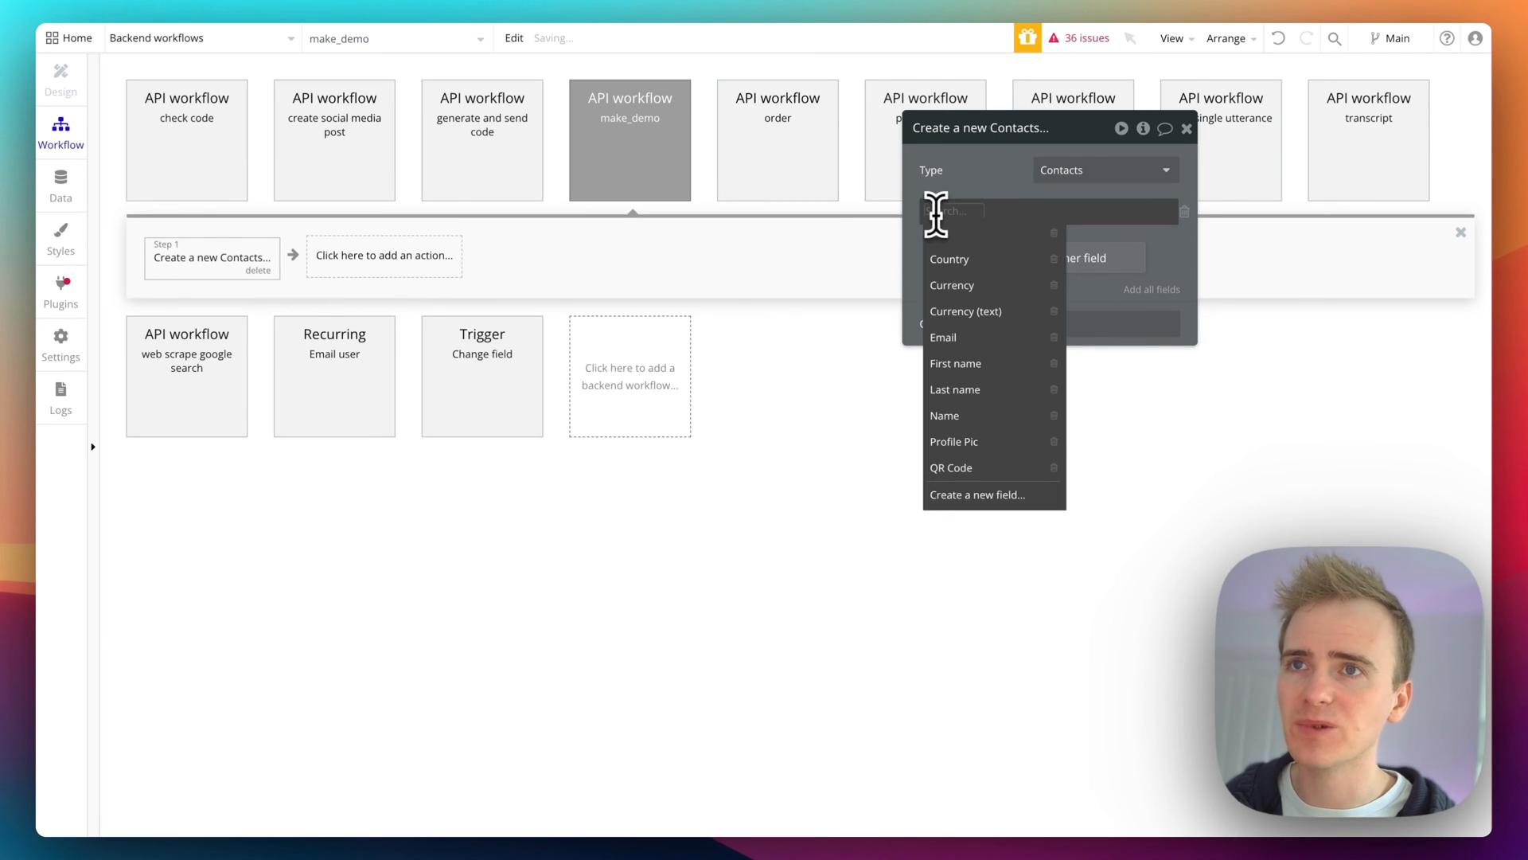
pyautogui.click(955, 363)
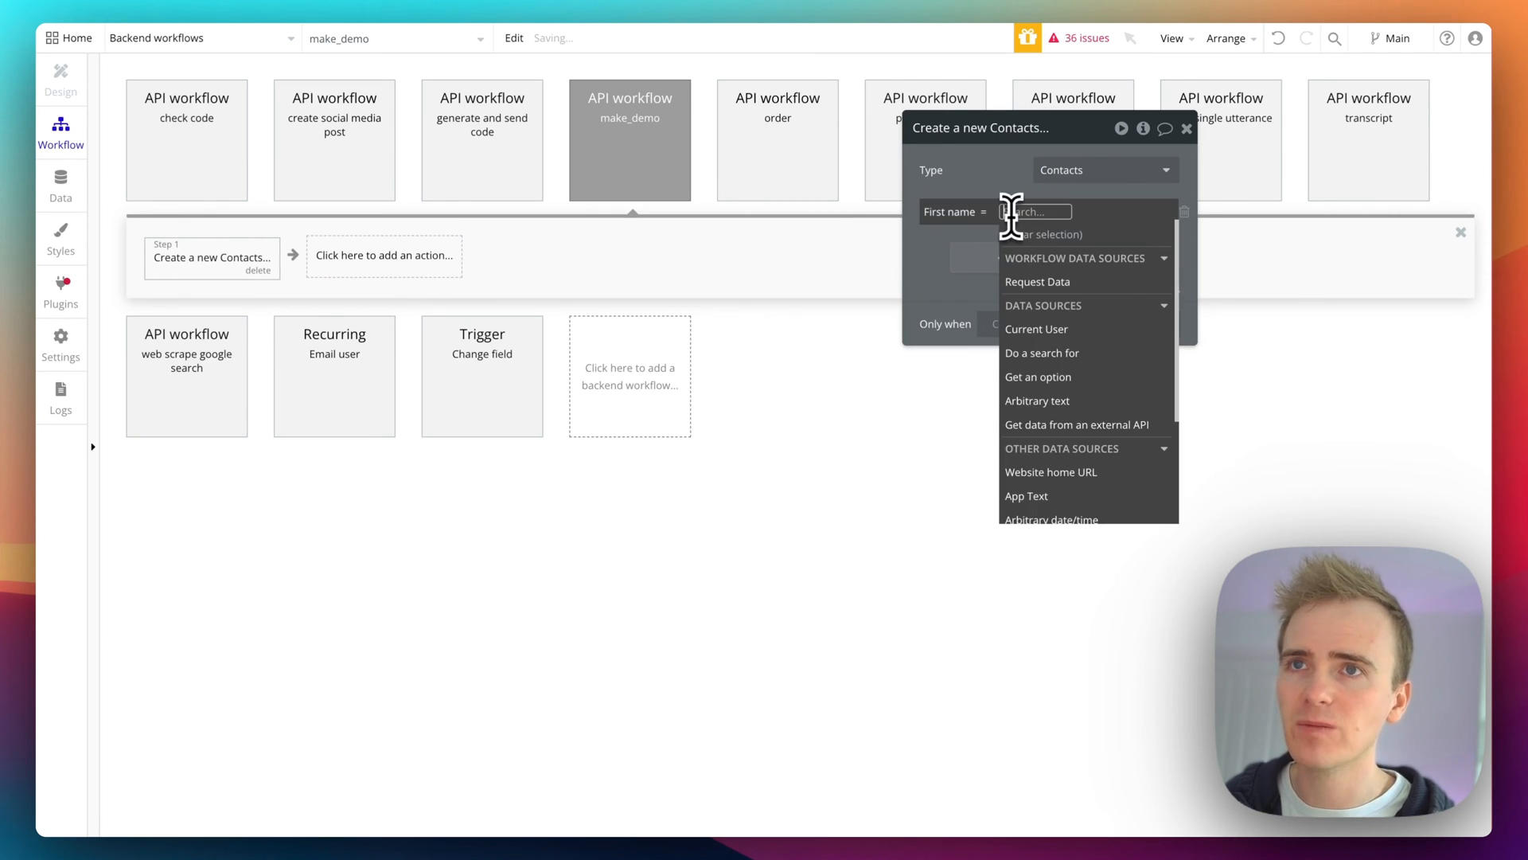
pyautogui.click(1038, 282)
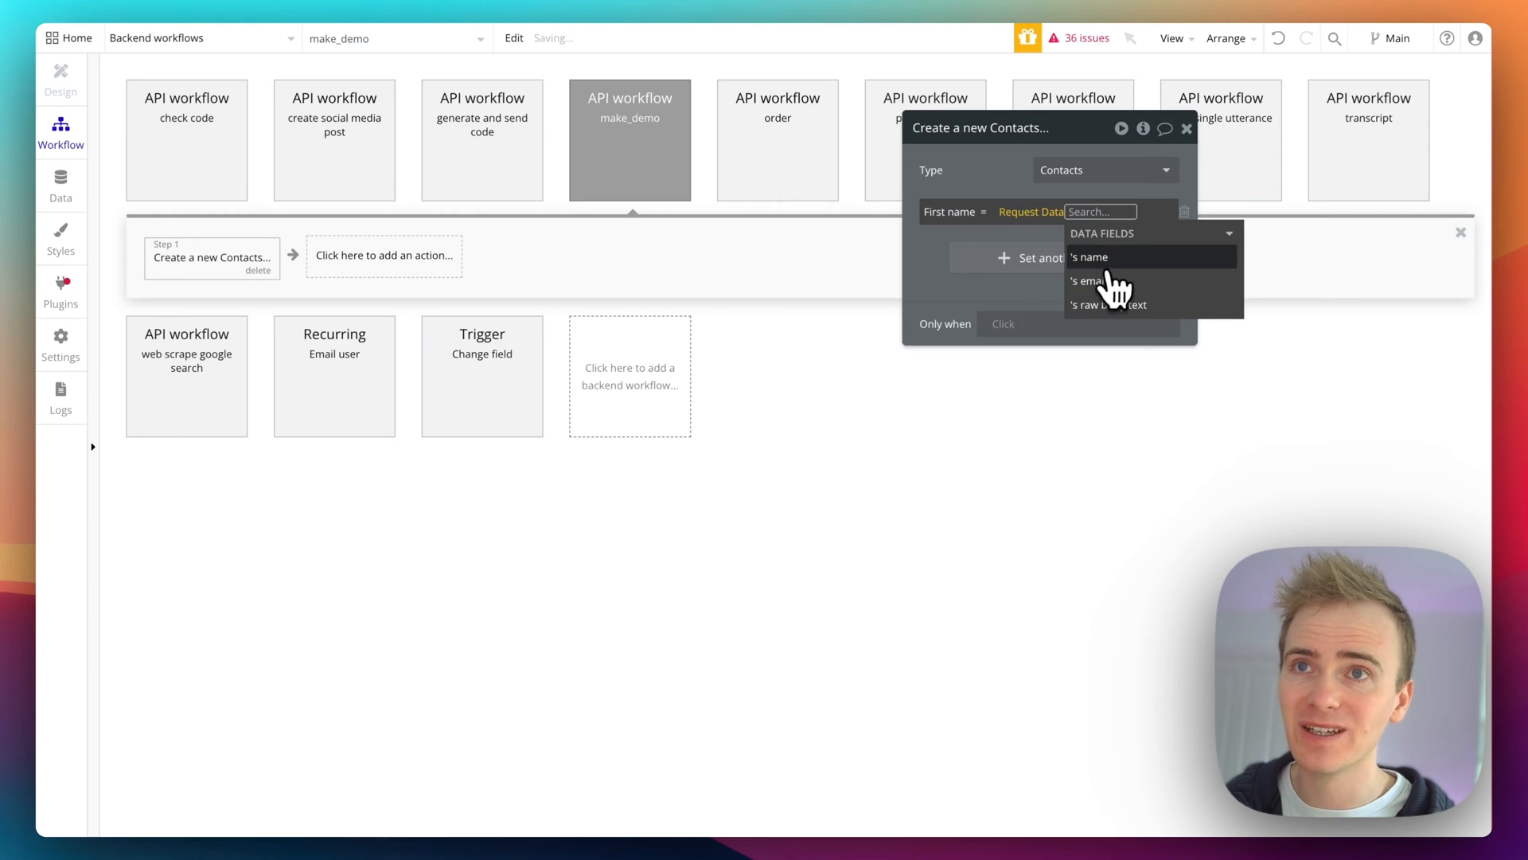
pyautogui.click(1090, 257)
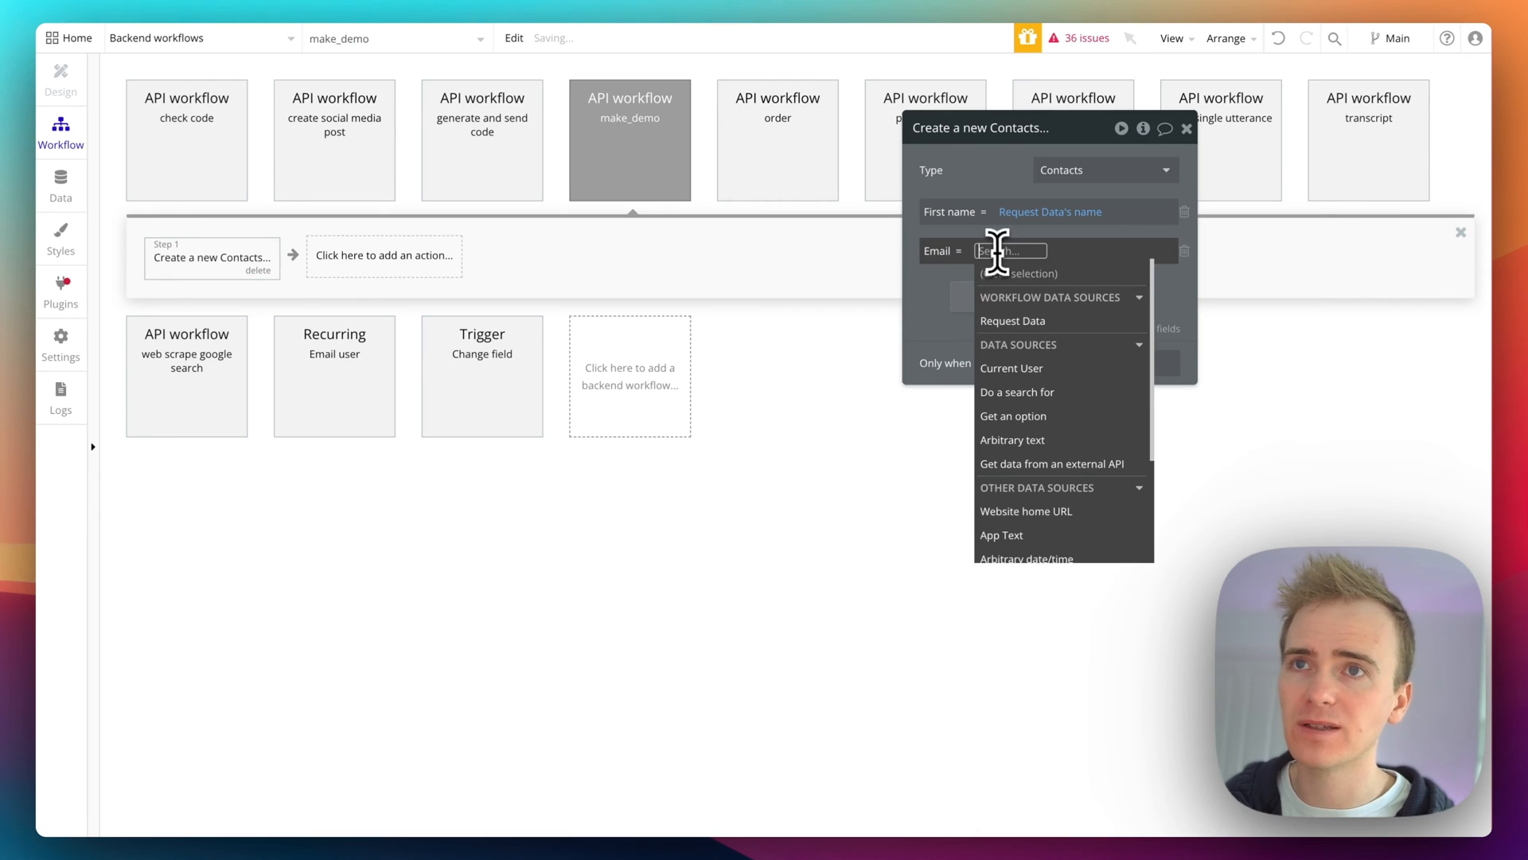
pyautogui.click(1013, 320)
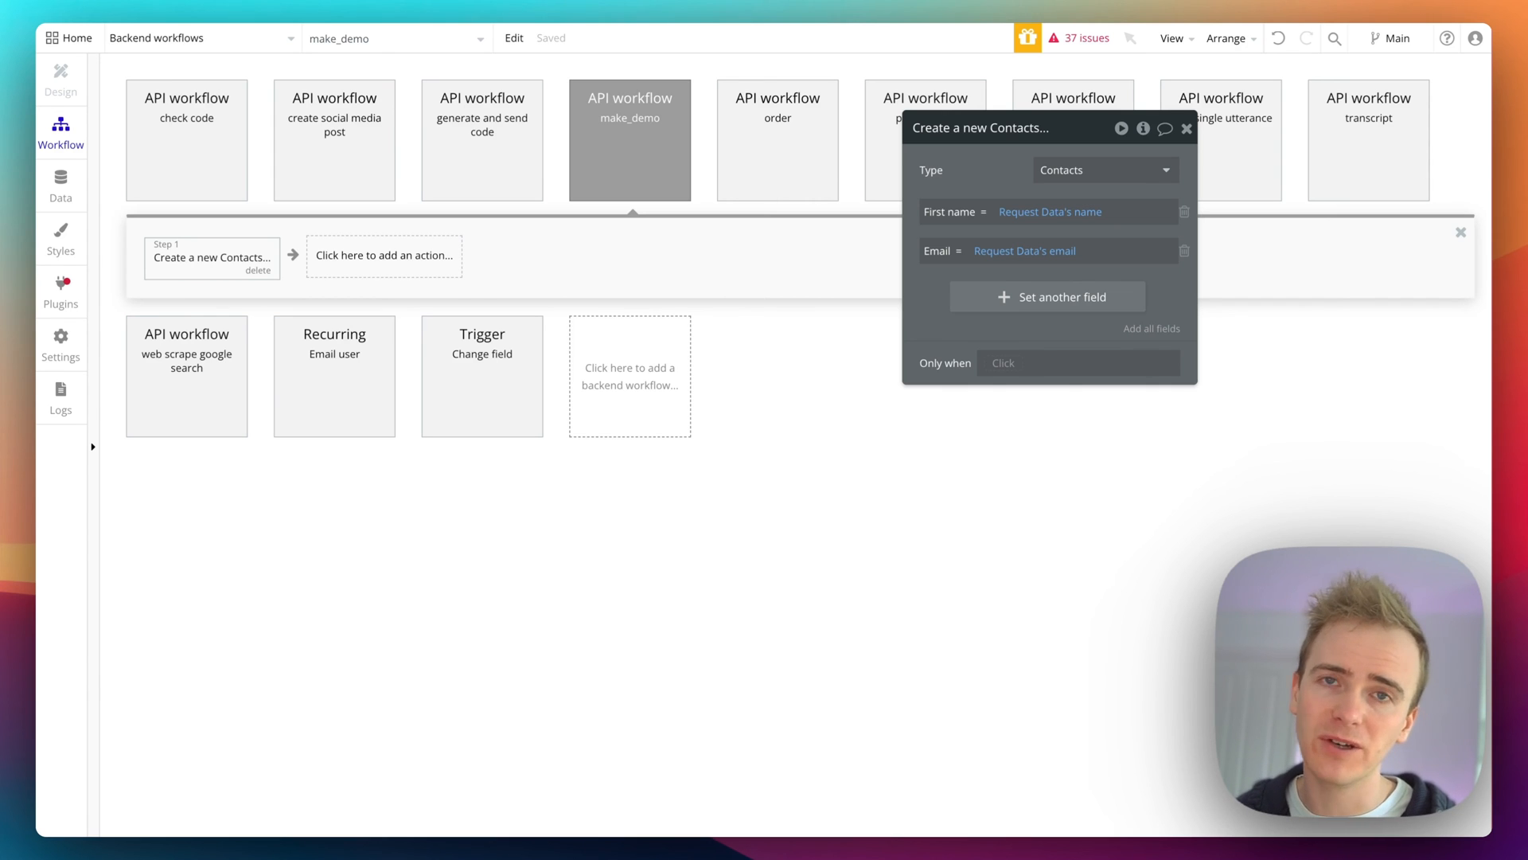
# Review make_demo's endpoint and Contacts step, and drop 'initialize' from Make's URL
pyautogui.click(630, 142)
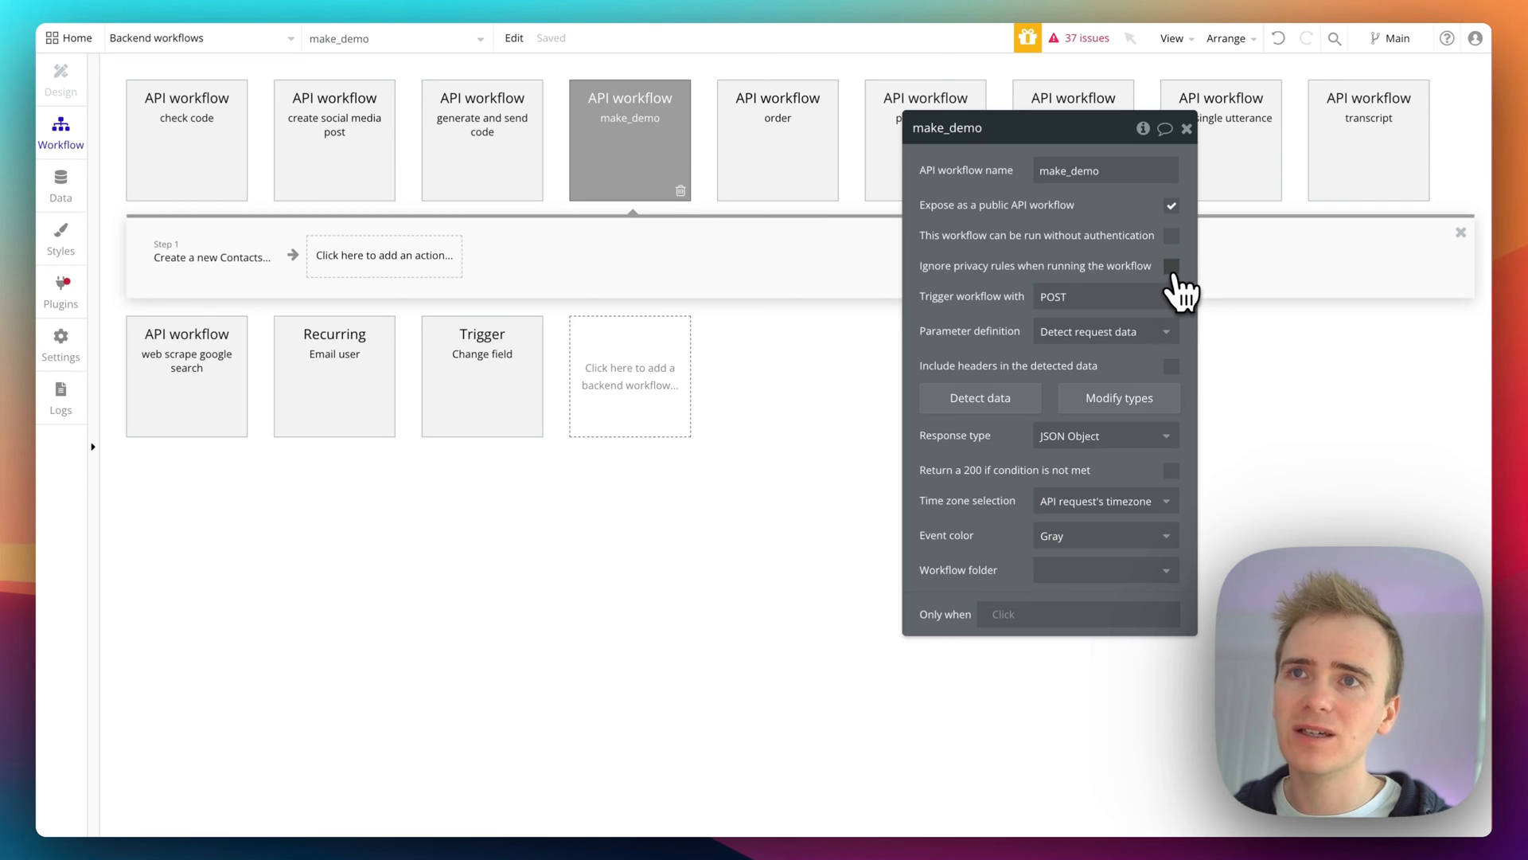
pyautogui.click(211, 256)
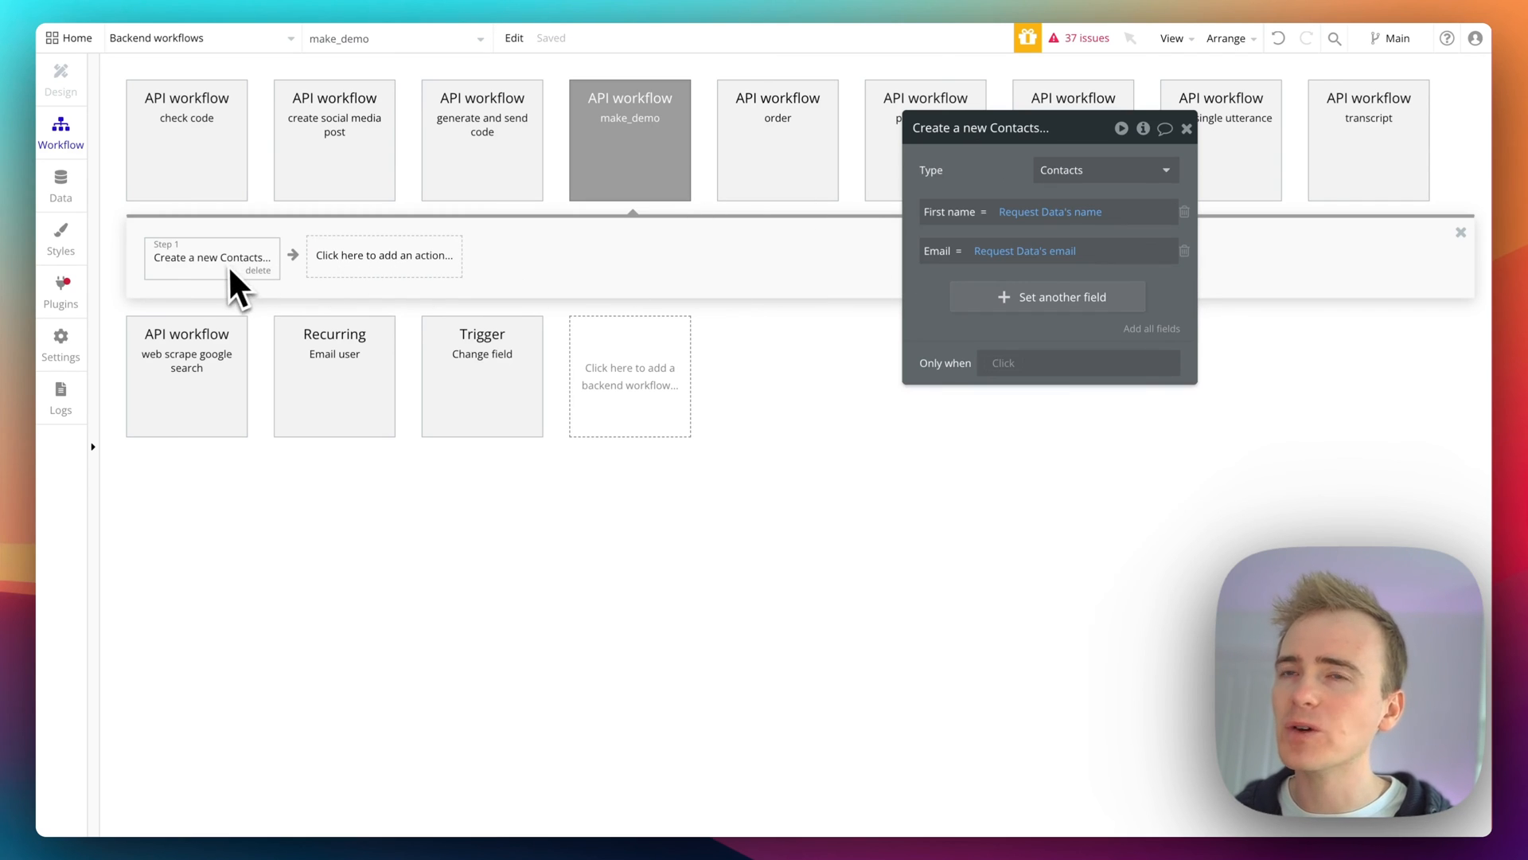
pyautogui.moveTo(953, 302)
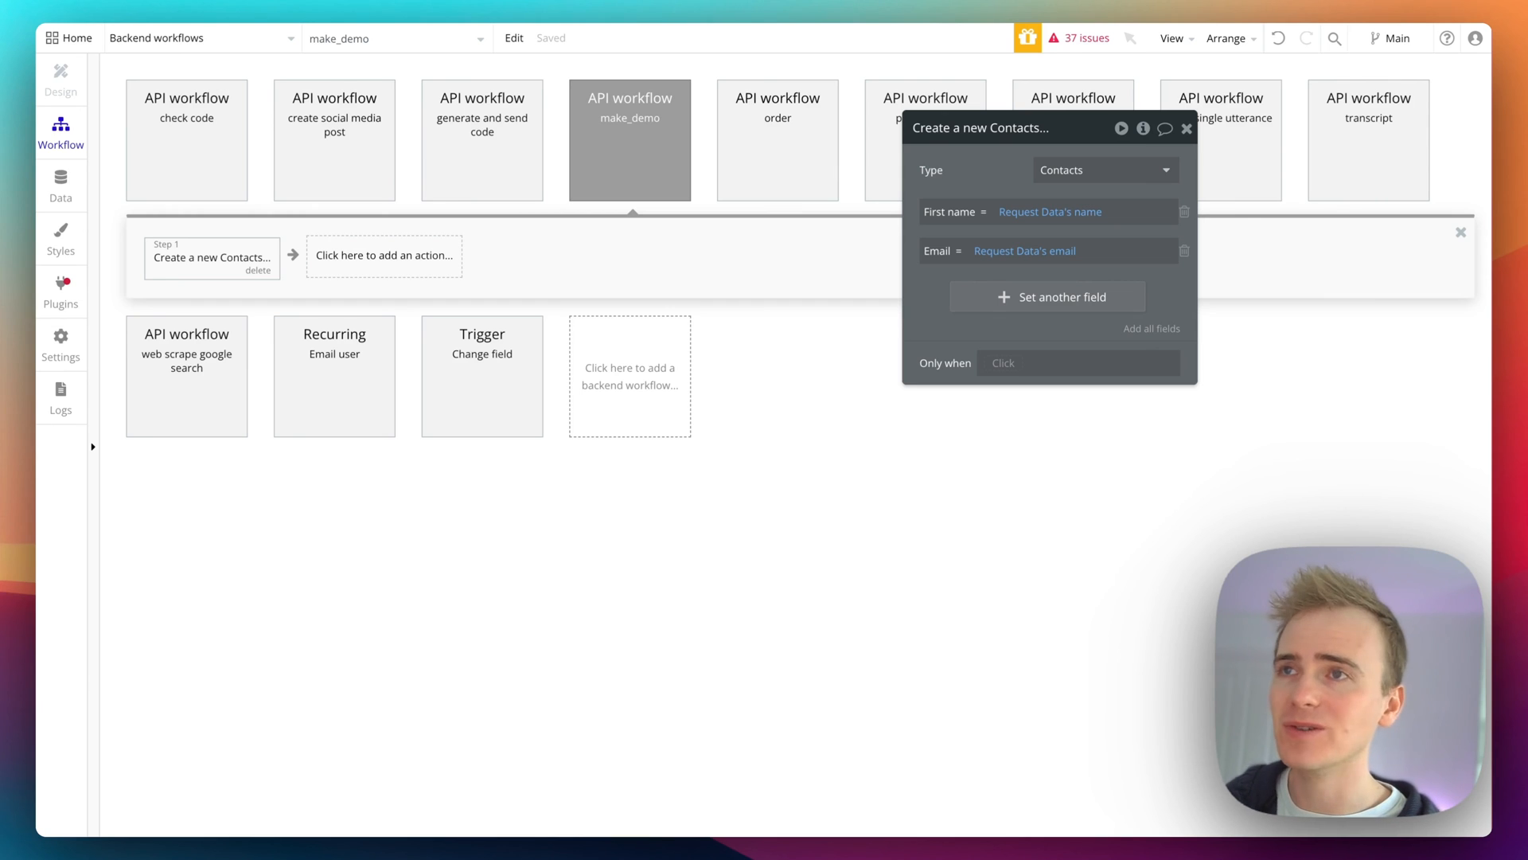
pyautogui.moveTo(864, 260)
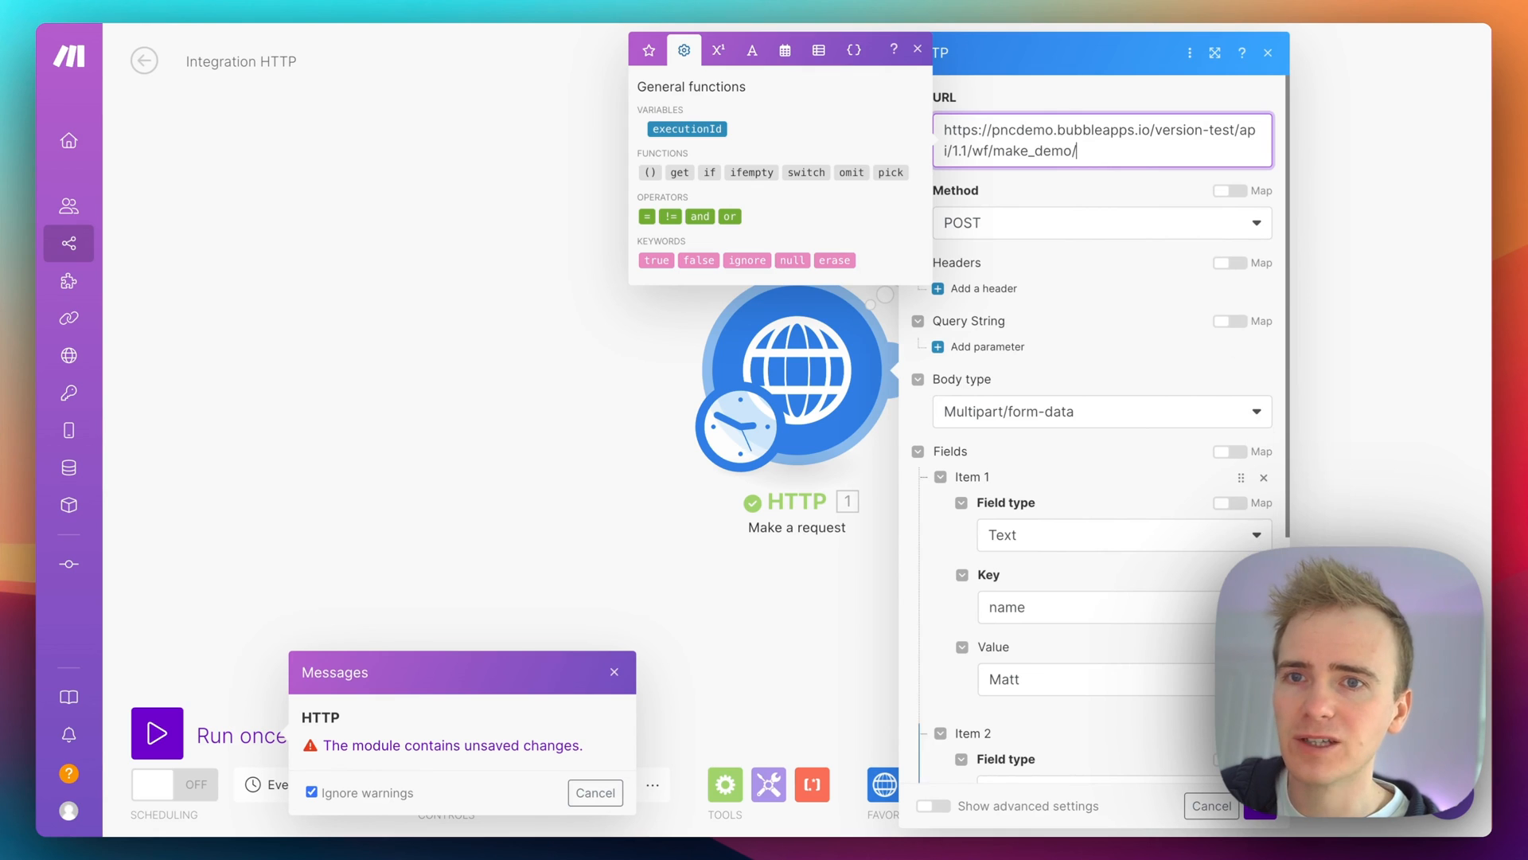
pyautogui.click(156, 733)
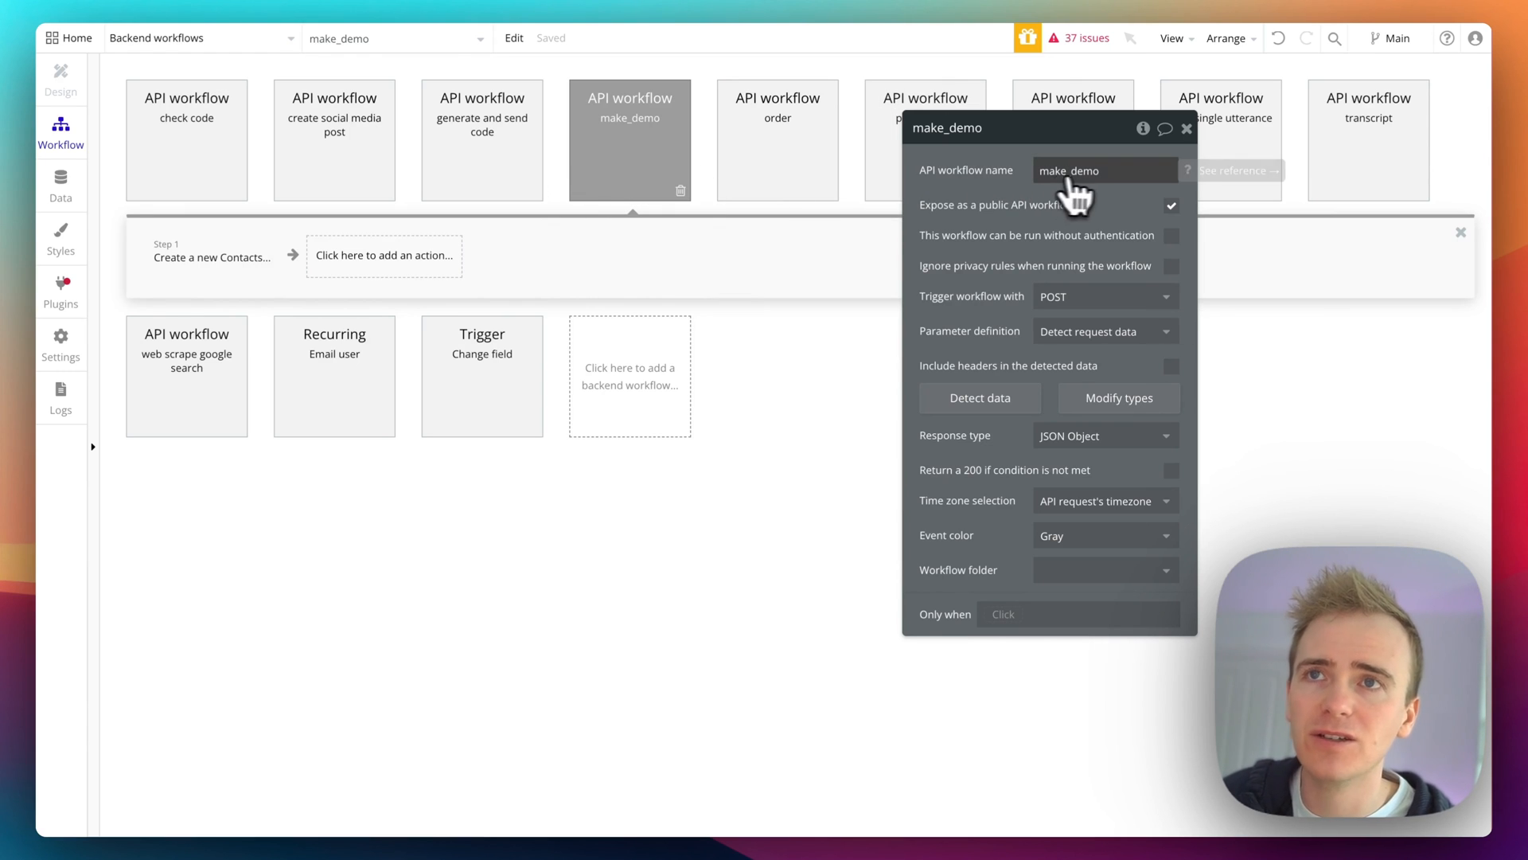
pyautogui.moveTo(1111, 190)
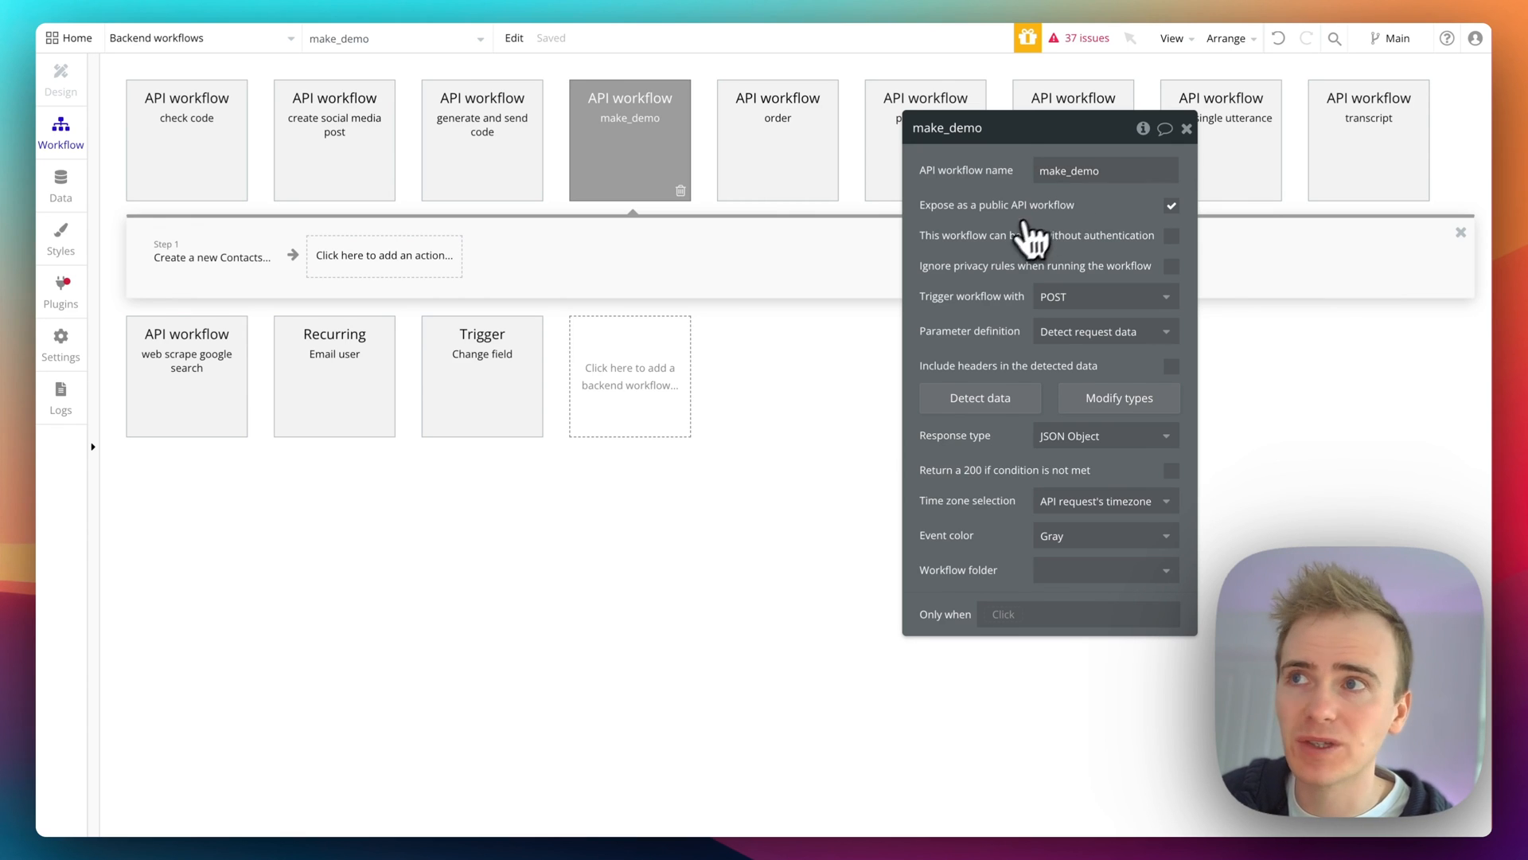
# Reopen Bubble's 'Create a new Contacts' step showing First name and Email mapped from name and email
pyautogui.click(212, 257)
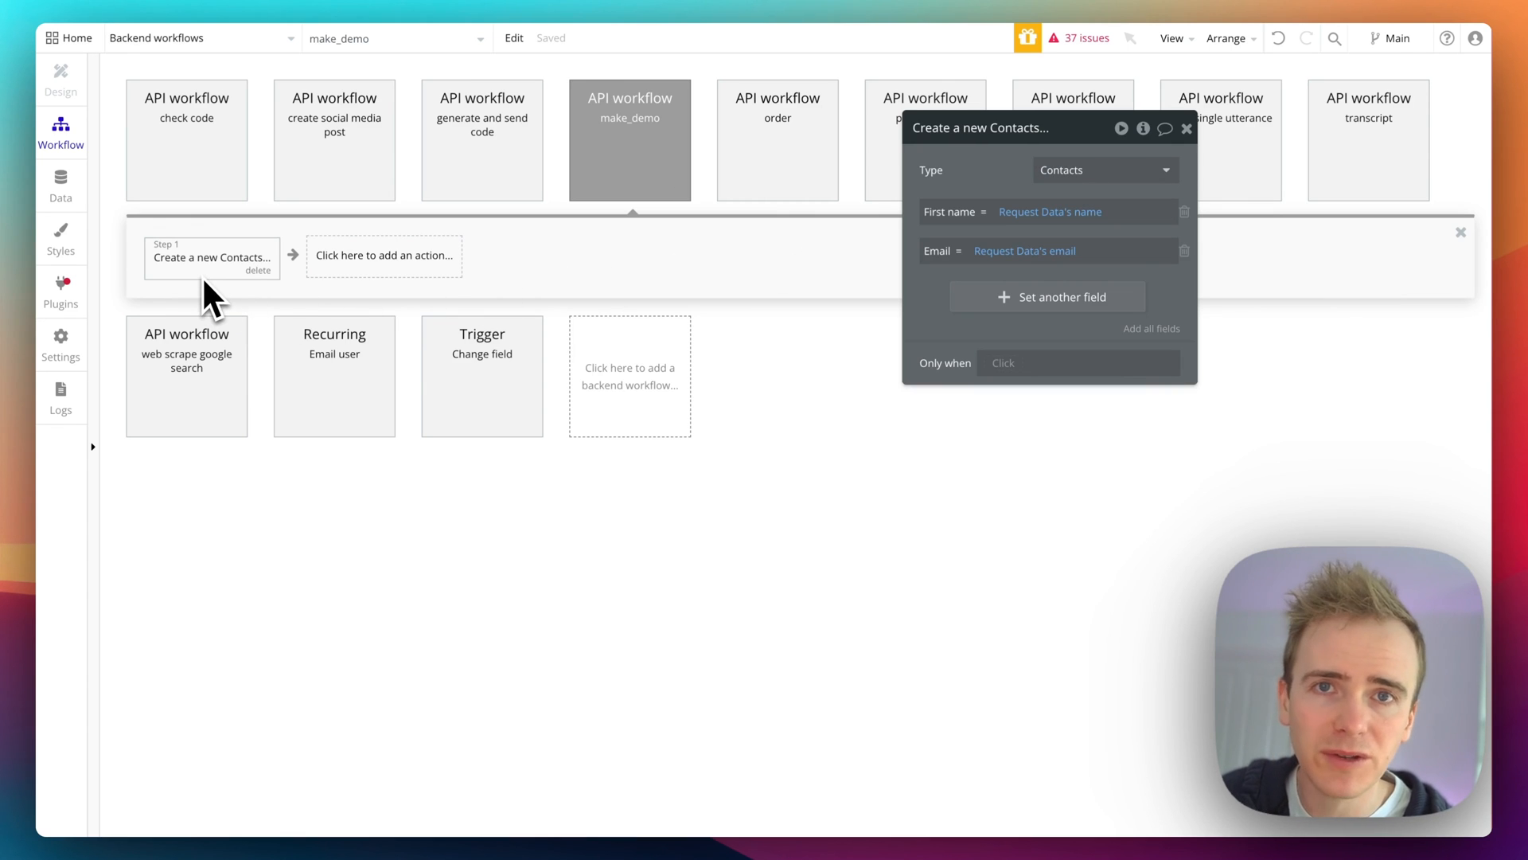